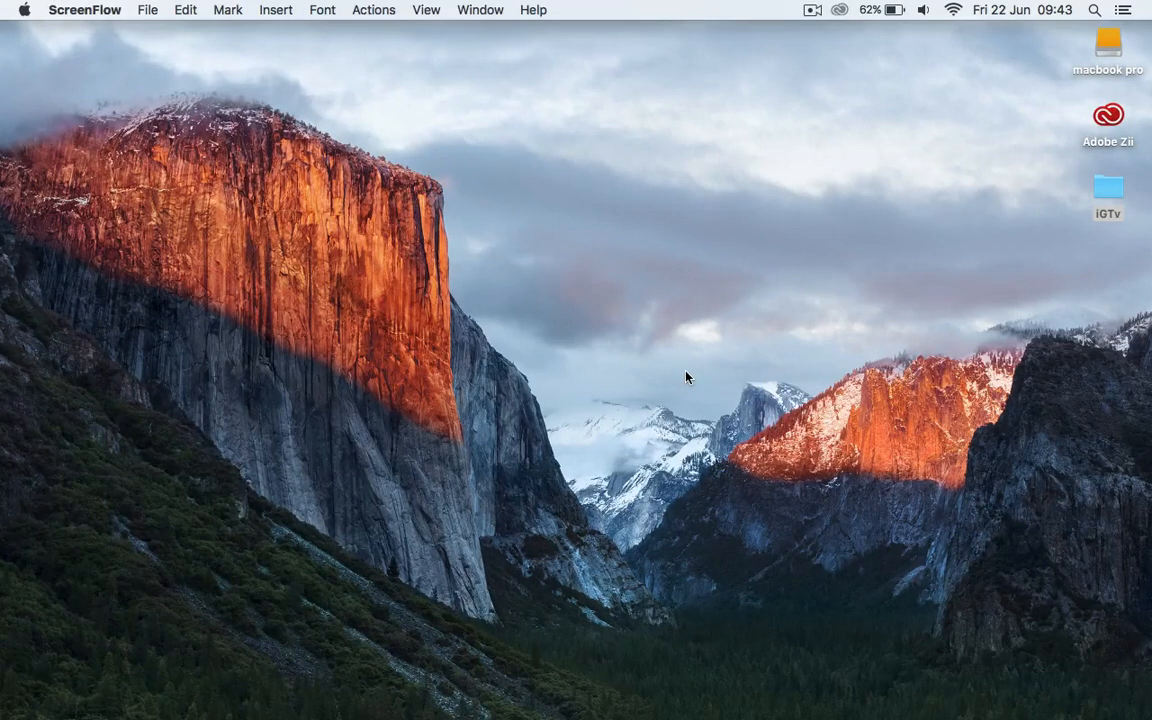
pyautogui.moveTo(687, 375)
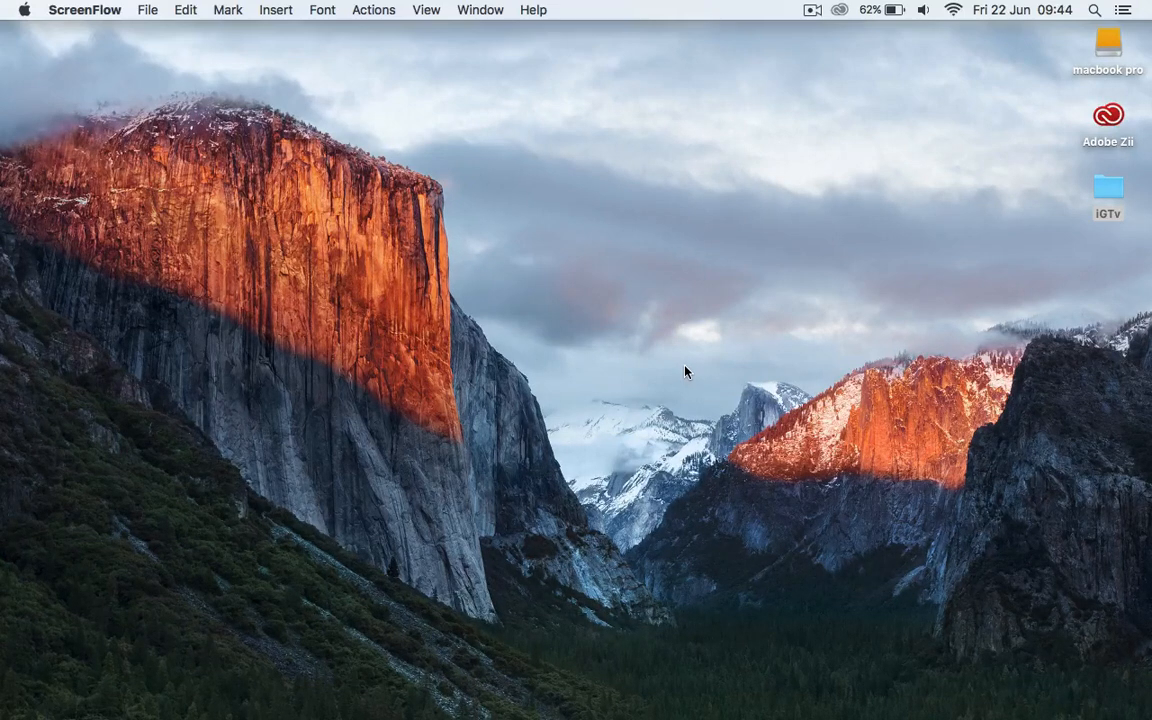
pyautogui.moveTo(687, 368)
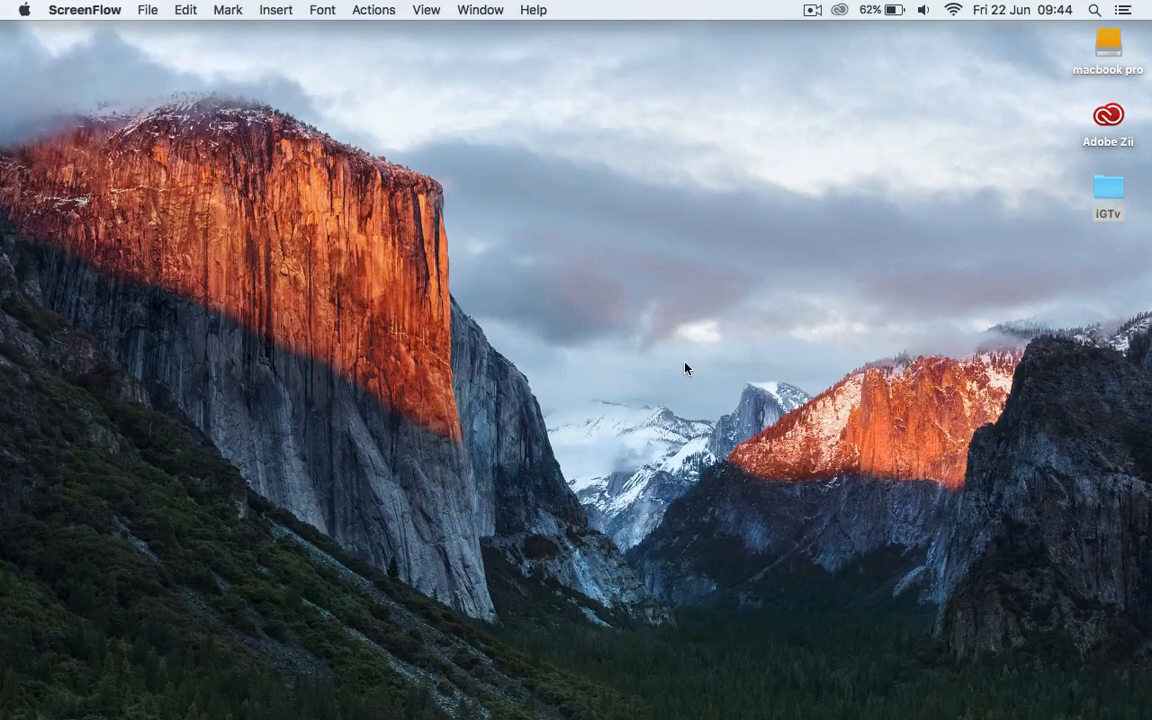
# - Open the iGTv folder and preview the soccer clip's 1280×720, 38-second details
pyautogui.click(1107, 190)
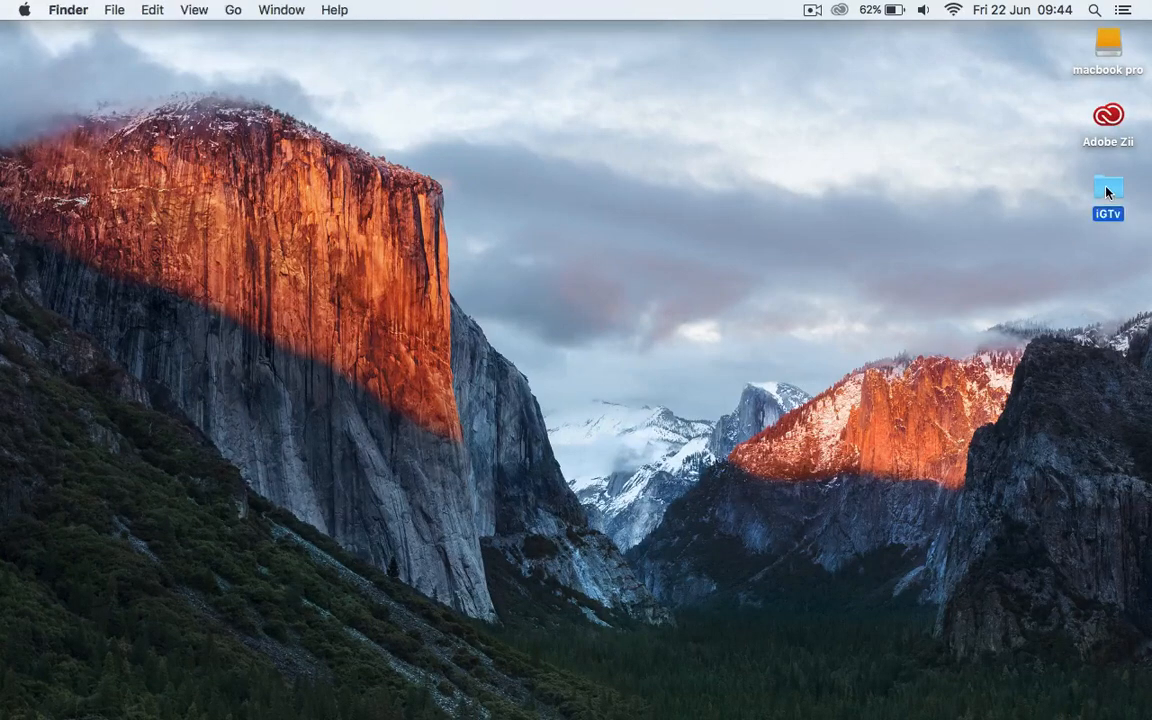
pyautogui.doubleClick(1108, 190)
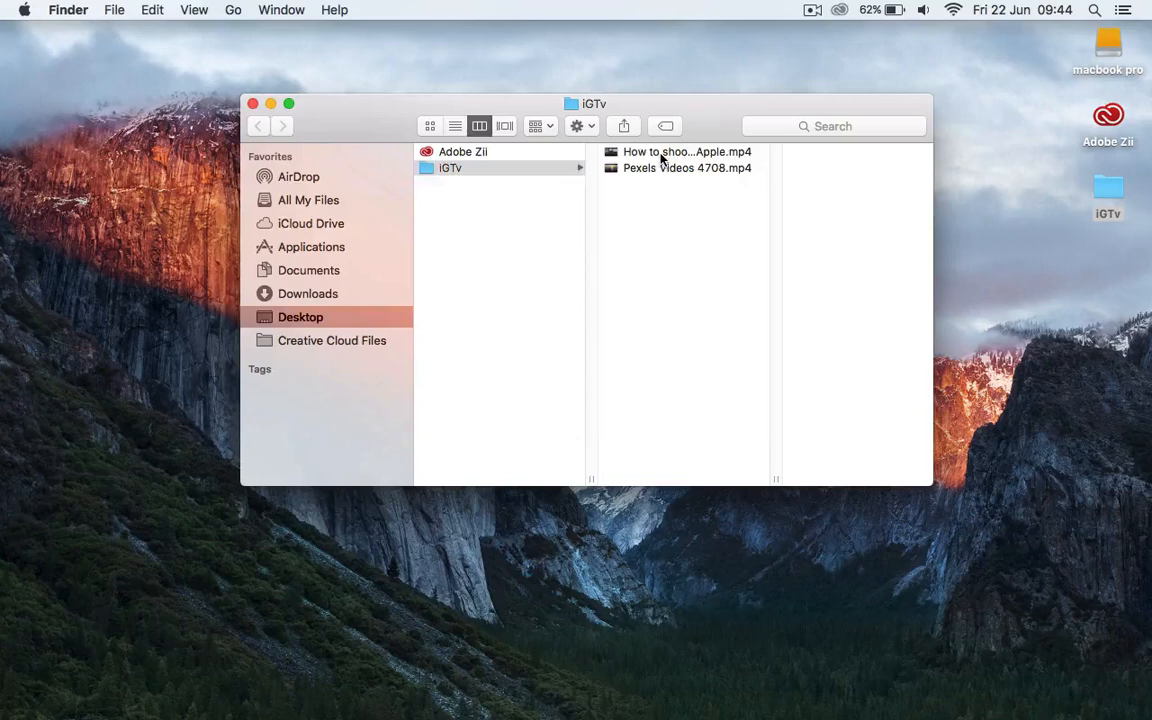
pyautogui.click(687, 151)
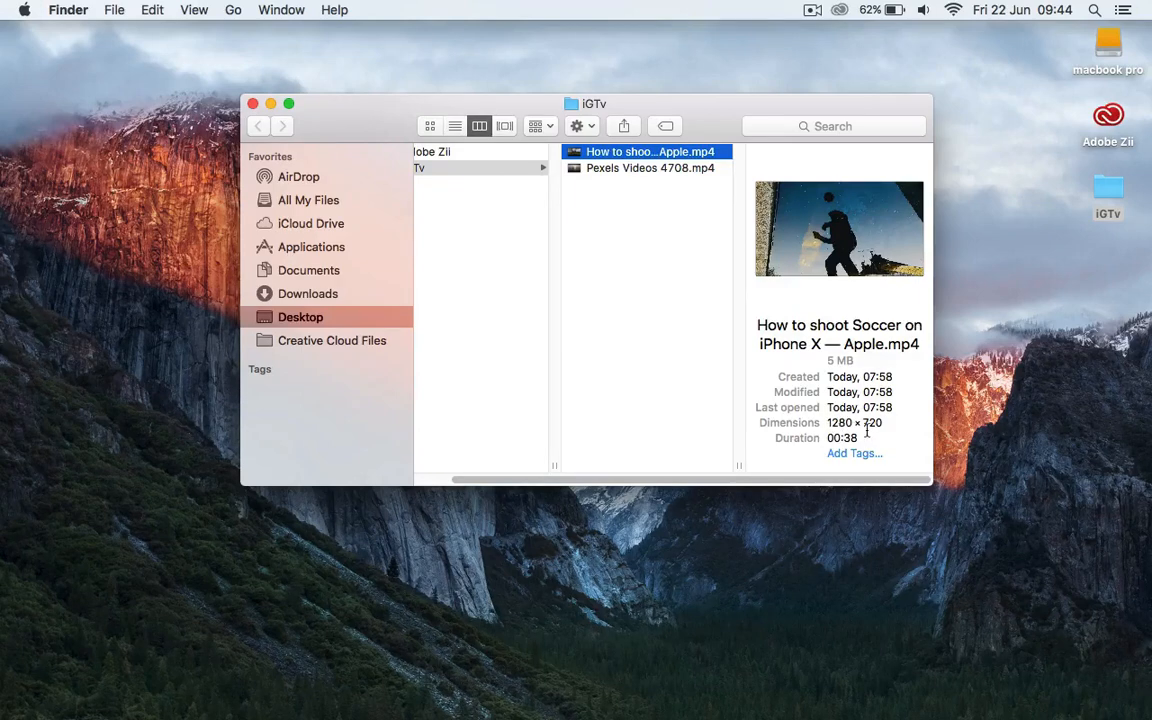
pyautogui.moveTo(840, 407)
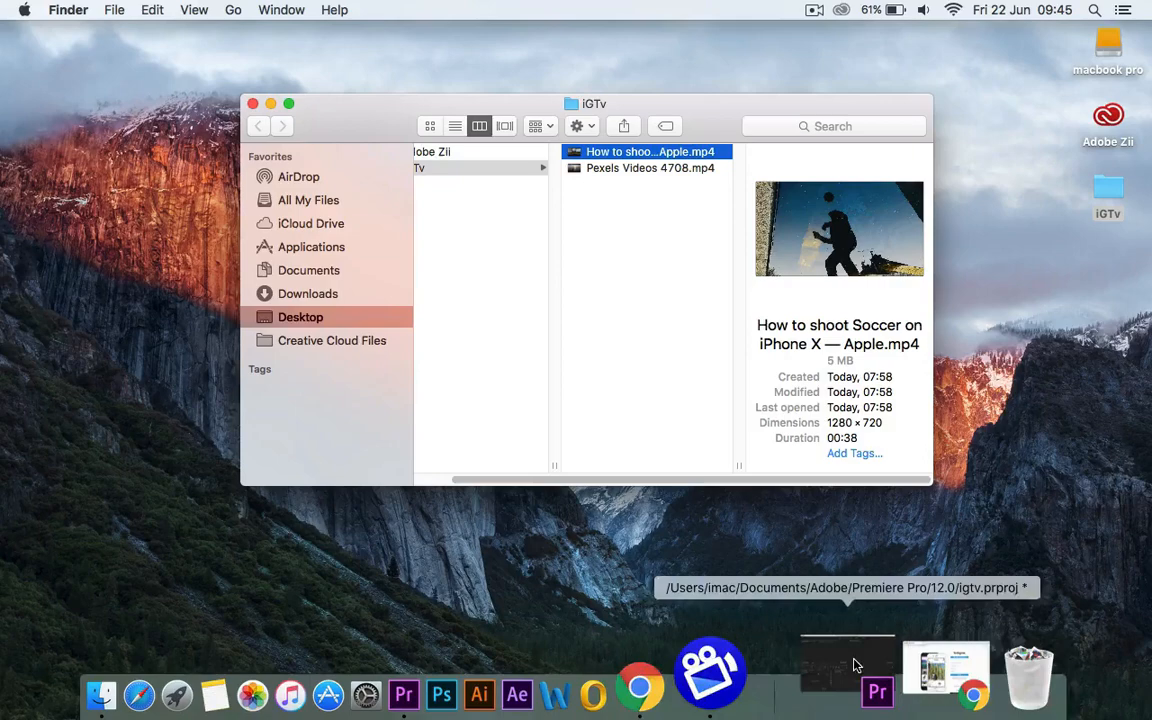
# - Switch to the igtv Premiere project and import the soccer .mp4 from iGTv
pyautogui.click(876, 691)
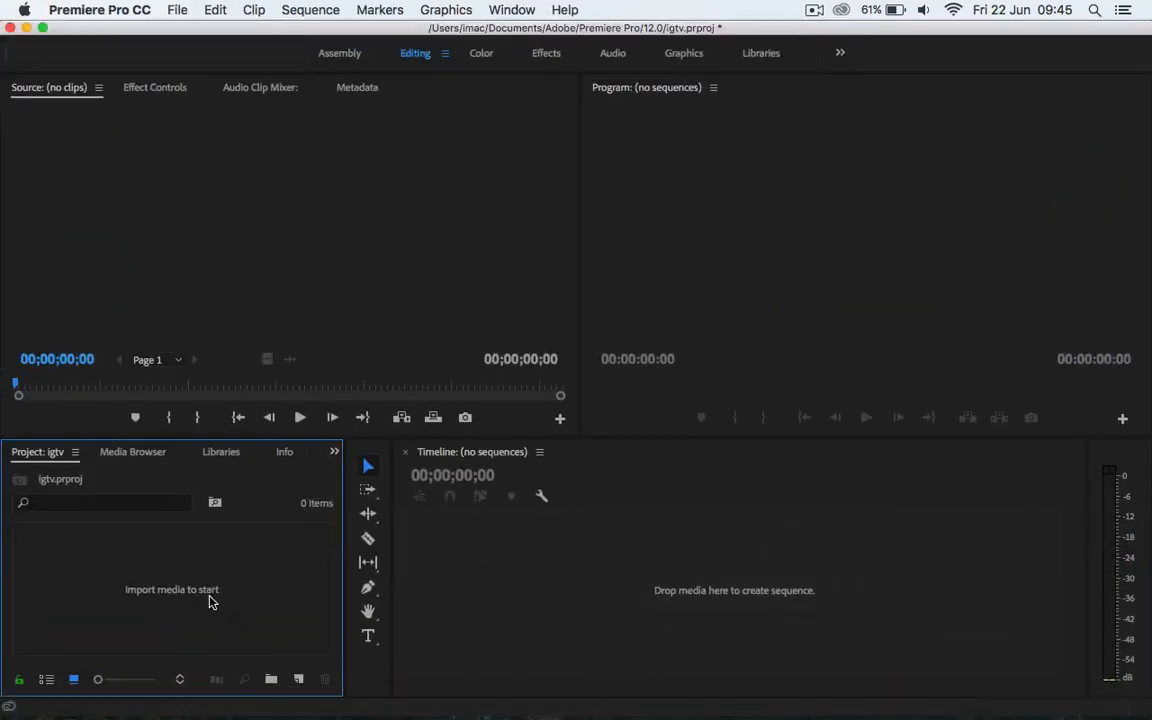
pyautogui.moveTo(193, 596)
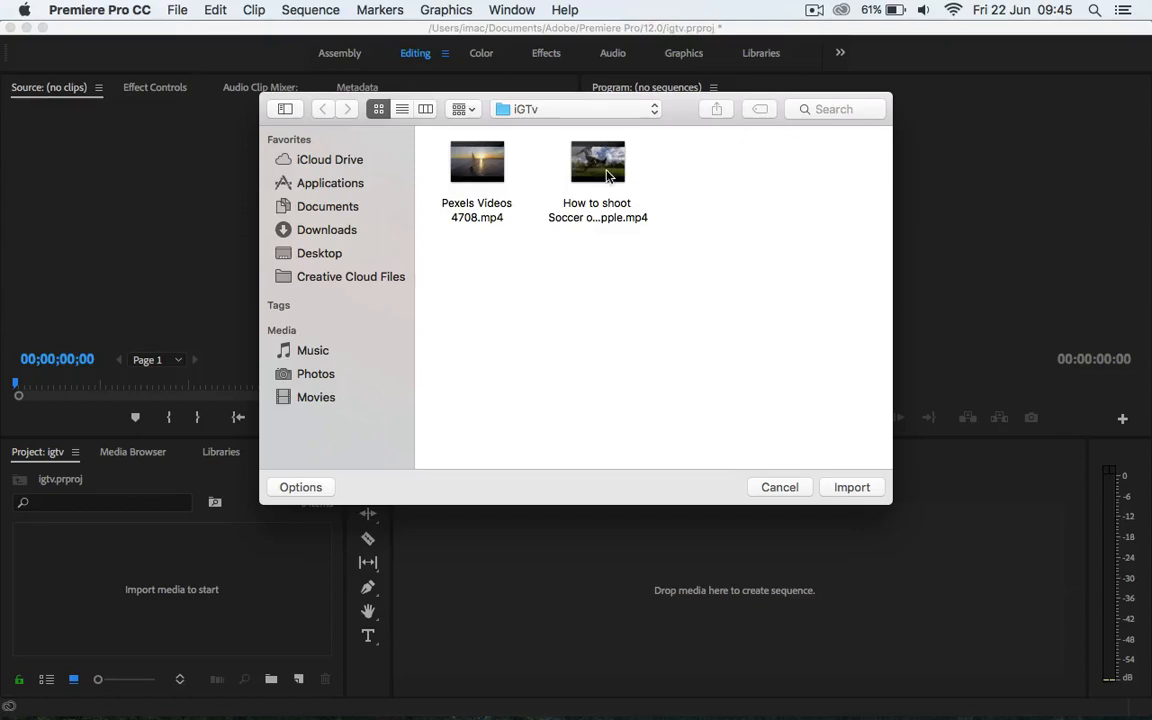
pyautogui.click(851, 487)
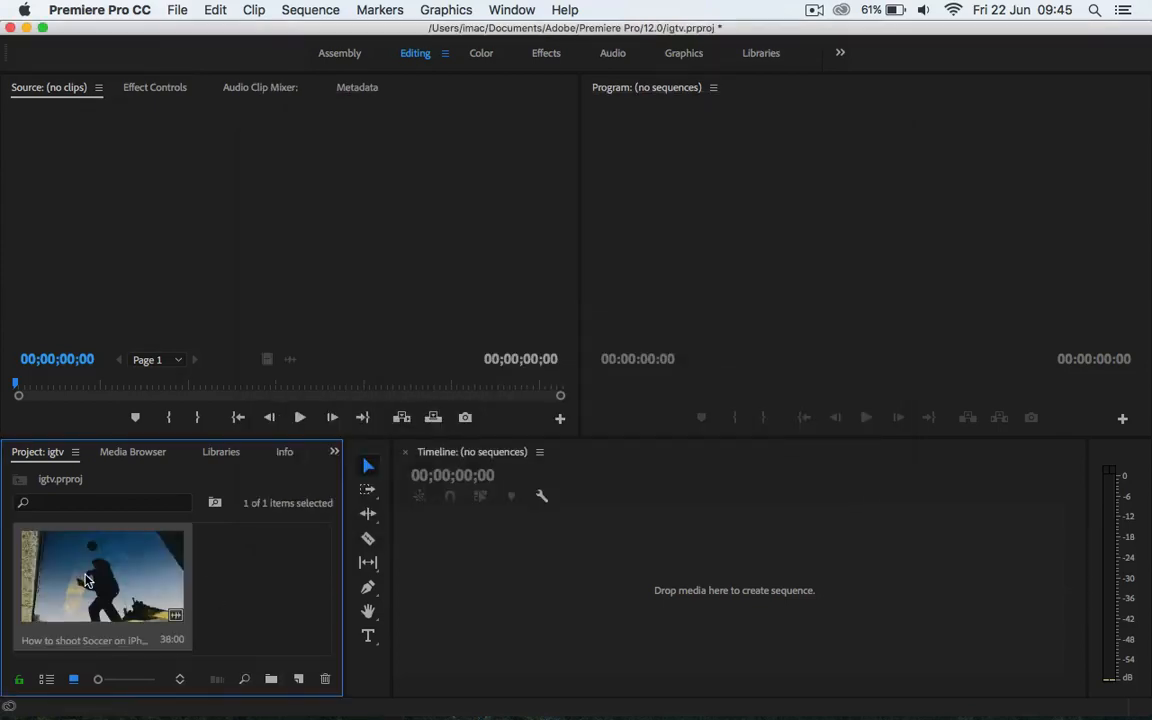
# - View the soccer clip's Properties to confirm its 1280×720 image size
pyautogui.rightClick(88, 580)
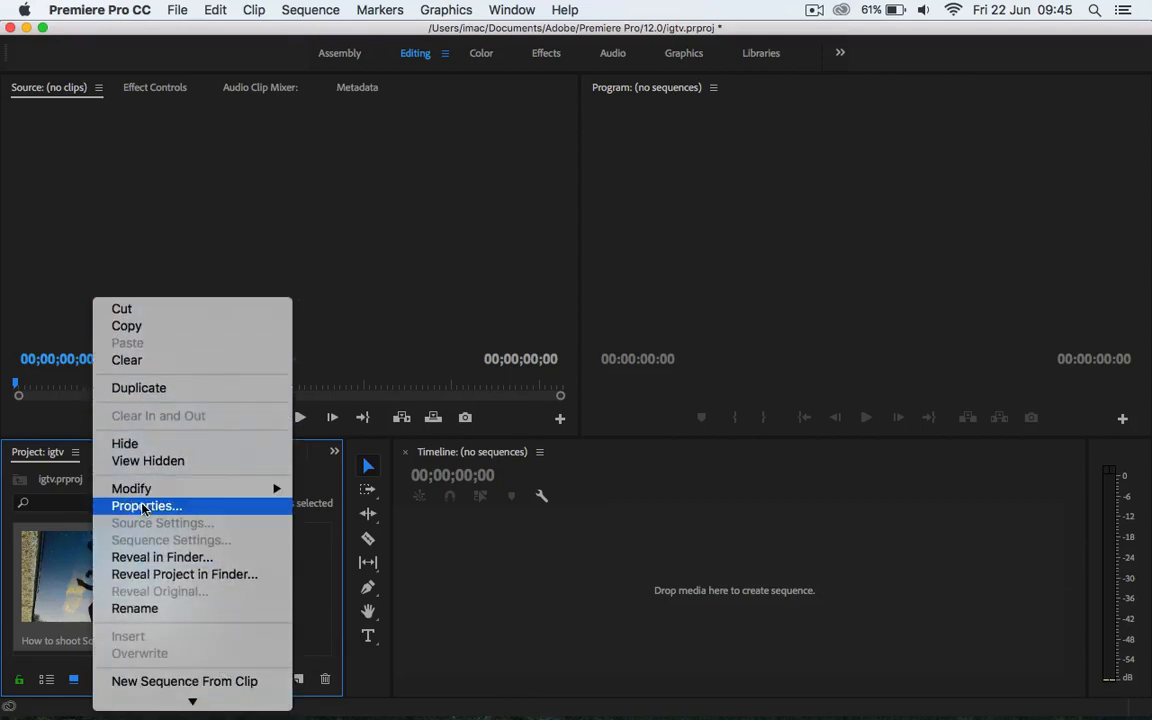
pyautogui.click(146, 505)
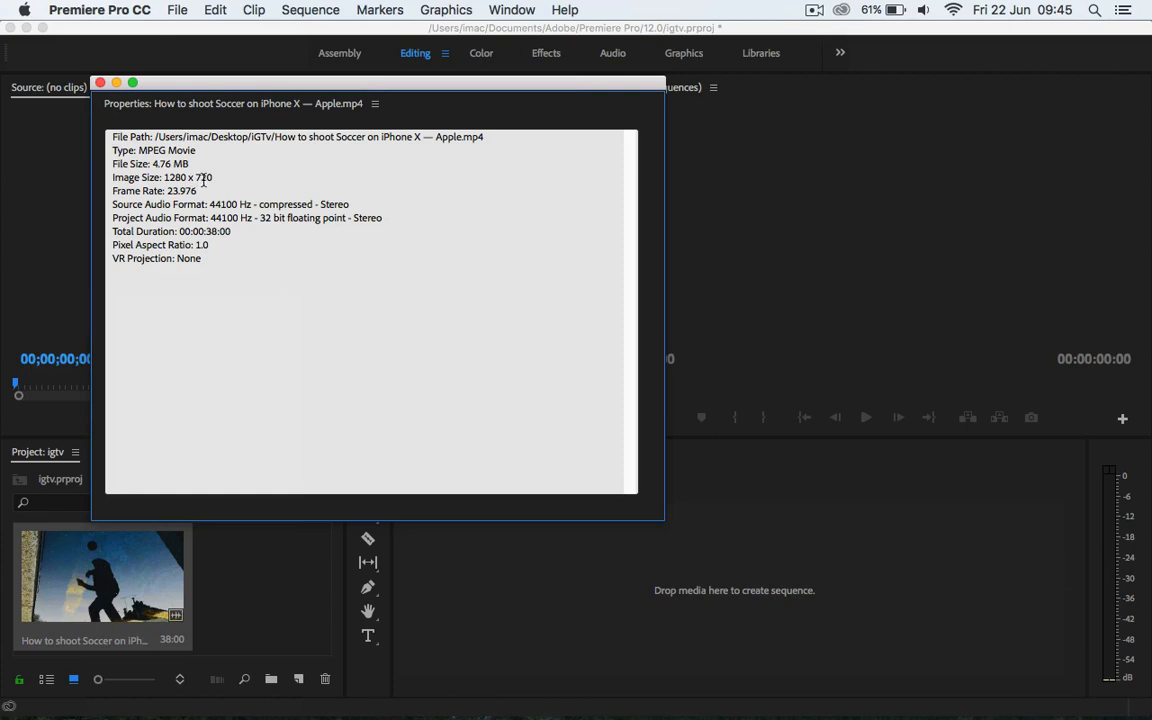
pyautogui.moveTo(209, 178)
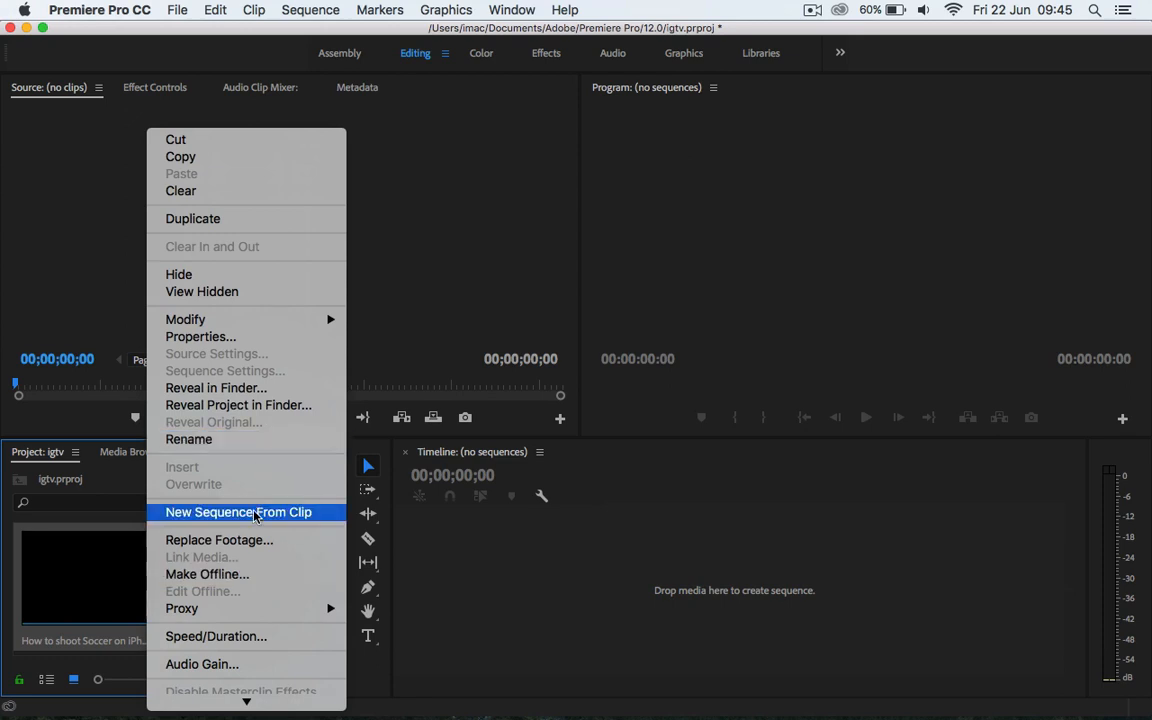
# - Create a new sequence from the soccer clip via its context menu
pyautogui.click(238, 512)
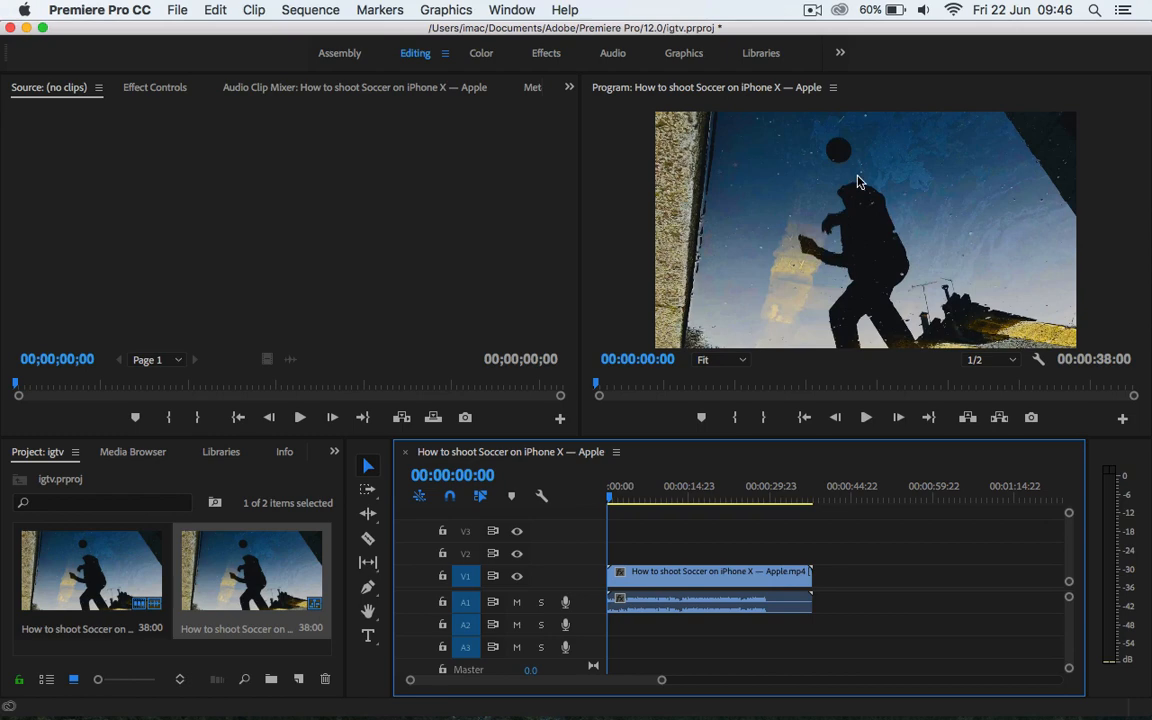
pyautogui.moveTo(881, 275)
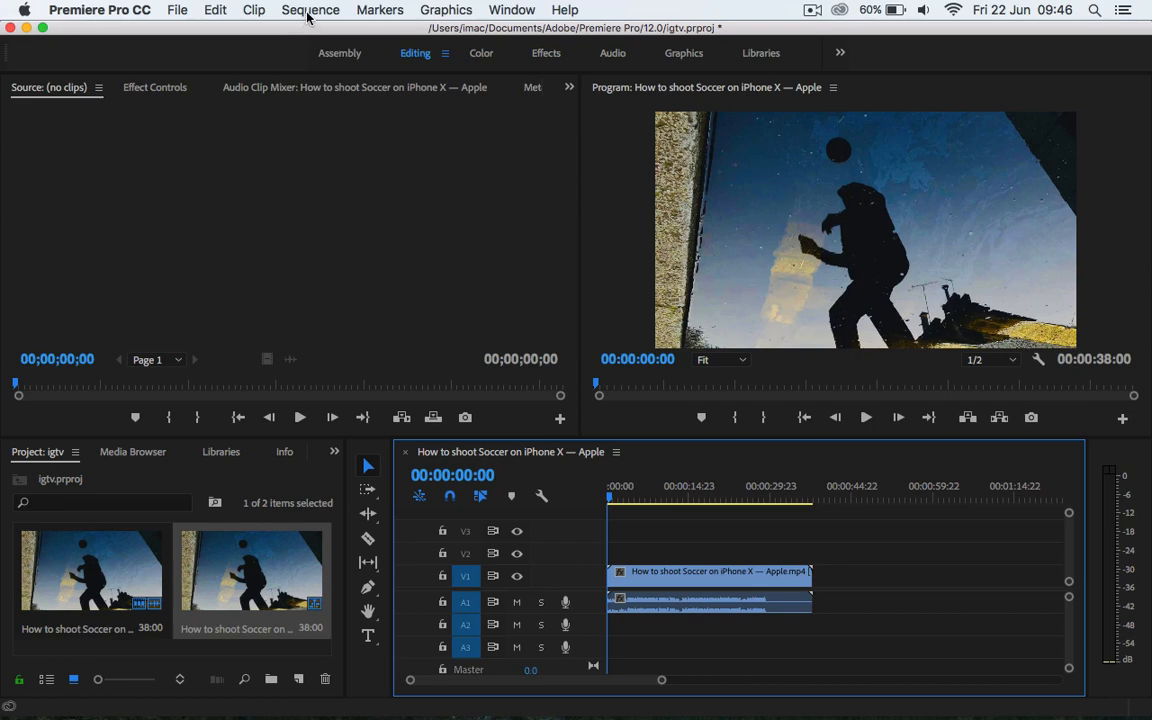
# - Set Sequence Settings frame size to 720×1280 and accept deleting previews
pyautogui.click(311, 10)
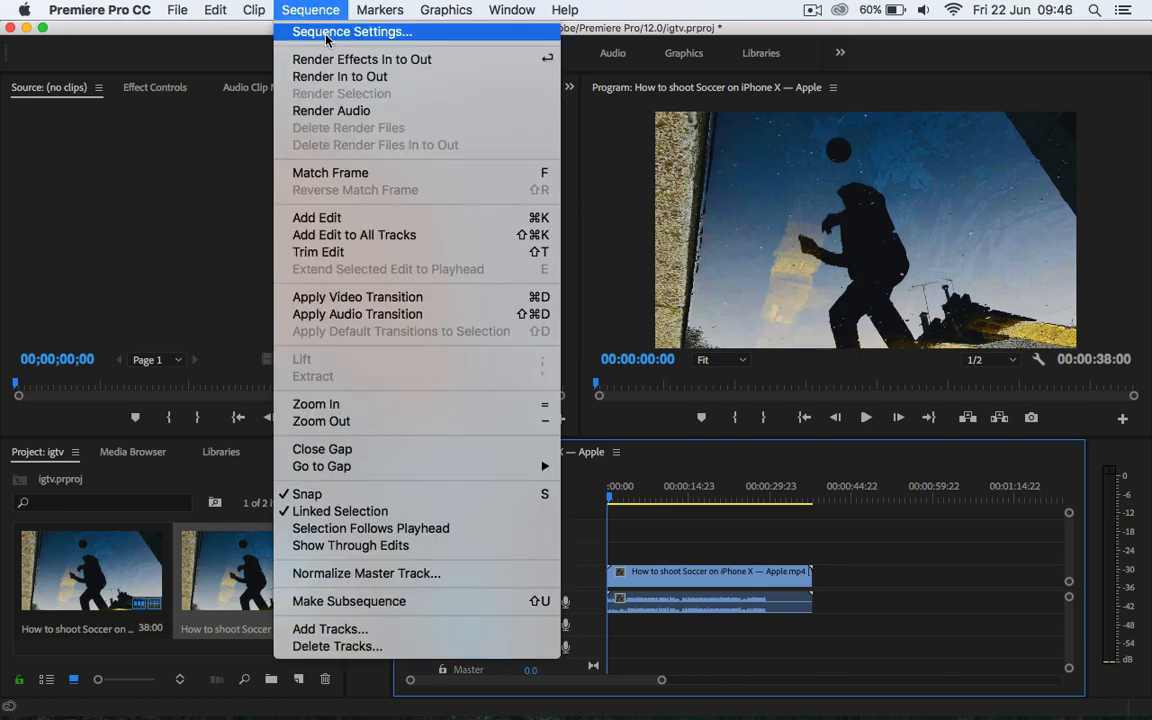
pyautogui.click(351, 31)
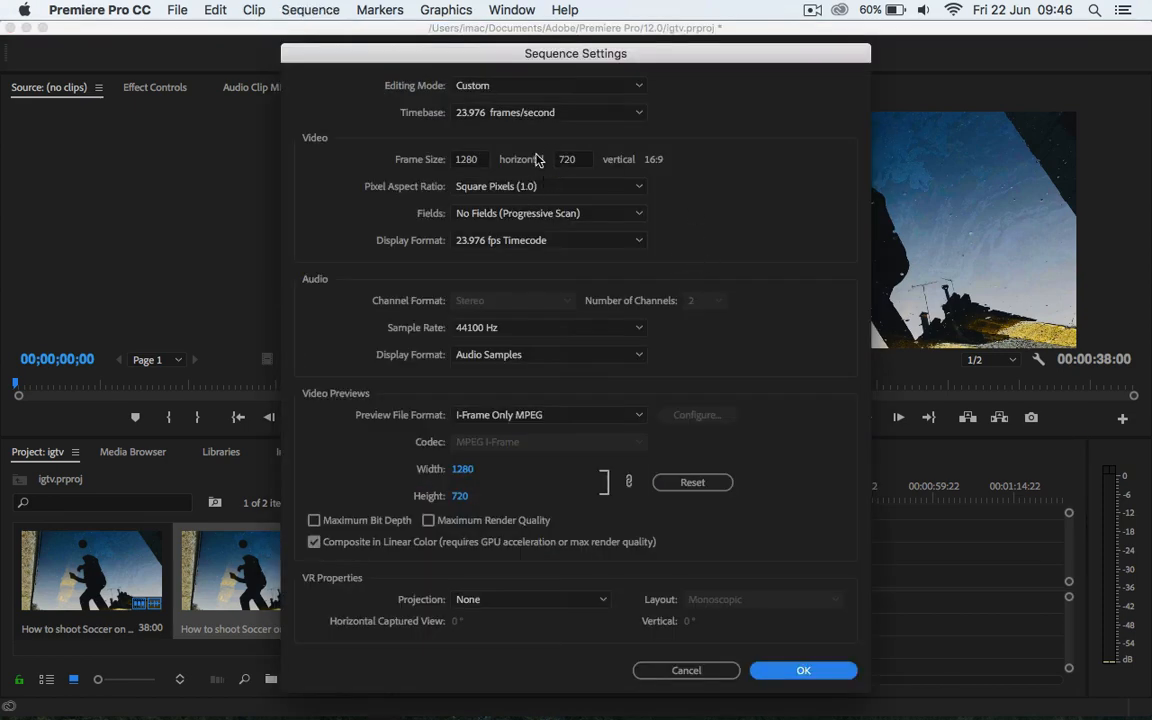
pyautogui.click(468, 159)
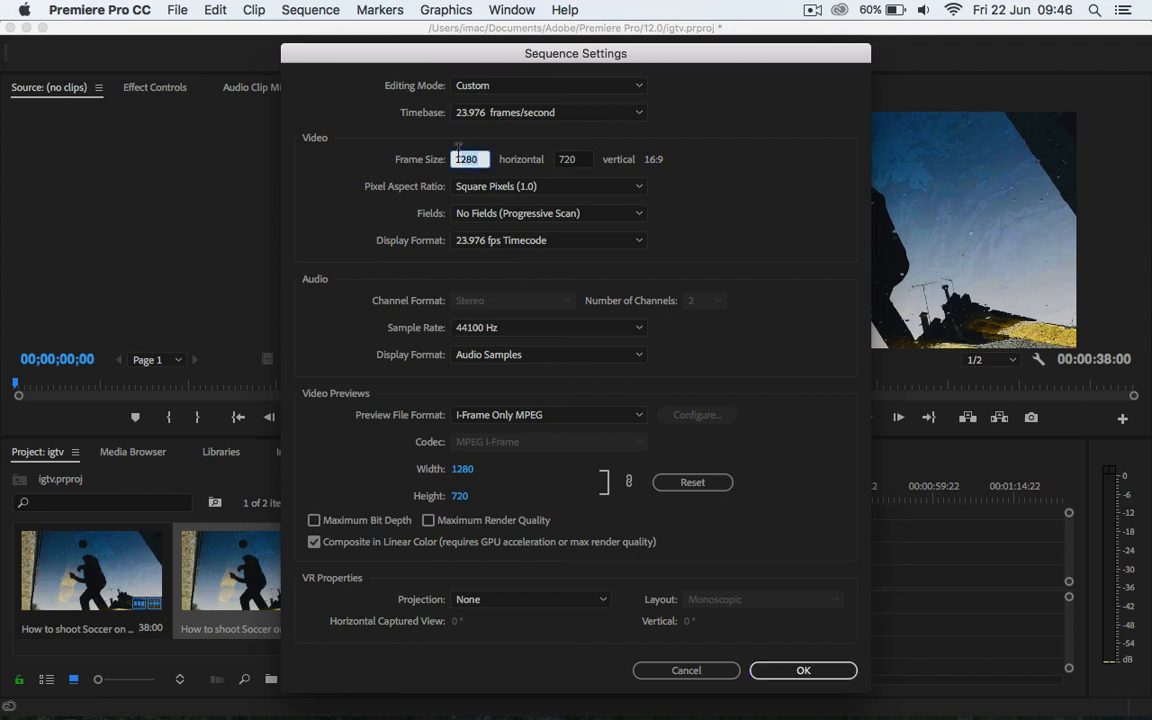
pyautogui.rightClick(467, 159)
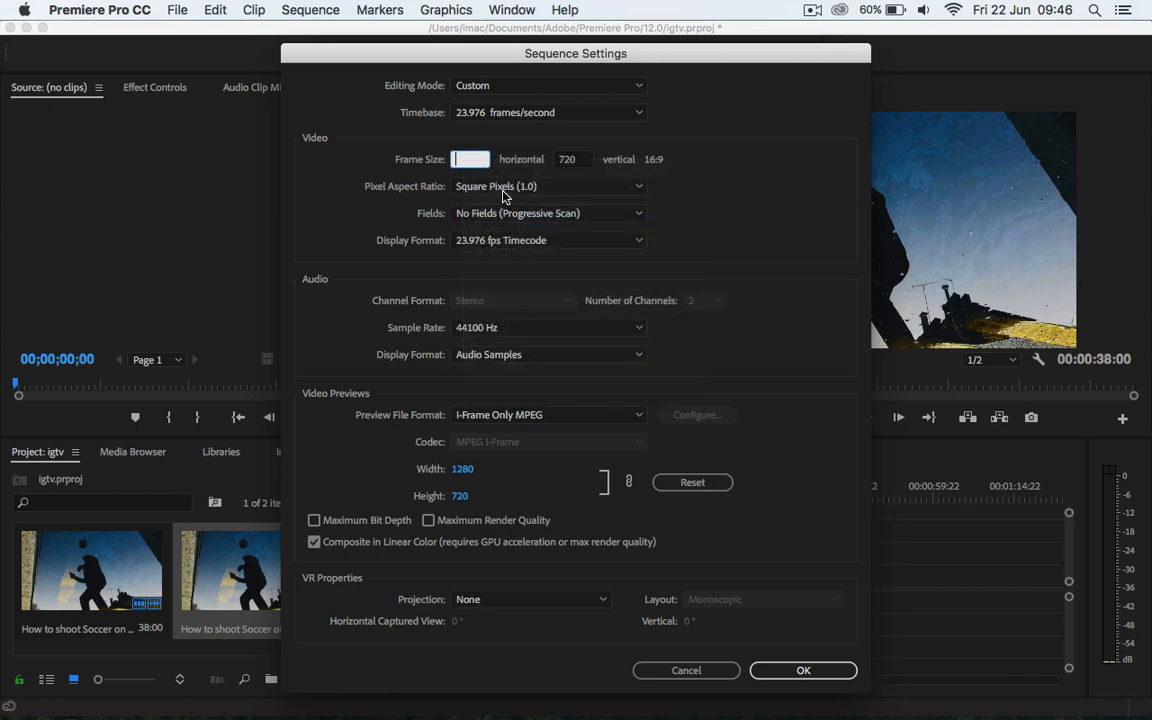
pyautogui.write('7')
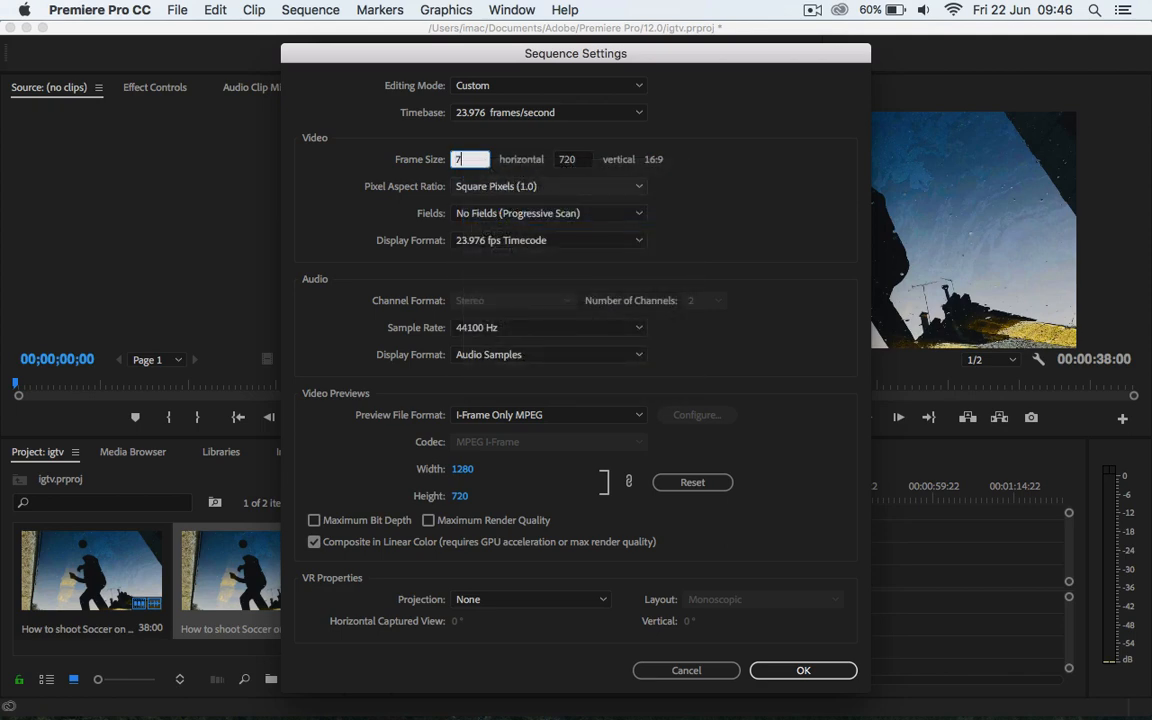
pyautogui.write('20')
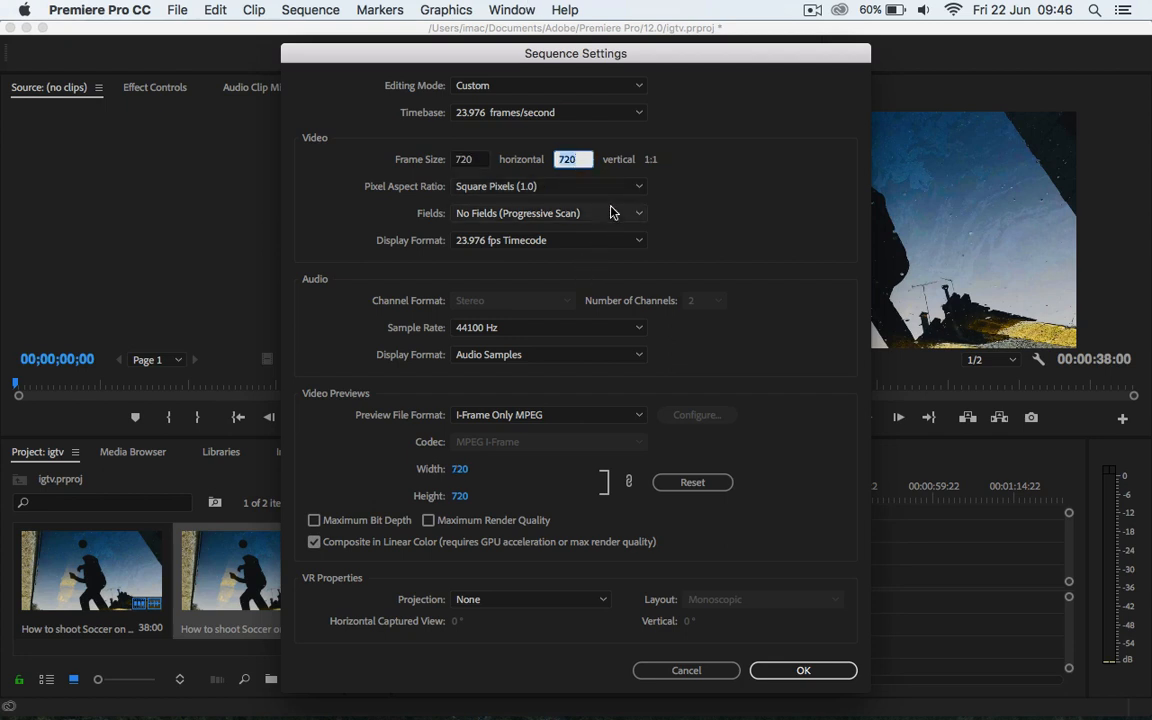
pyautogui.write('1280')
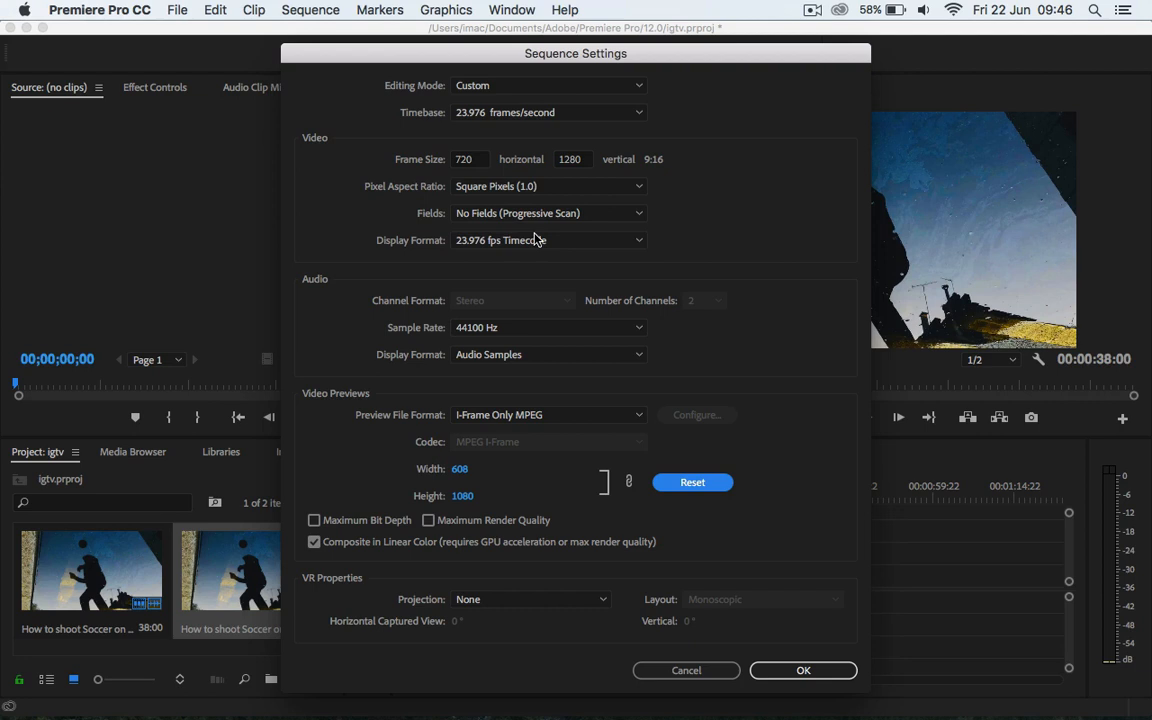
pyautogui.moveTo(765, 557)
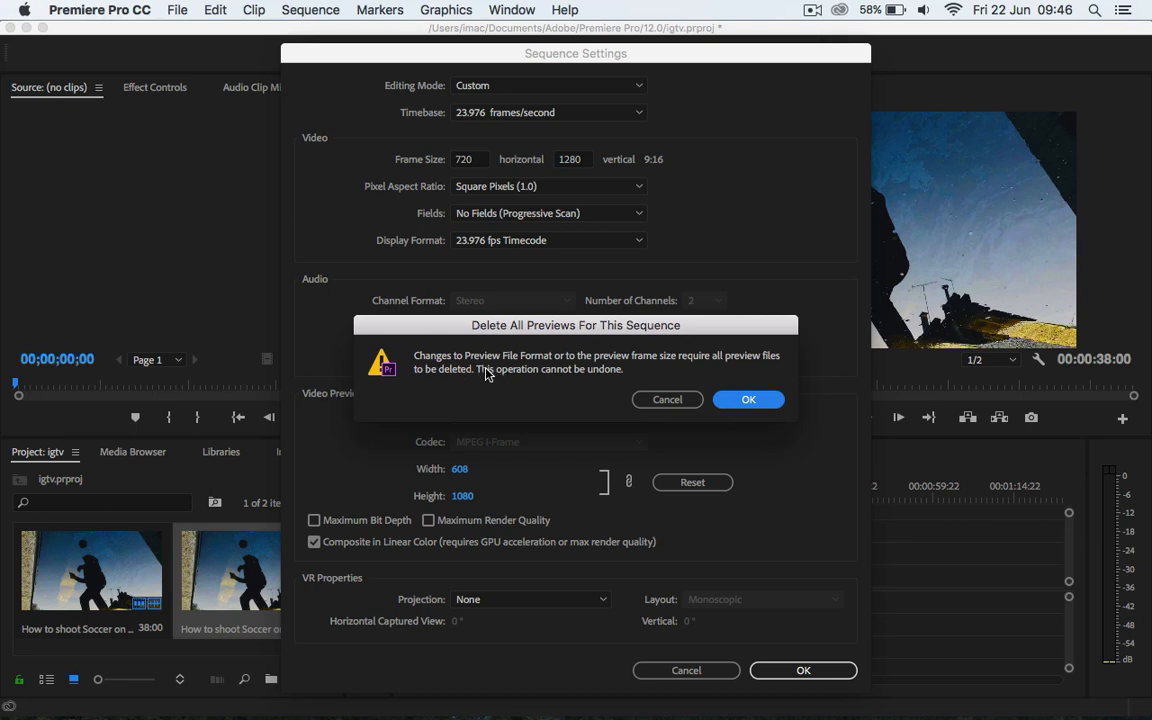
pyautogui.moveTo(590, 368)
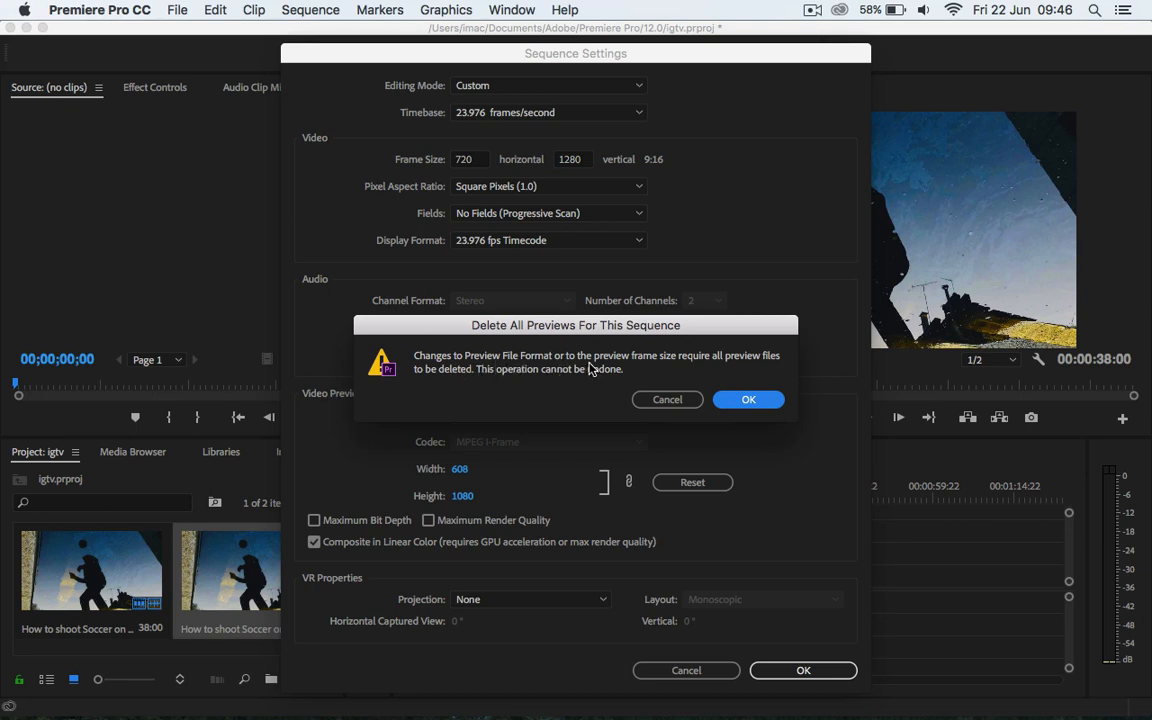
pyautogui.moveTo(667, 368)
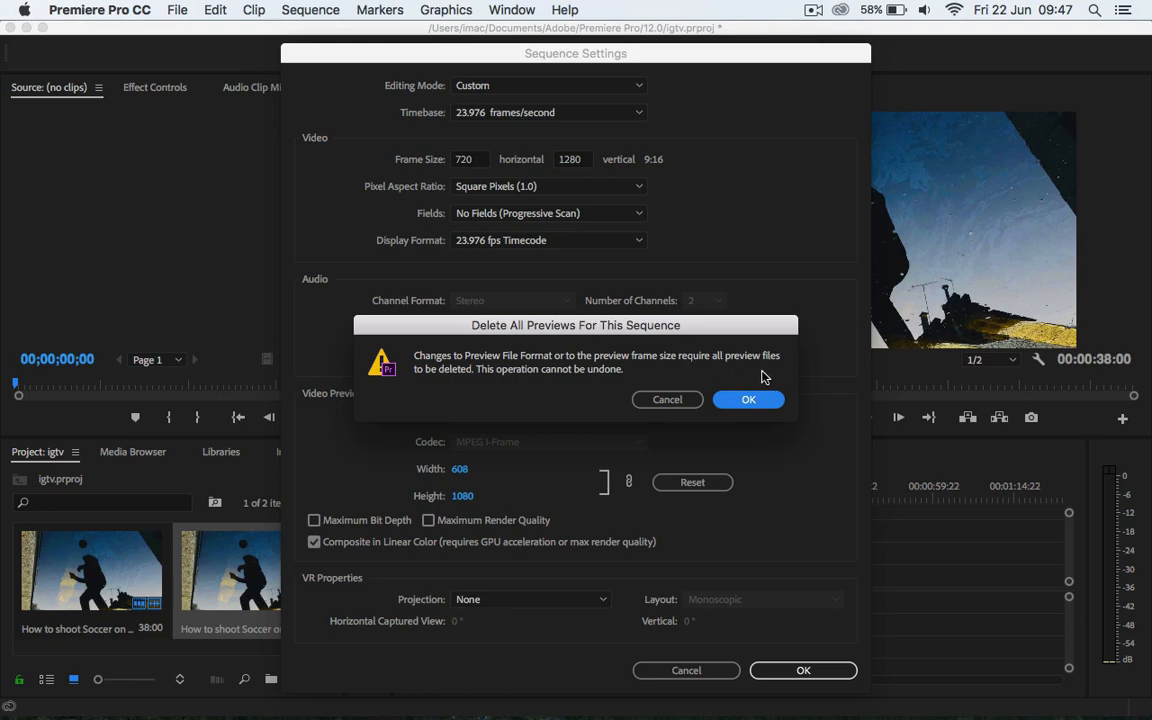
pyautogui.moveTo(735, 414)
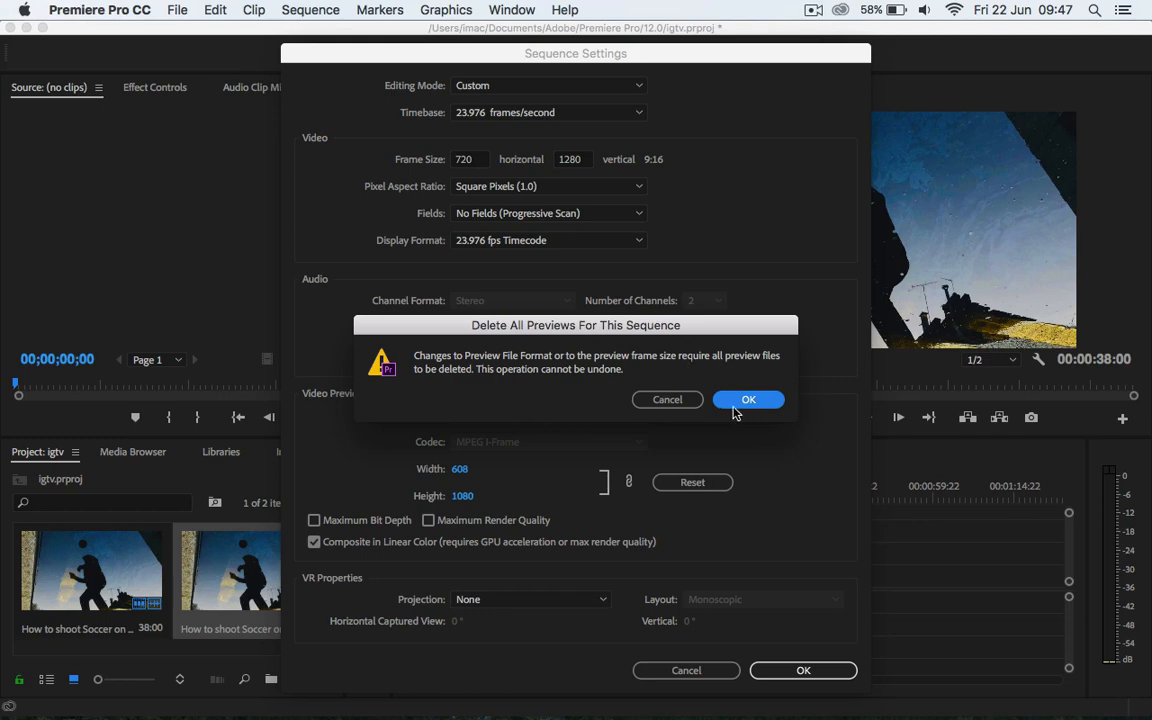
pyautogui.click(748, 399)
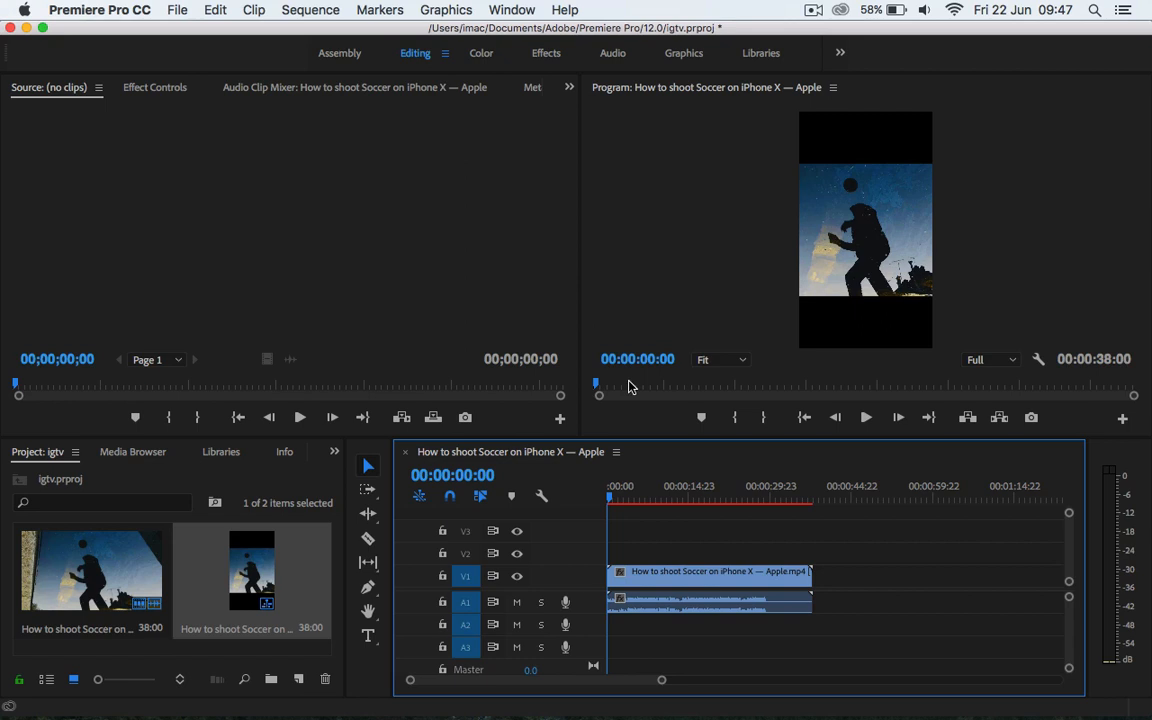
pyautogui.moveTo(836, 231)
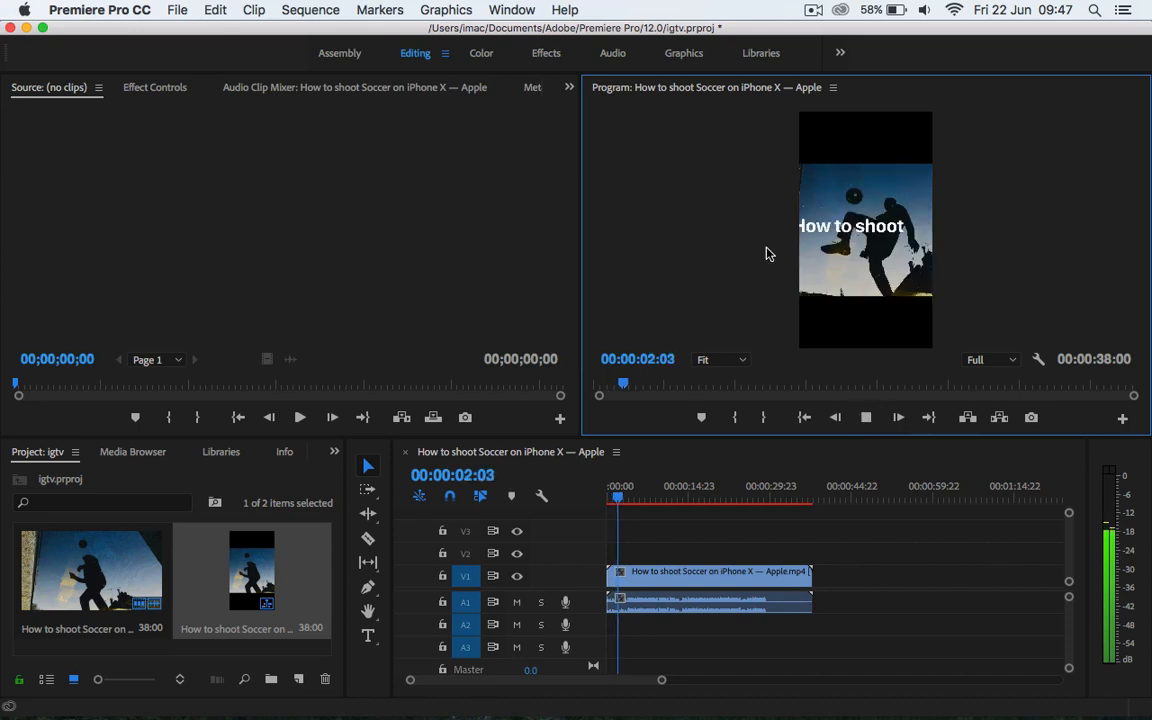
# - Play and stop the vertical sequence showing the letterboxed soccer footage
pyautogui.click(898, 417)
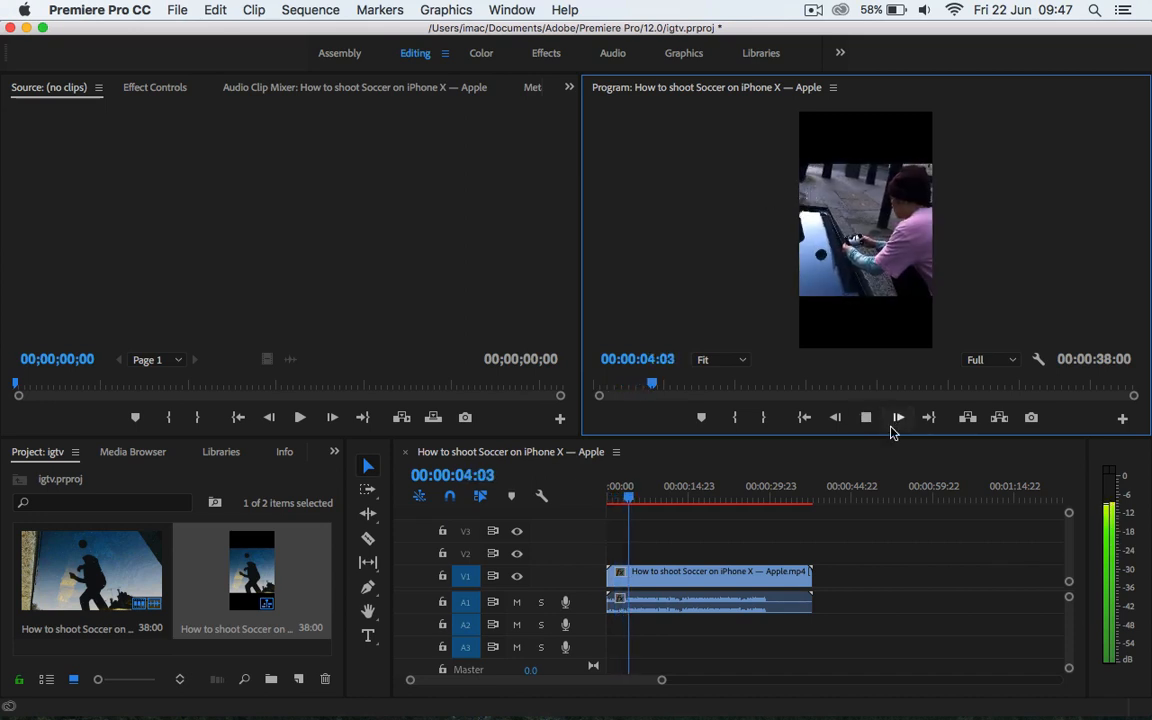
pyautogui.click(866, 417)
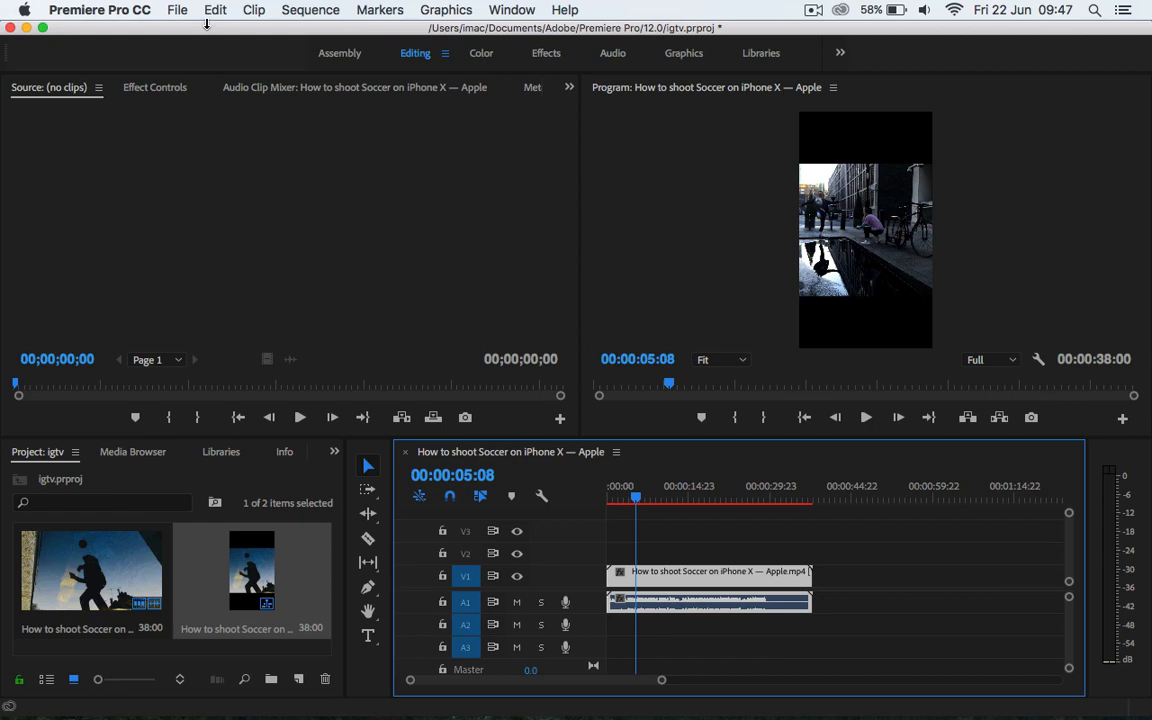
pyautogui.moveTo(338, 14)
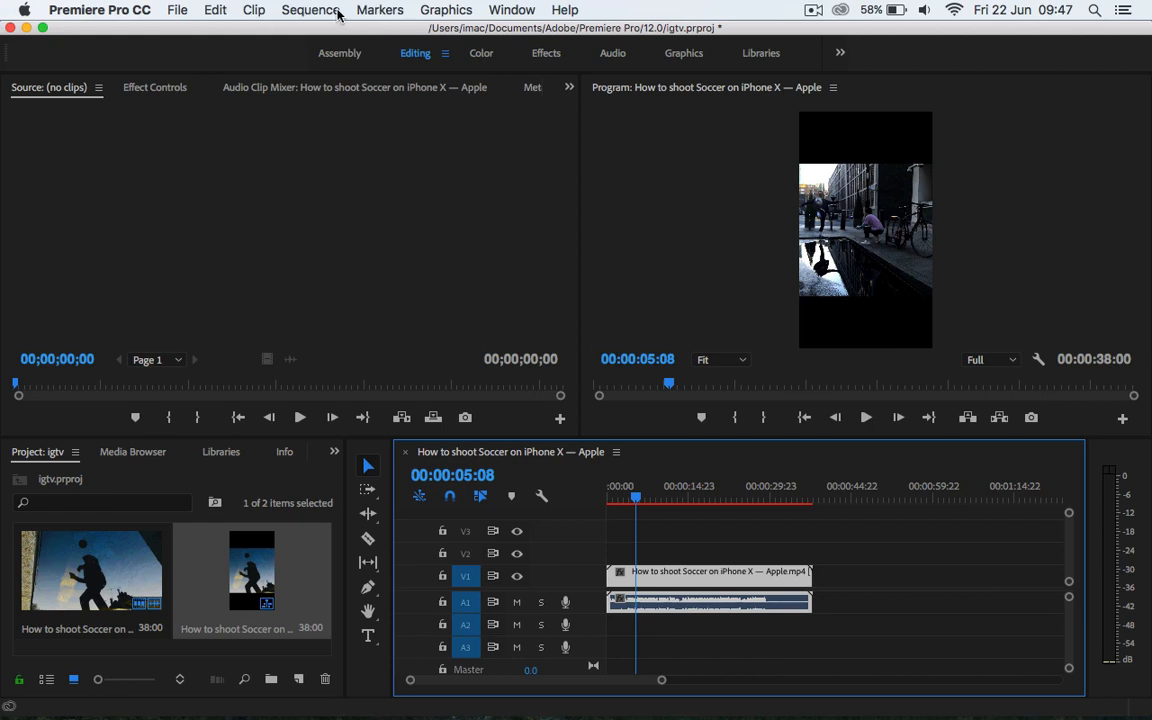
pyautogui.moveTo(708, 313)
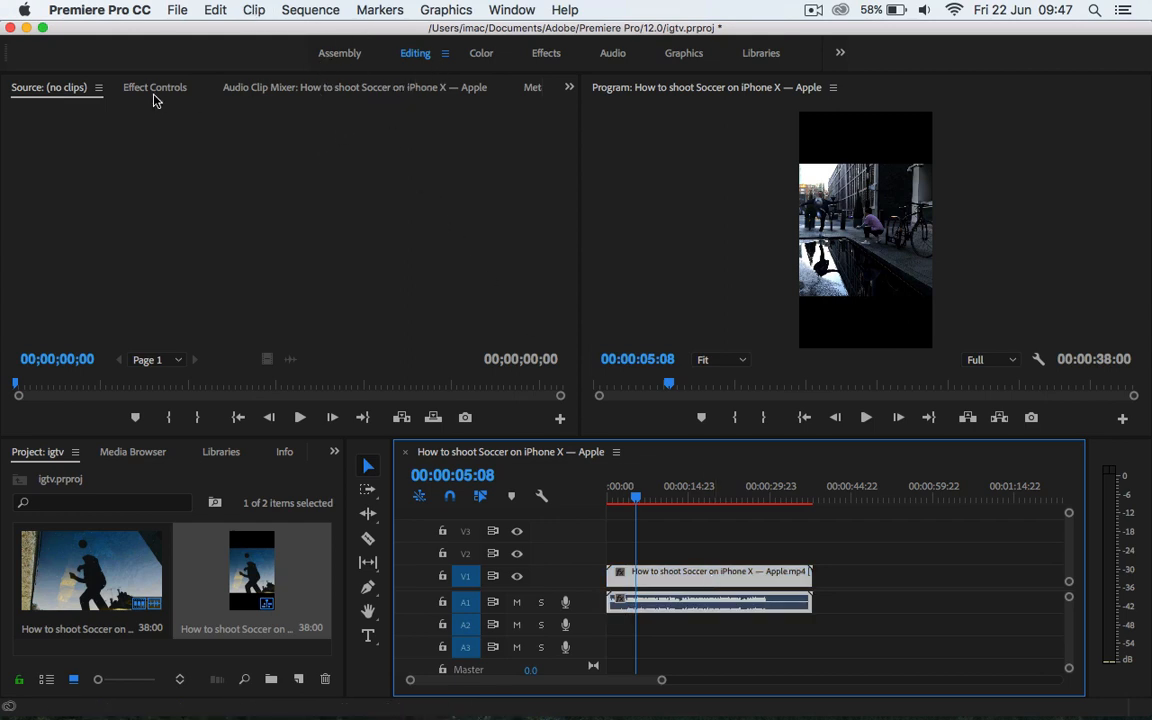
# - In Effect Controls, expand Motion and set the clip's Rotation to 90°
pyautogui.click(154, 87)
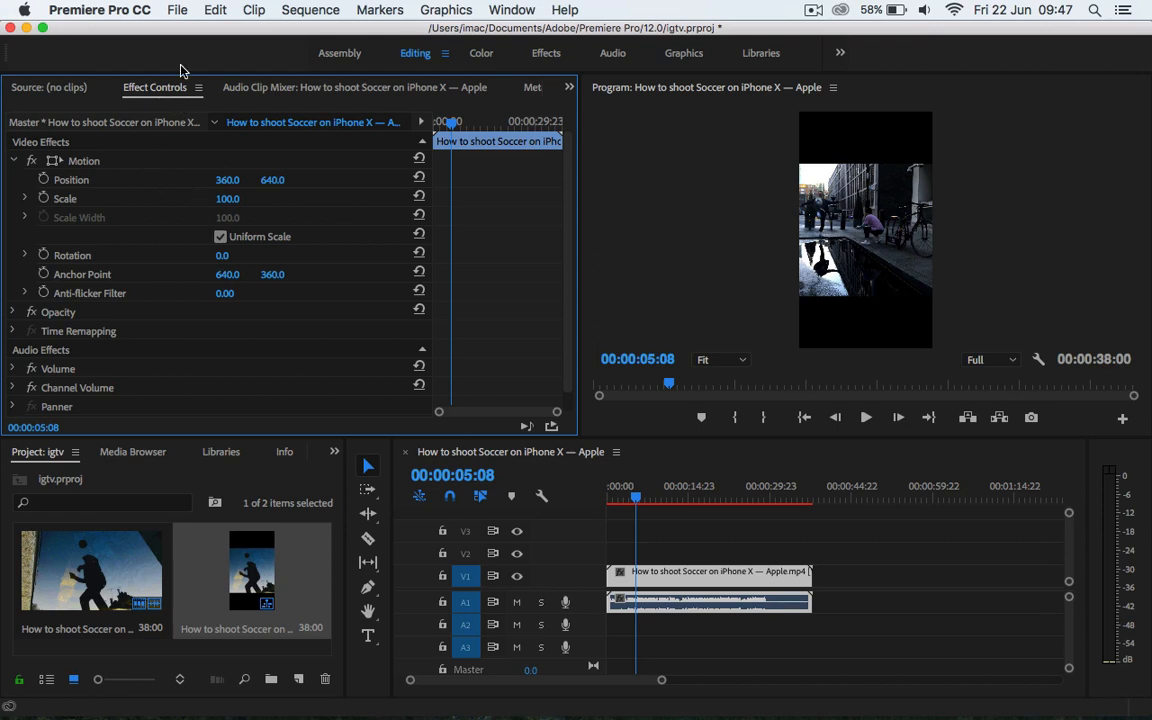
pyautogui.moveTo(40, 268)
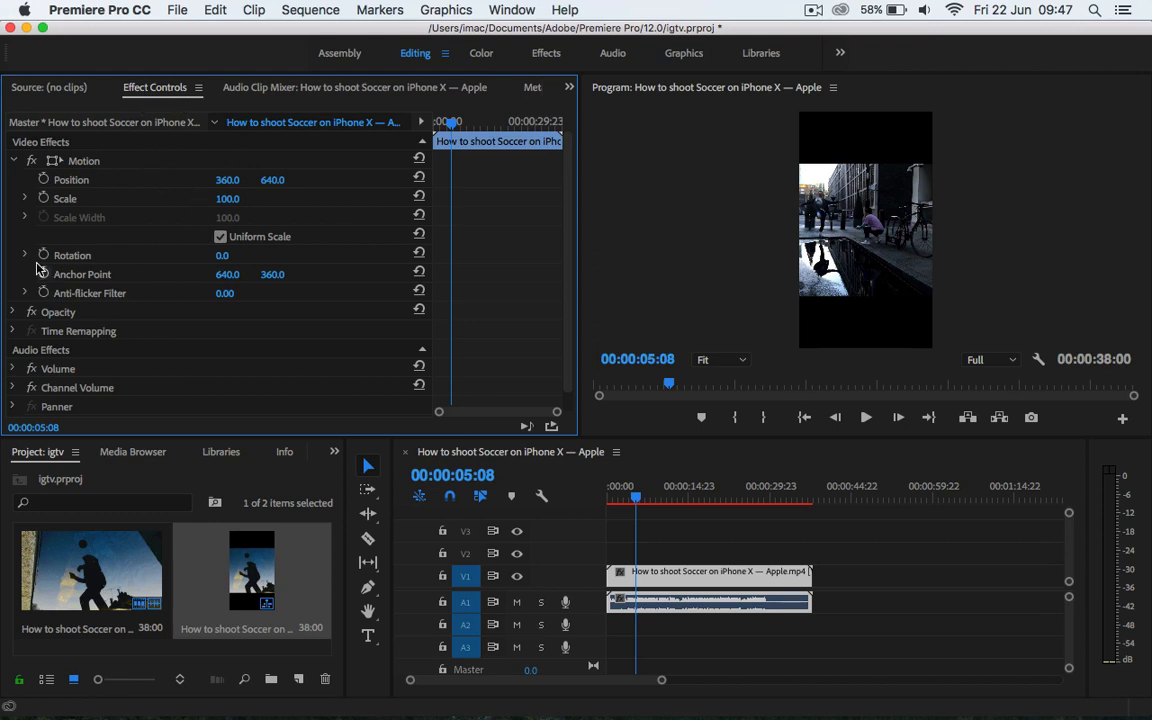
pyautogui.moveTo(38, 217)
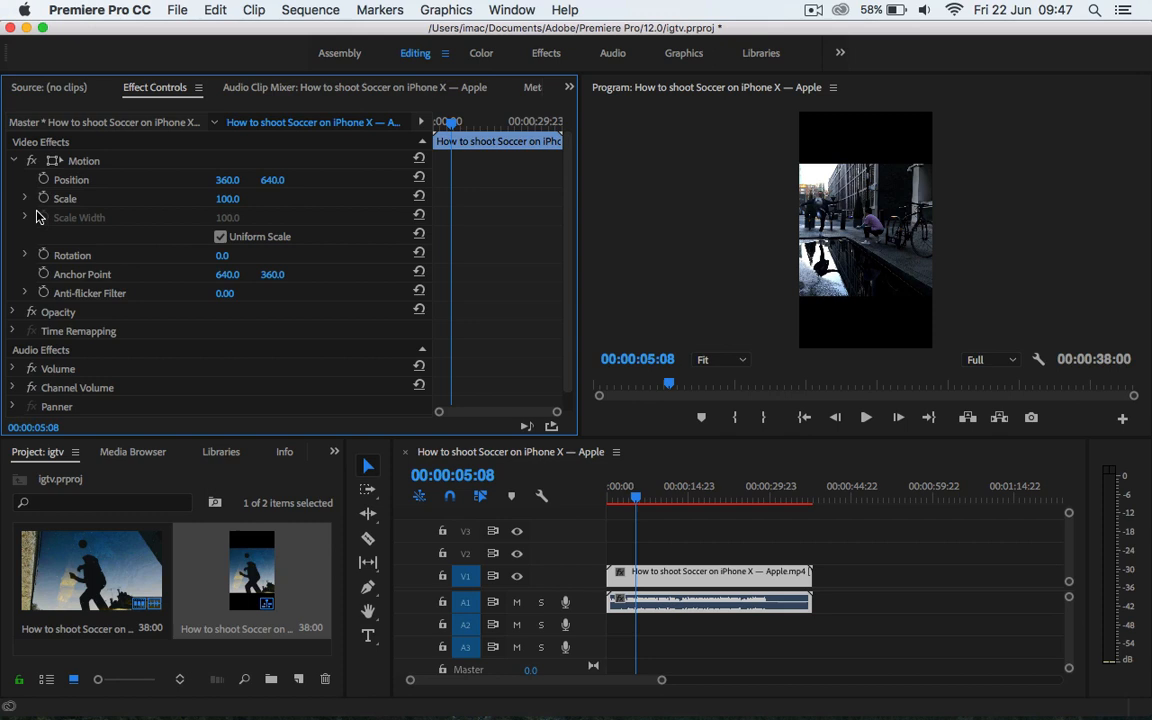
pyautogui.click(14, 160)
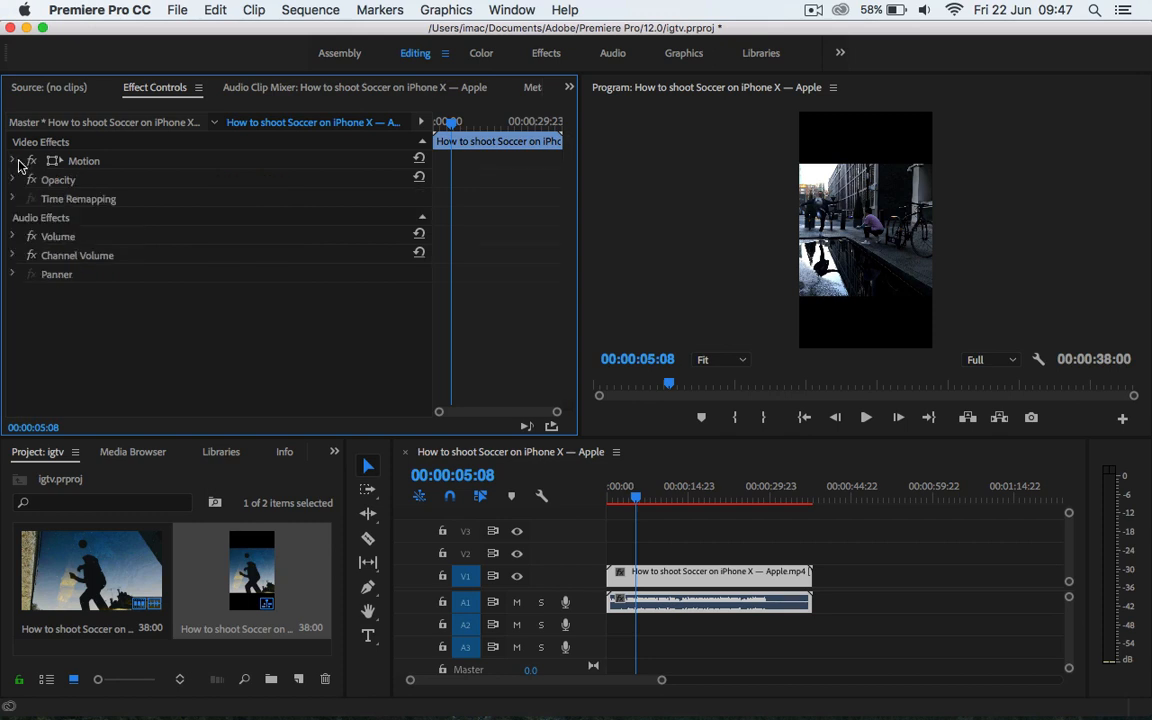
pyautogui.click(14, 160)
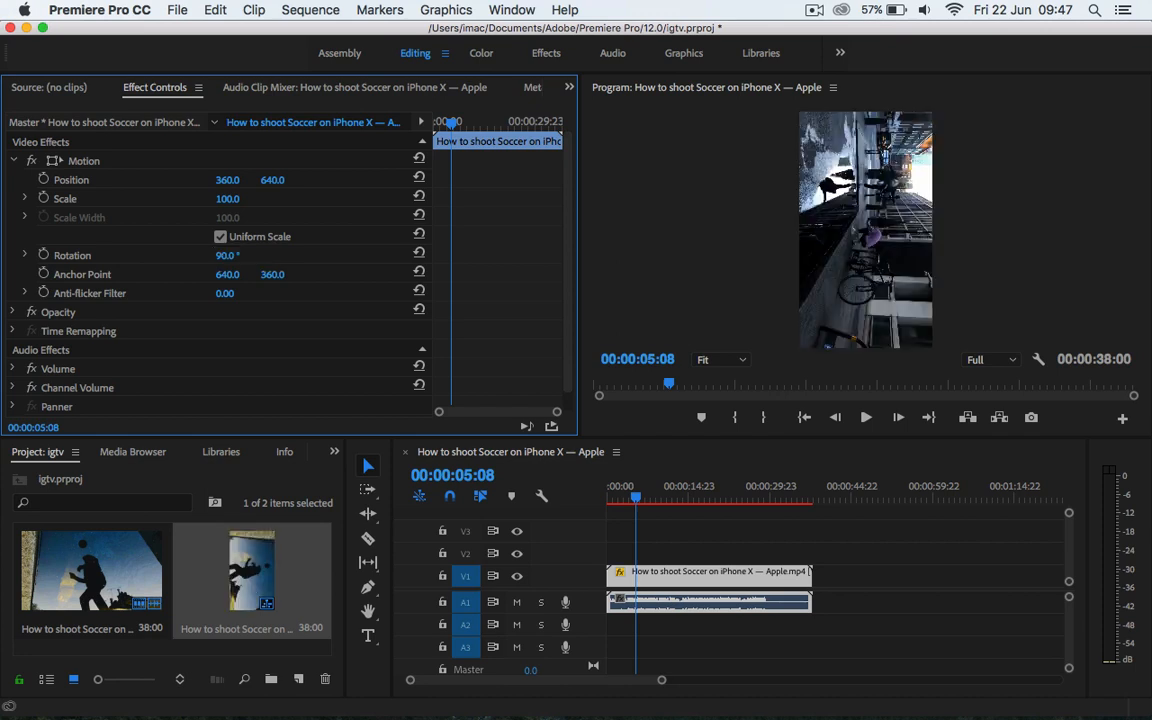
pyautogui.moveTo(813, 409)
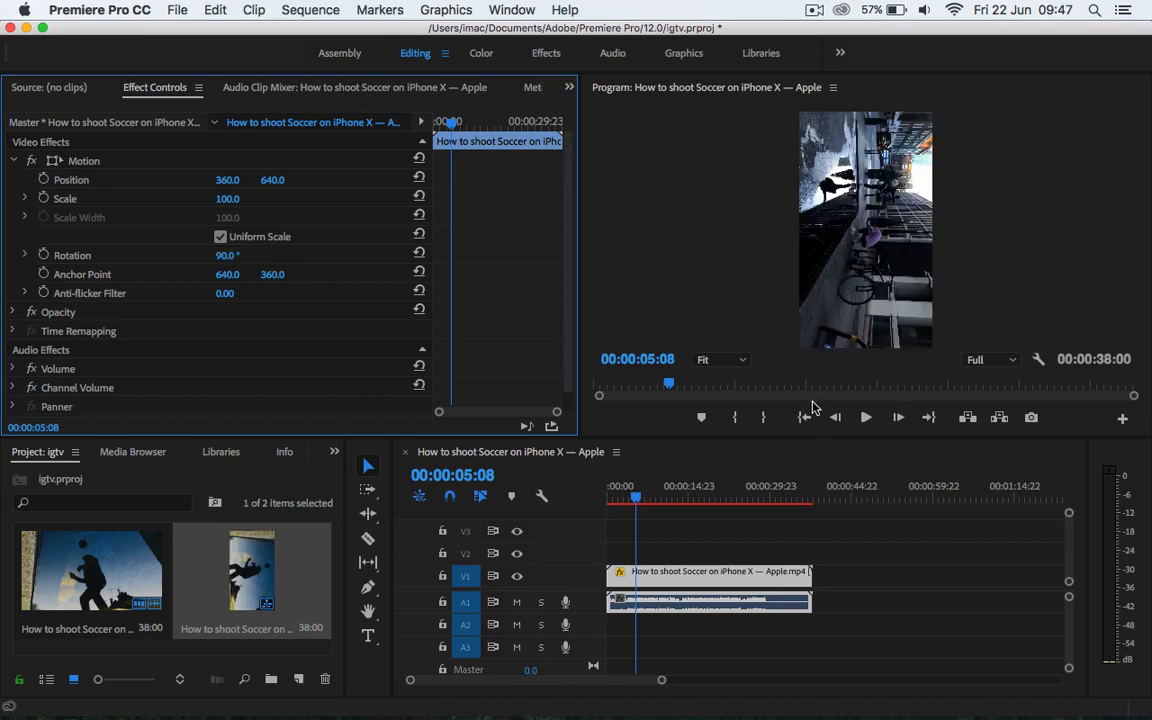
# - Play back the rotated clip, stop it, and select the sequence
pyautogui.click(865, 417)
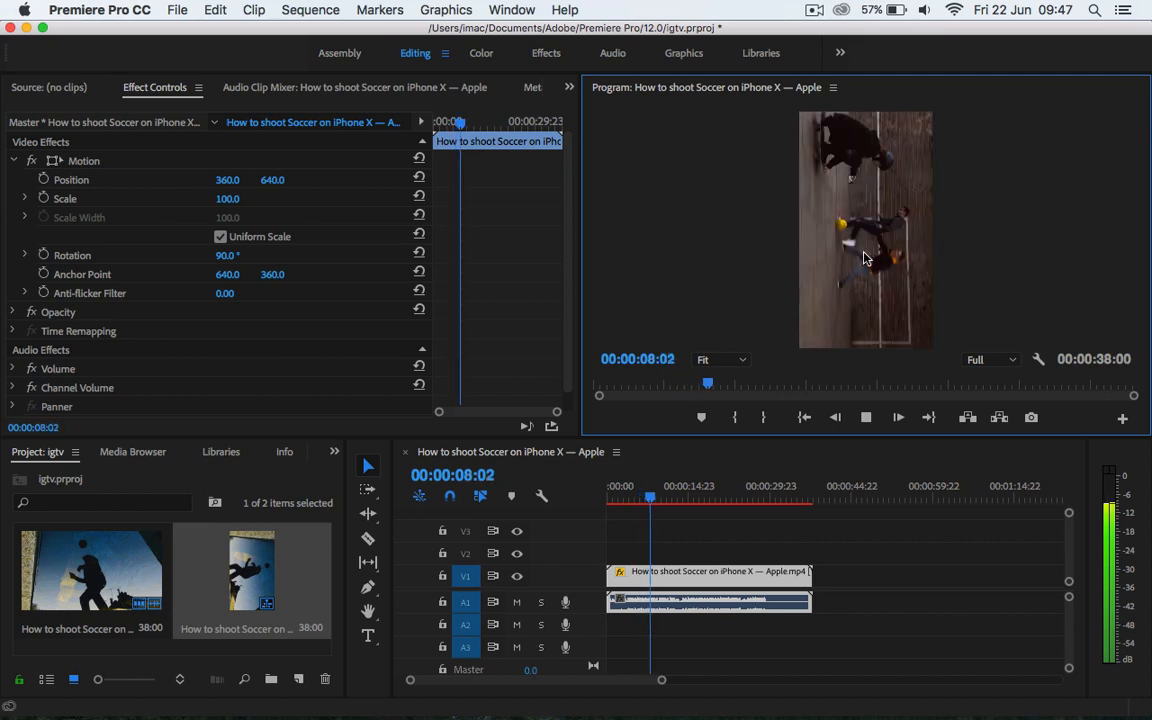
pyautogui.click(866, 417)
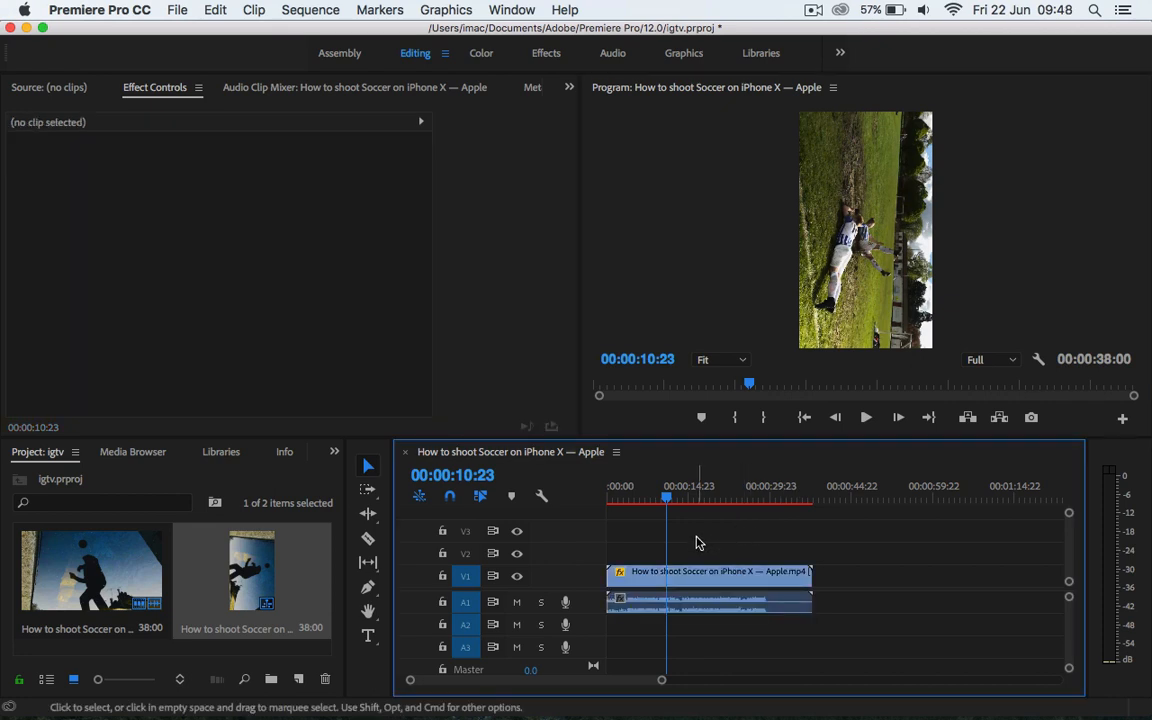
pyautogui.click(177, 10)
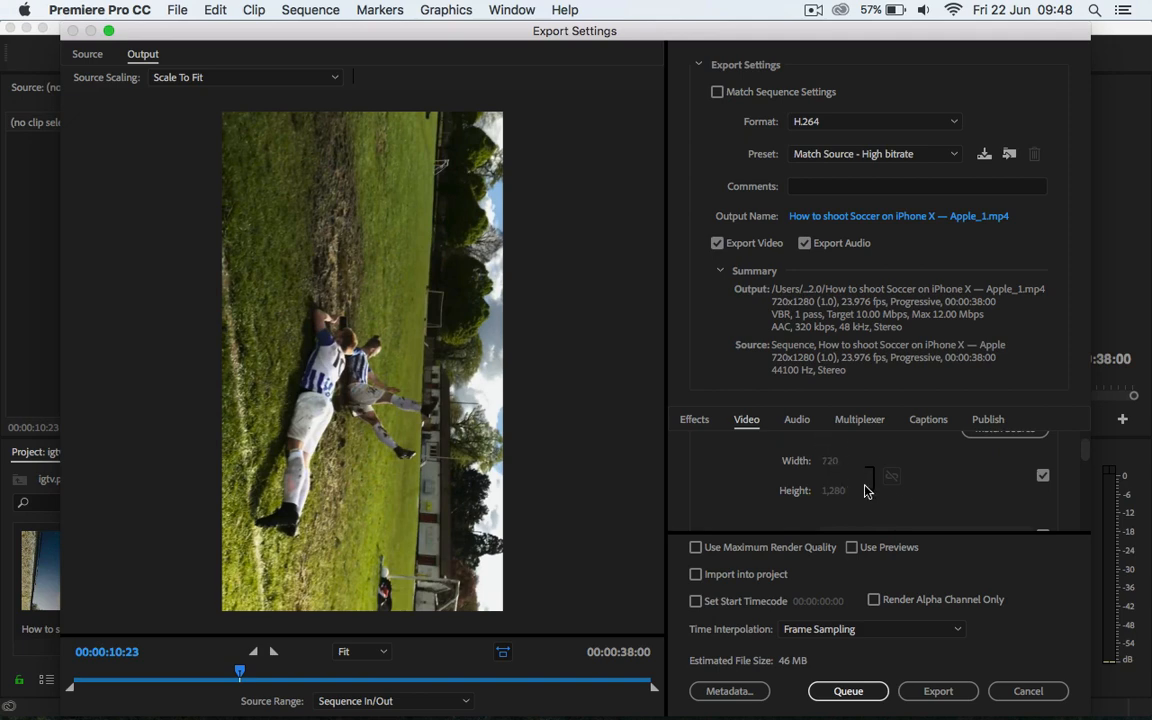
pyautogui.moveTo(247, 467)
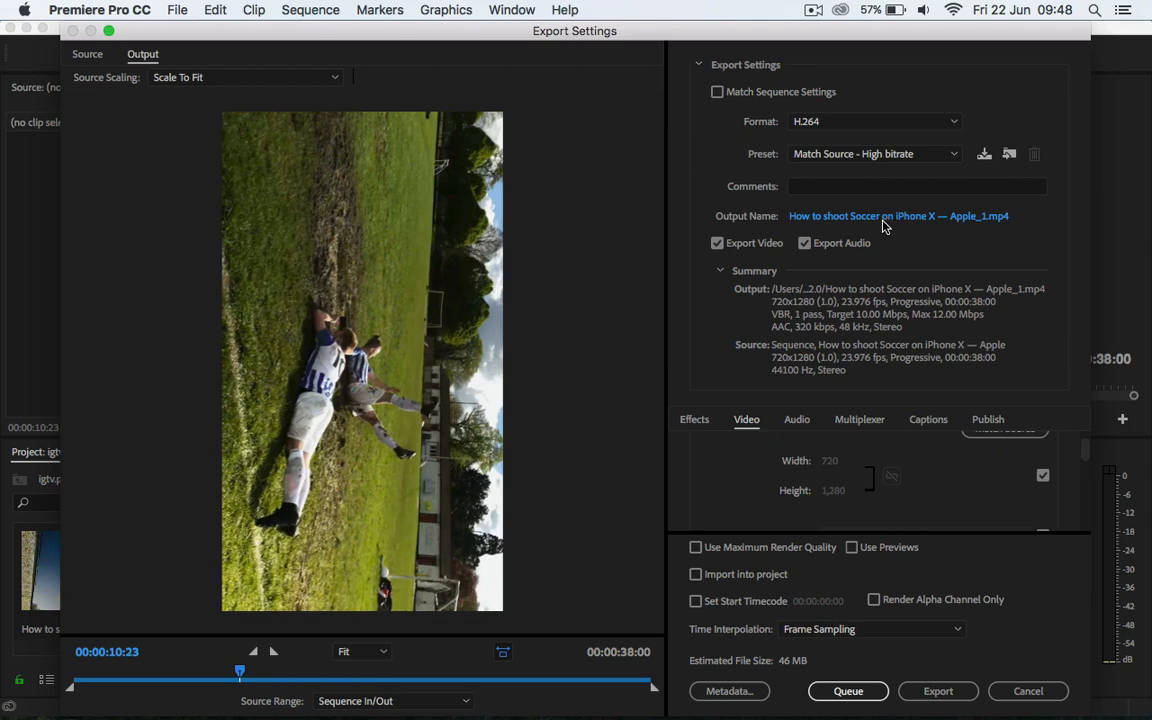
pyautogui.moveTo(886, 220)
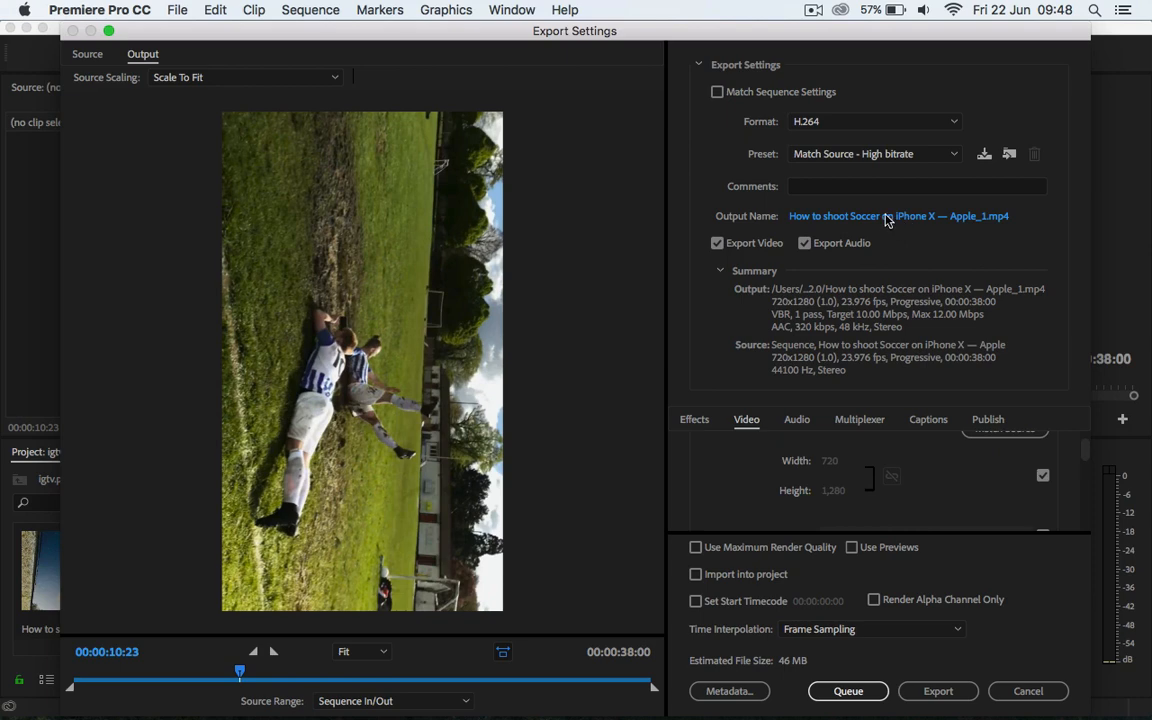
# - From Export Settings, open the Save As dialog for the output file
pyautogui.click(897, 215)
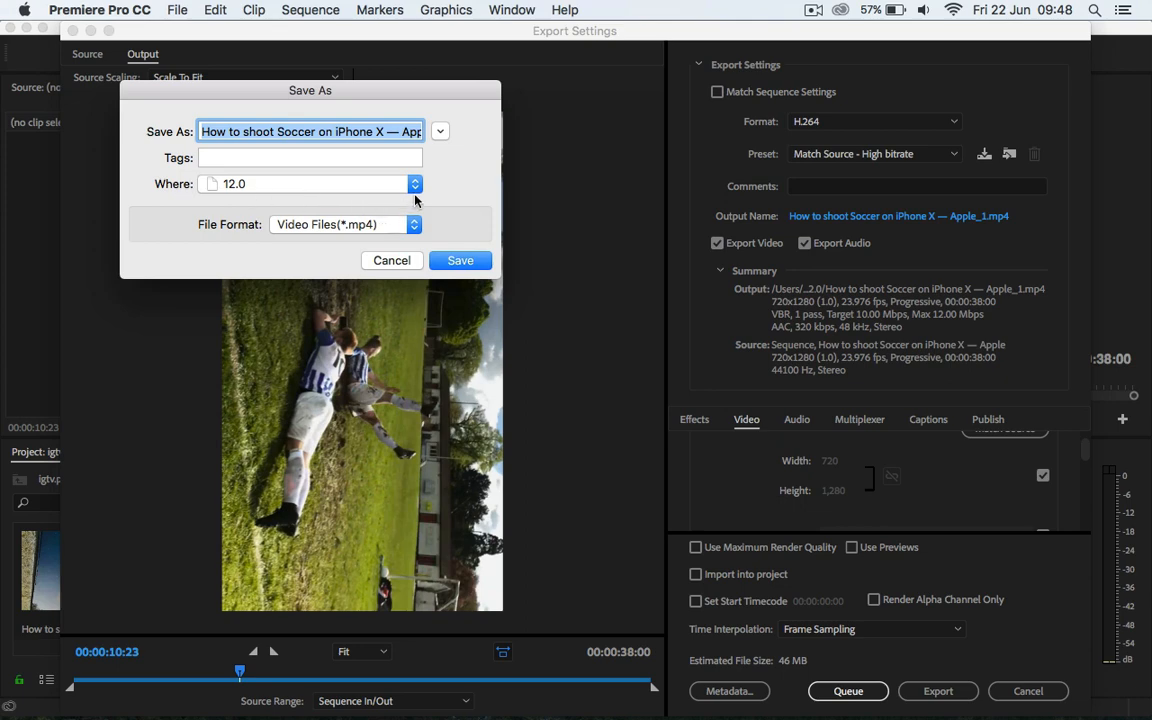
# - Save the export as 'final video.mp4' in the iGTv folder
pyautogui.click(413, 184)
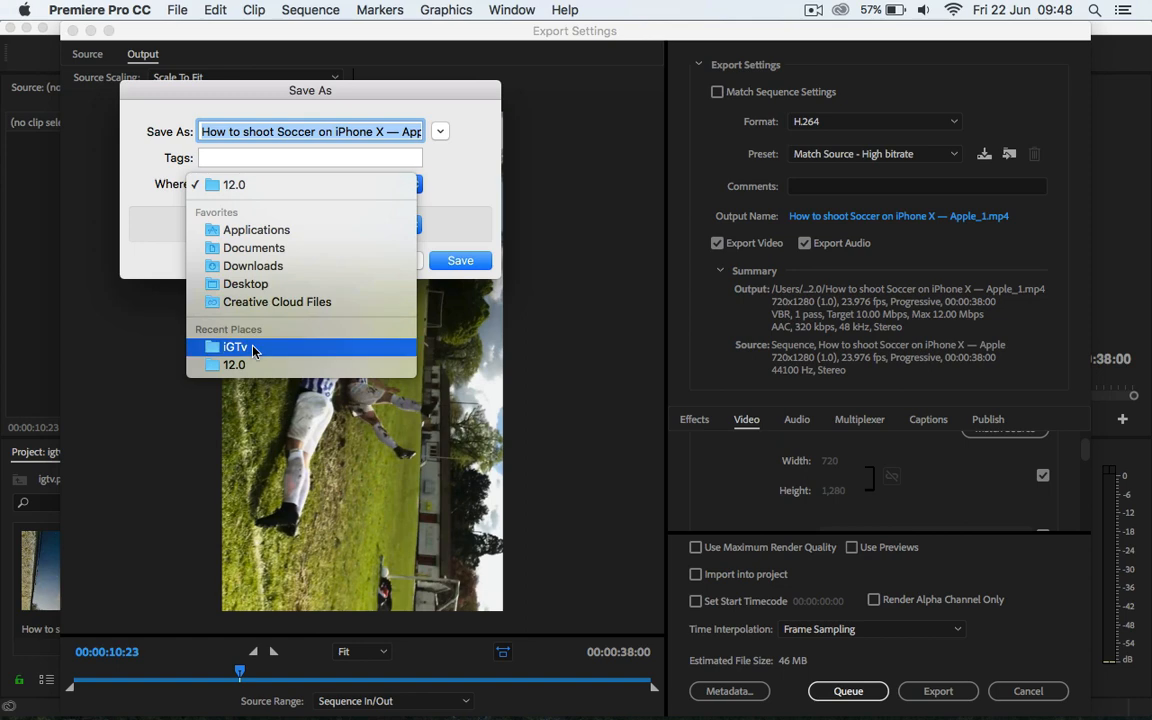
pyautogui.click(235, 347)
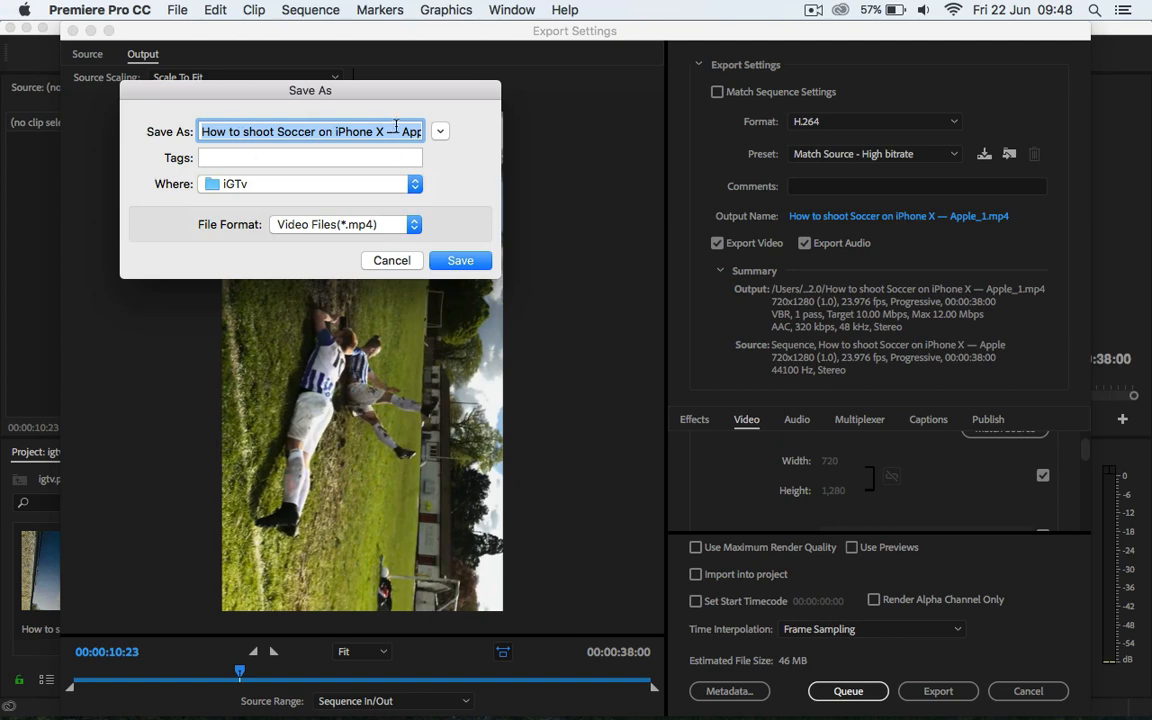
pyautogui.write('final video')
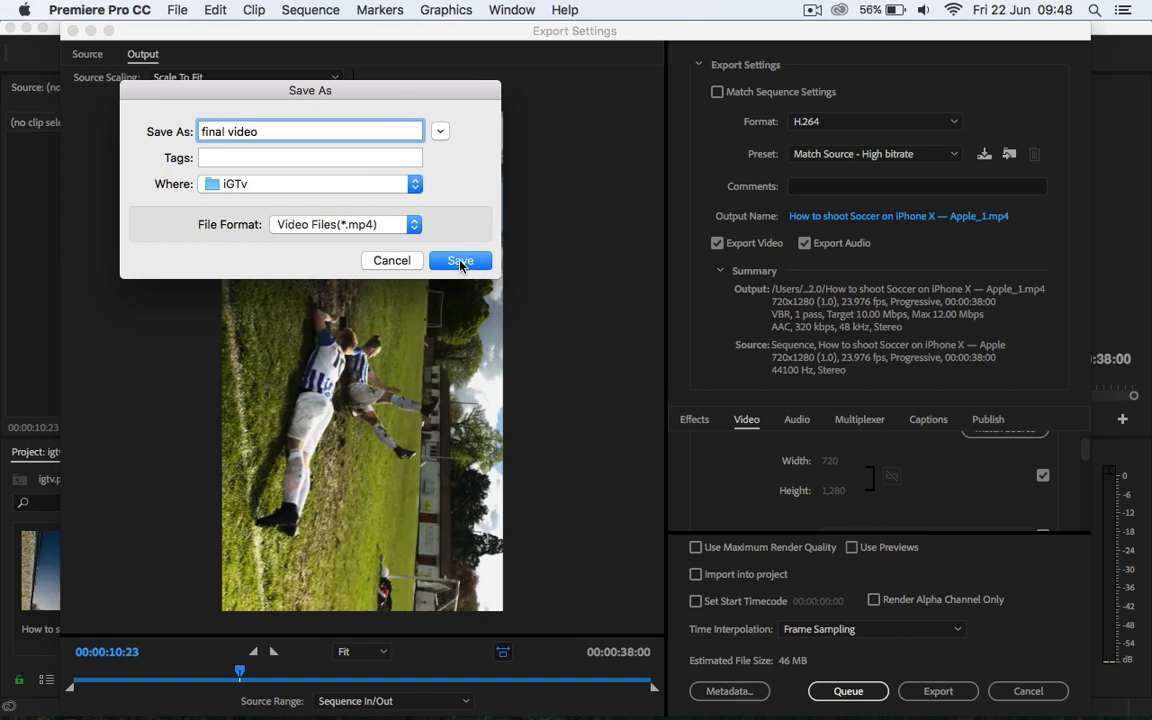
pyautogui.click(460, 260)
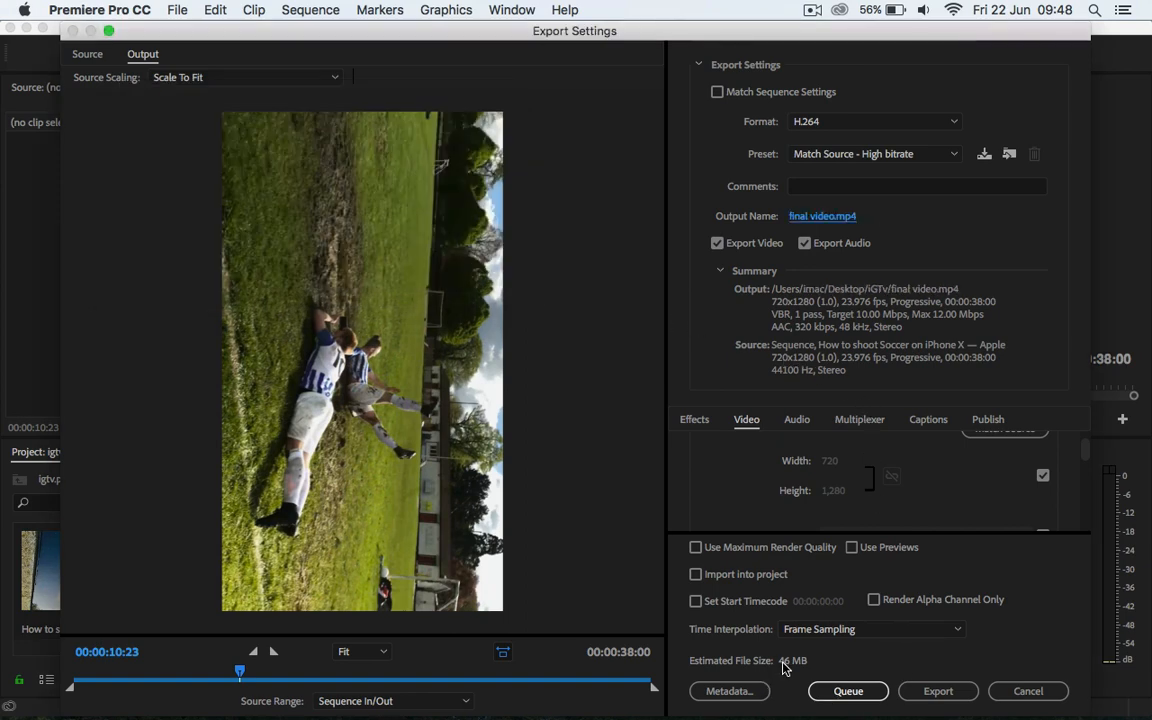
pyautogui.moveTo(896, 267)
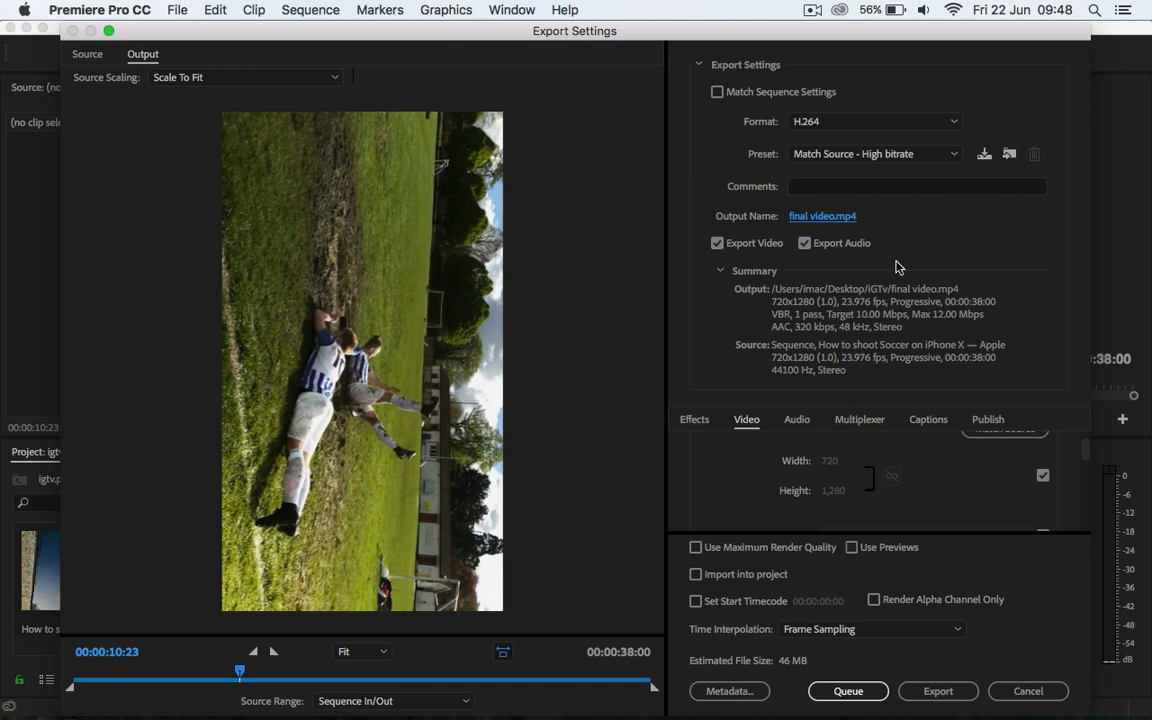
# - Choose the Mobile Device 720p HD export preset
pyautogui.click(873, 153)
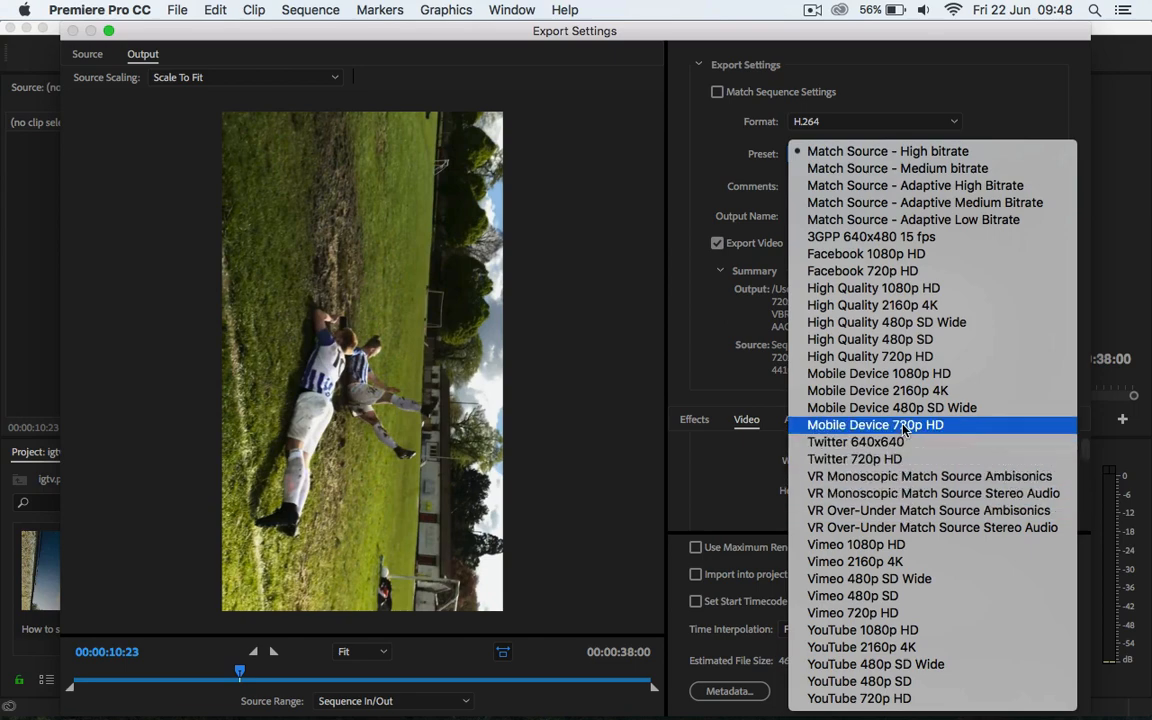
pyautogui.click(875, 424)
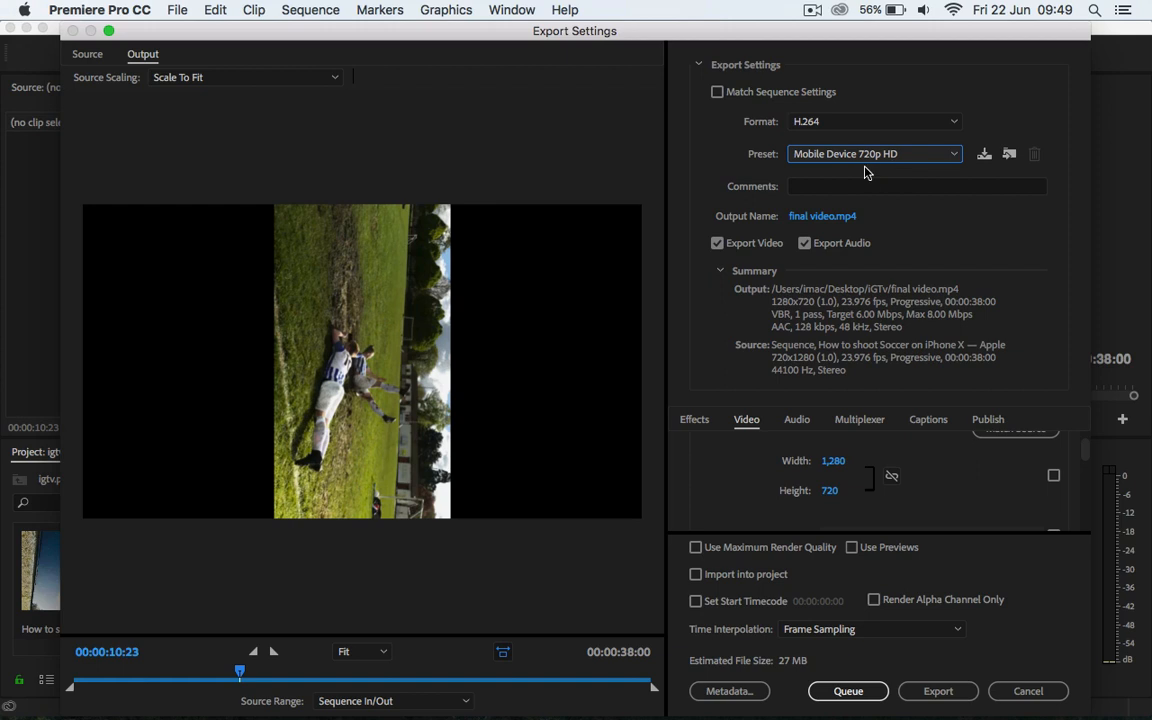
pyautogui.moveTo(918, 183)
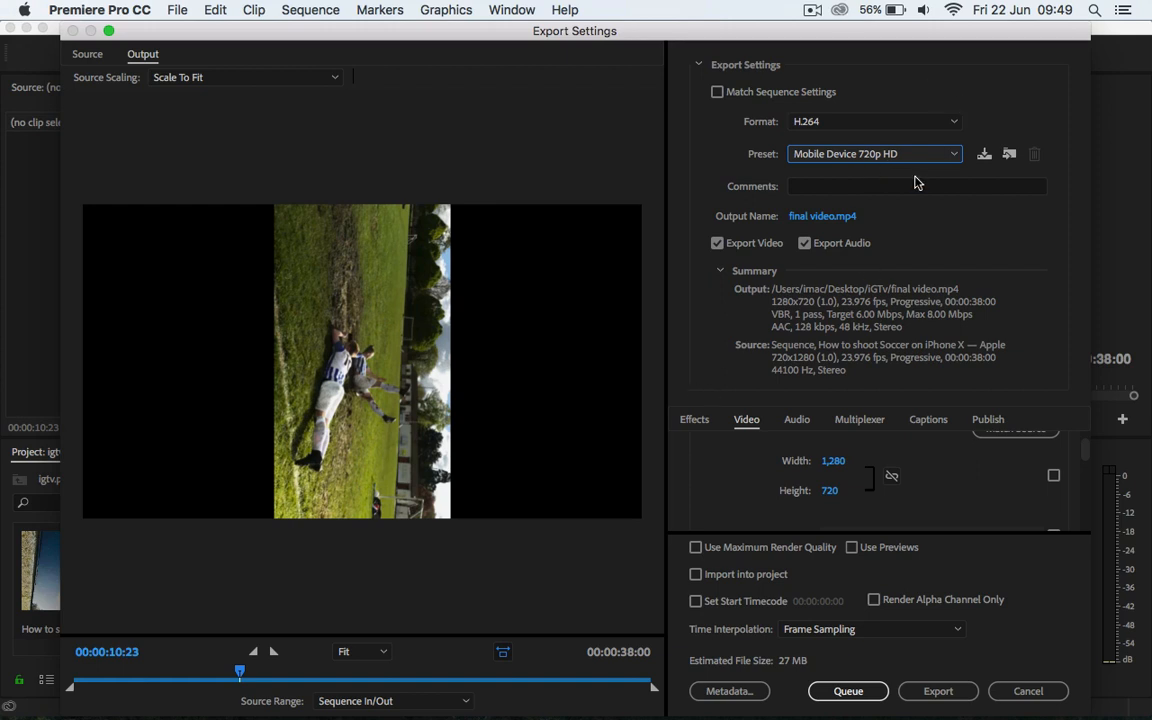
pyautogui.moveTo(875, 153)
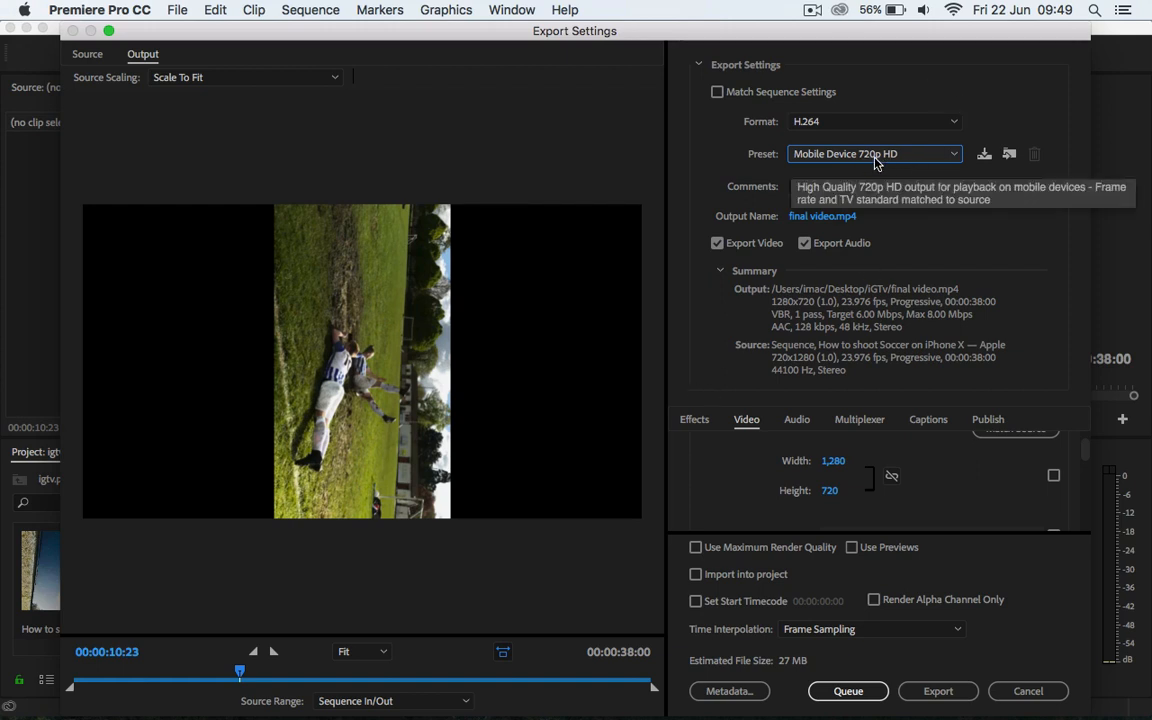
pyautogui.moveTo(828, 460)
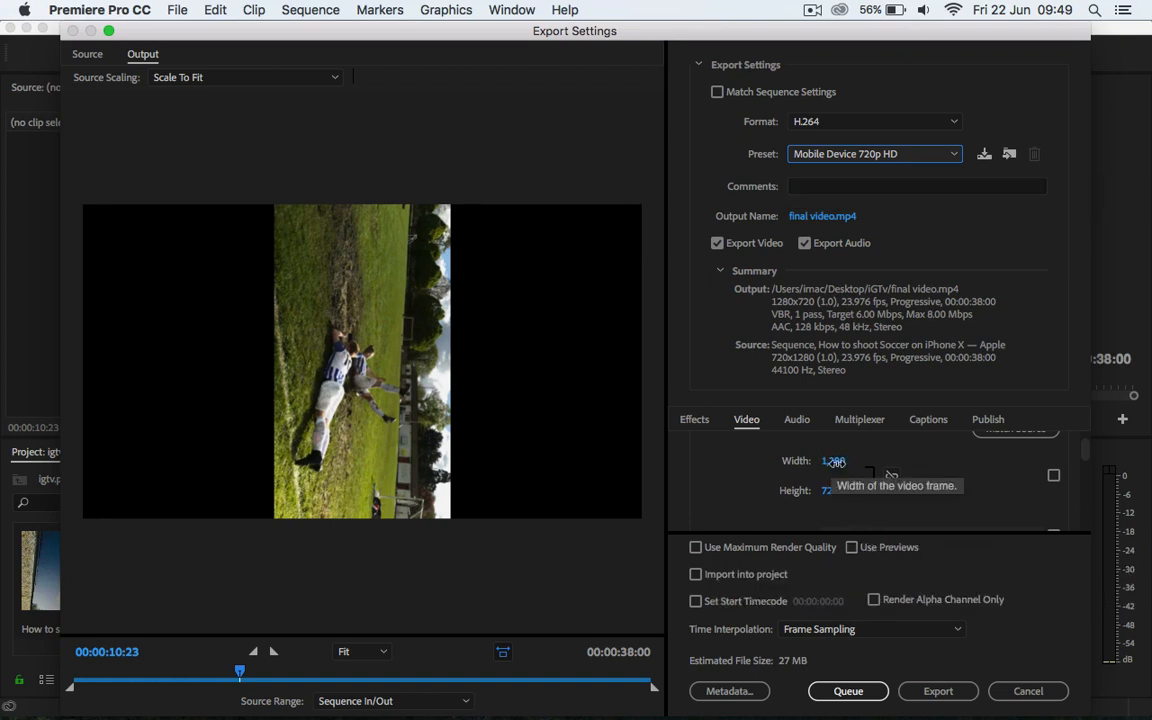
# - Set the export video Width to 720 and Height to 1280
pyautogui.click(835, 460)
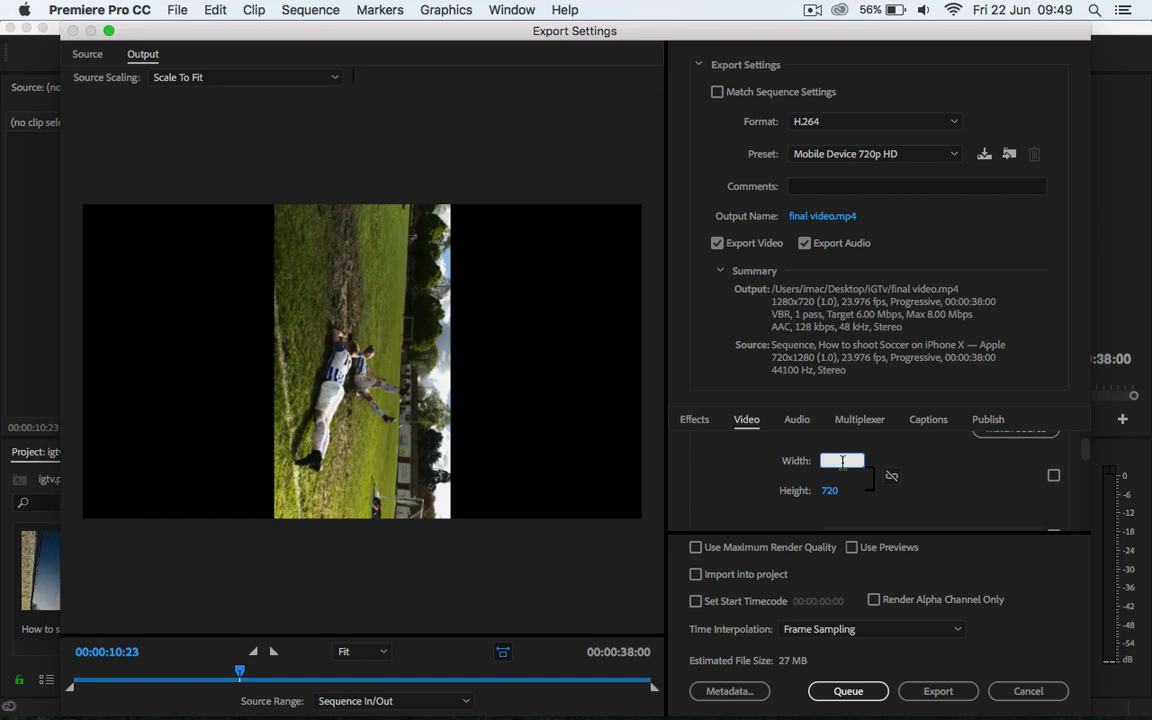
pyautogui.write('72')
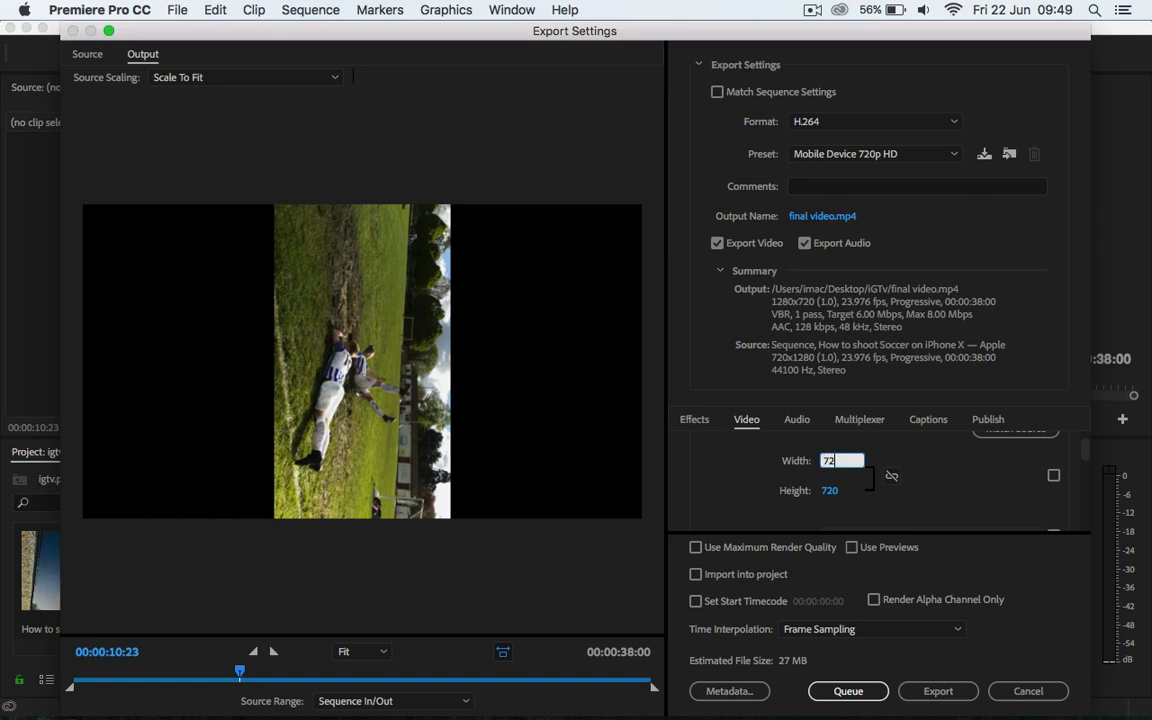
pyautogui.write('720')
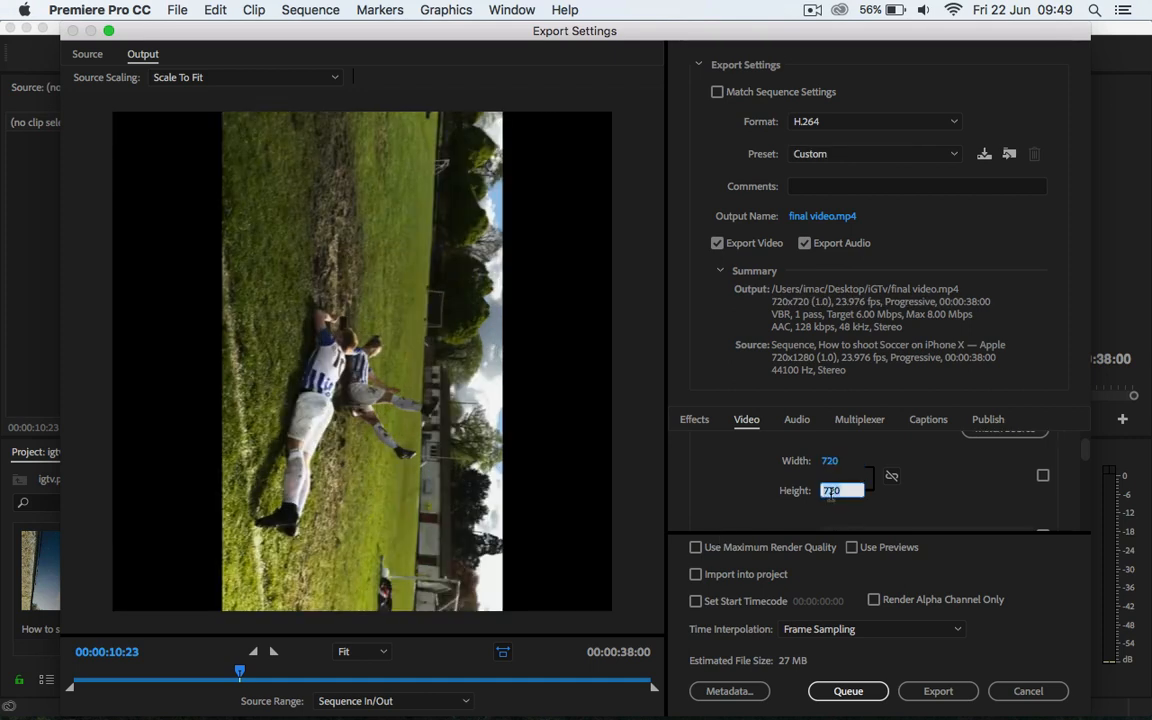
pyautogui.write('1280')
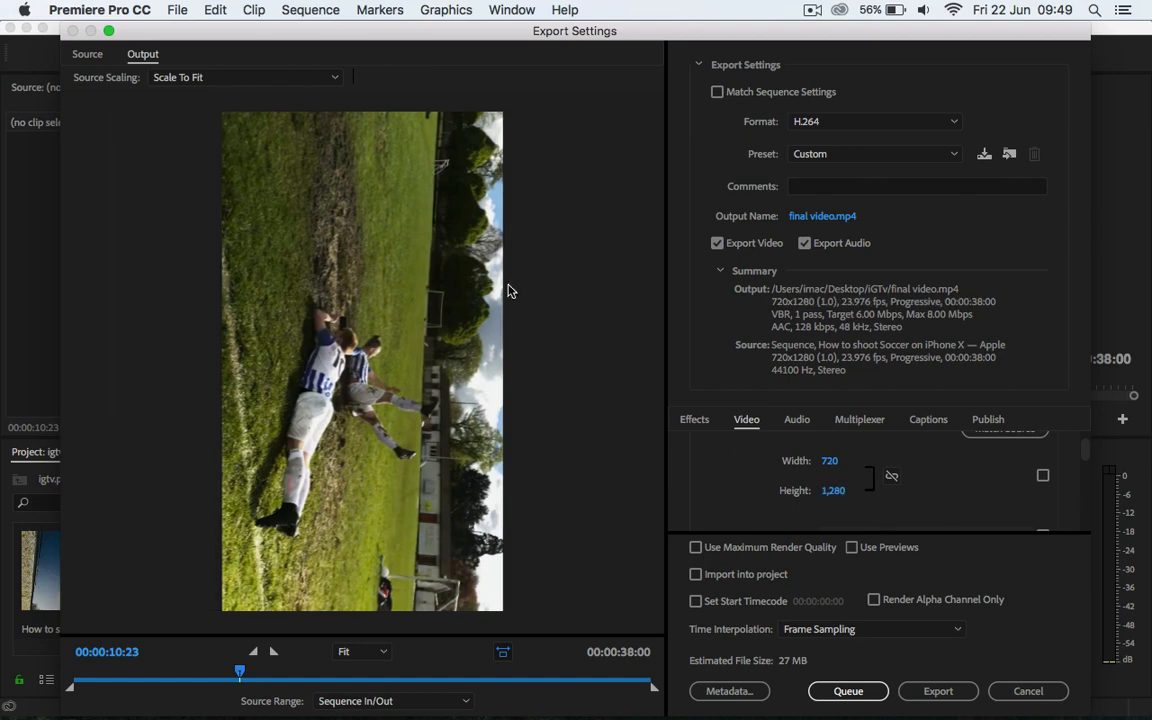
pyautogui.moveTo(810, 480)
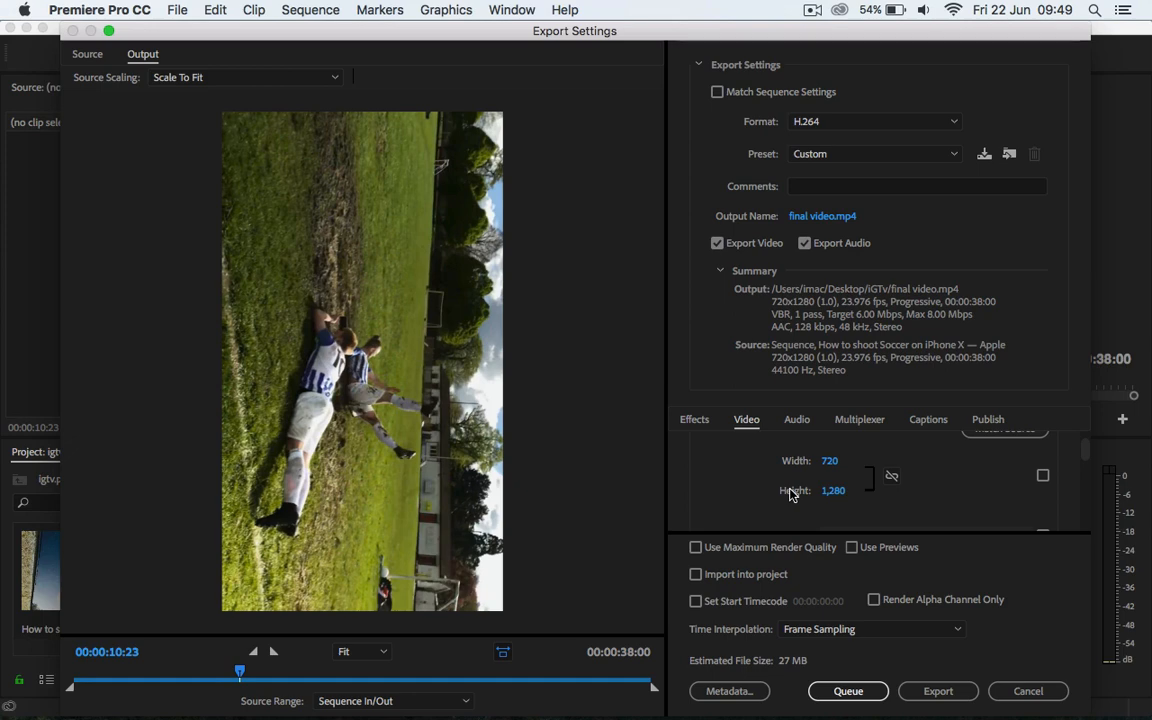
pyautogui.moveTo(933, 708)
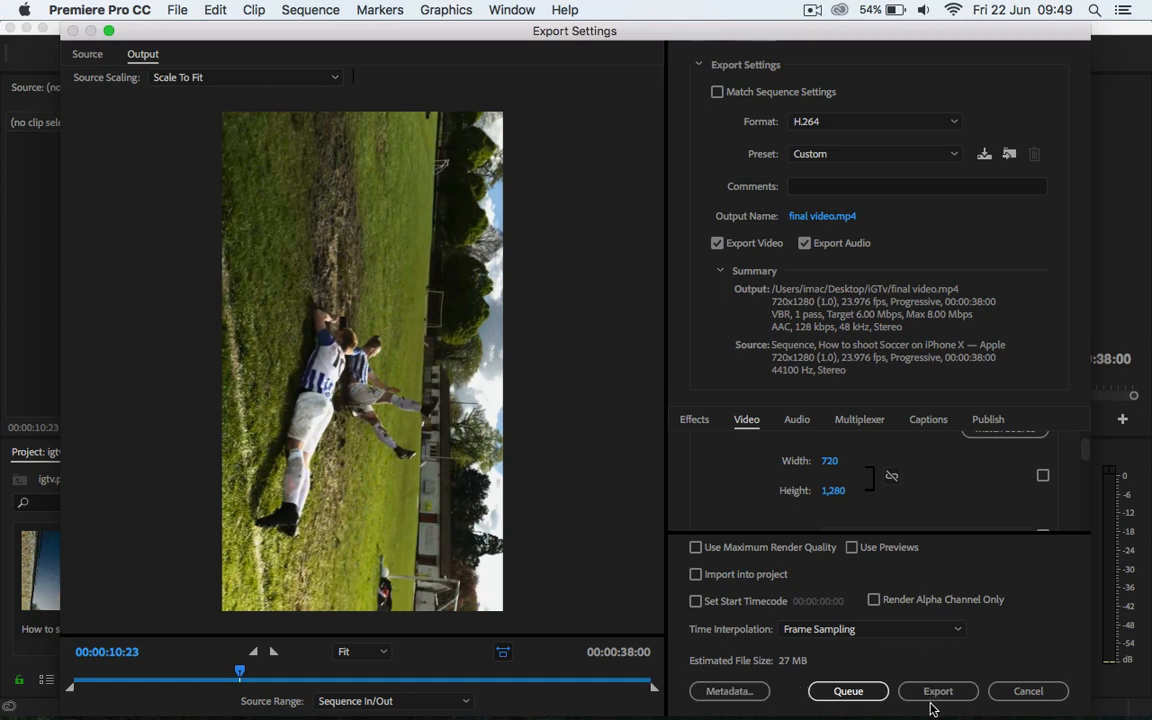
# - Start exporting the vertical soccer sequence to final video.mp4
pyautogui.click(937, 691)
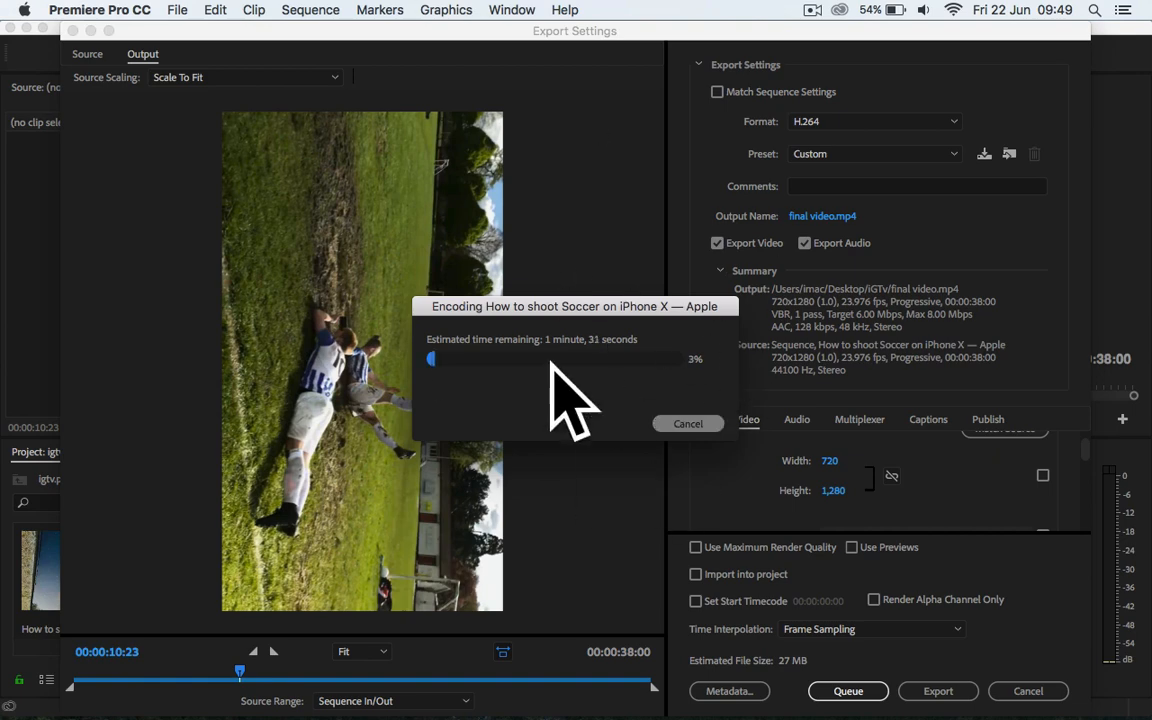
pyautogui.moveTo(613, 373)
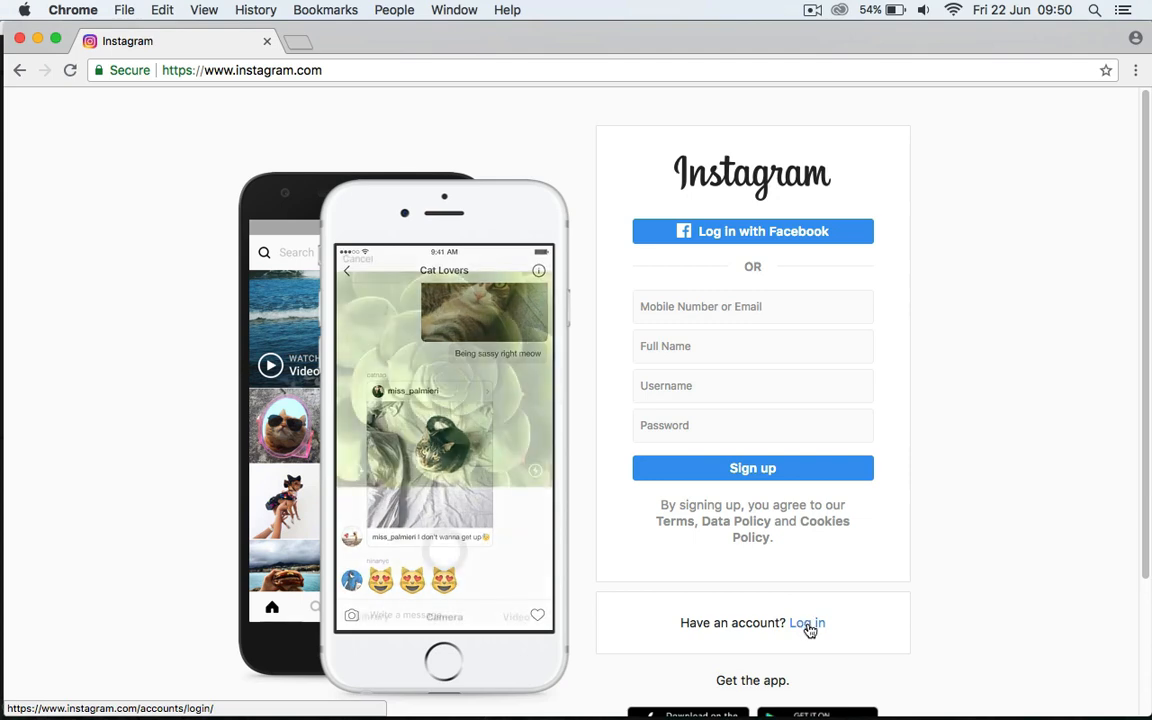
# - Switch to Instagram's login form and enter the username 'mgonjagfx'
pyautogui.click(807, 622)
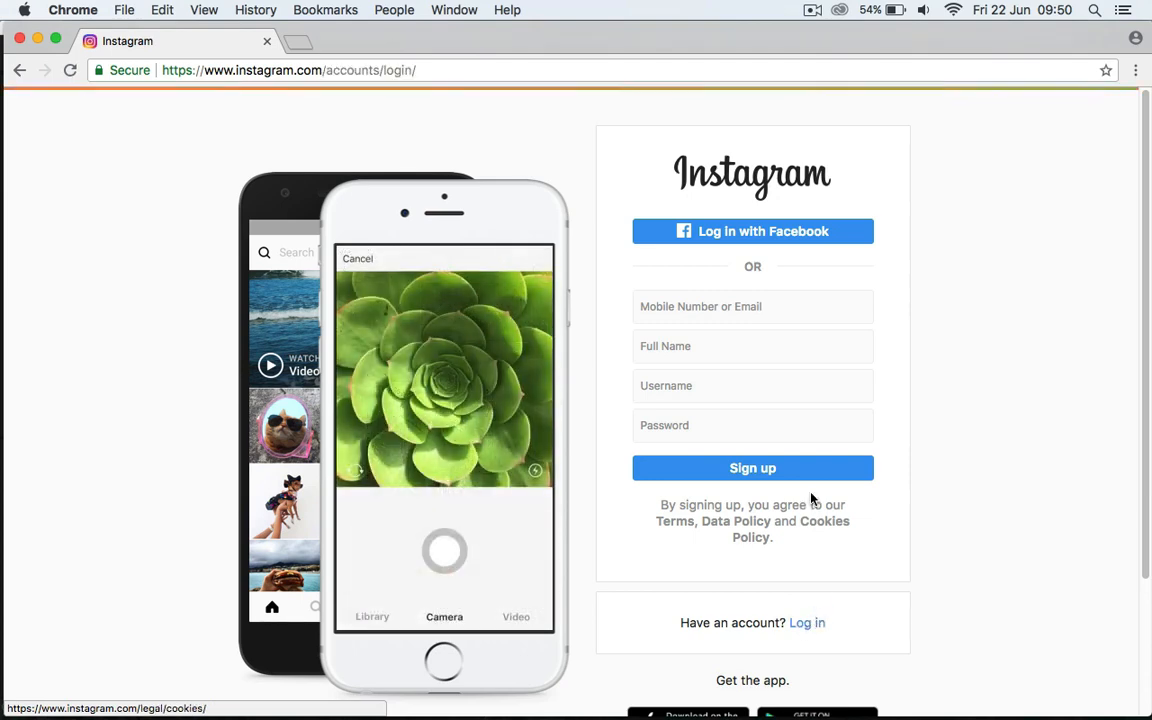
pyautogui.click(807, 622)
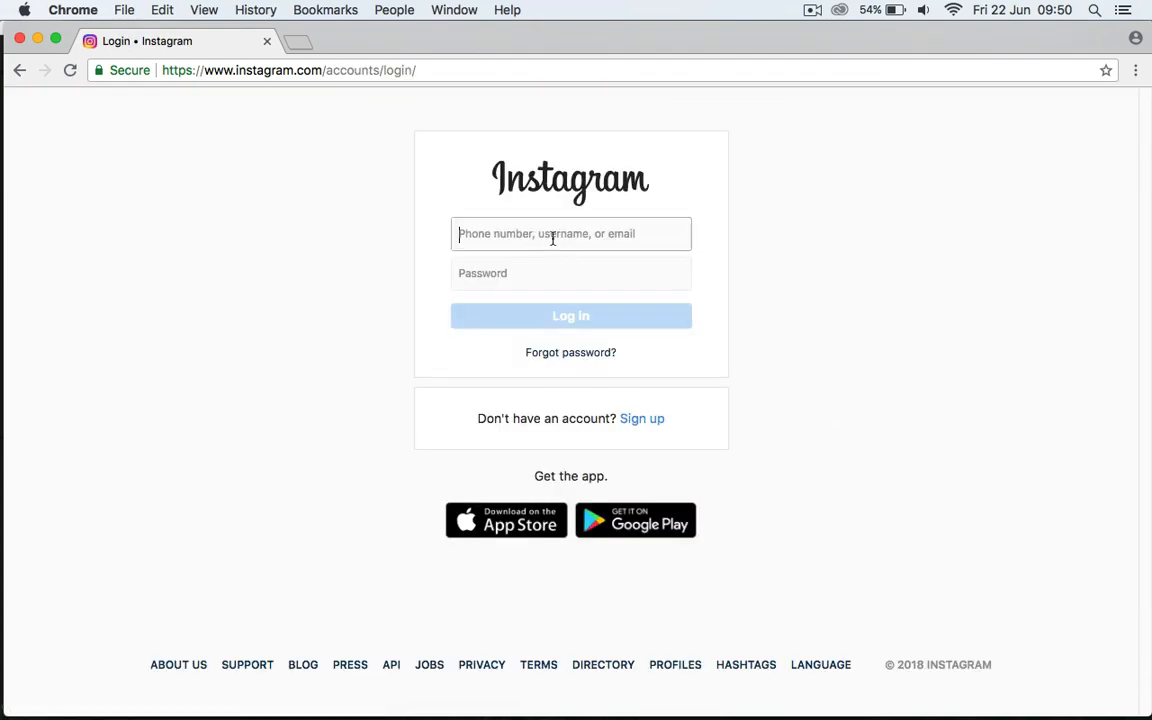
pyautogui.write('mg')
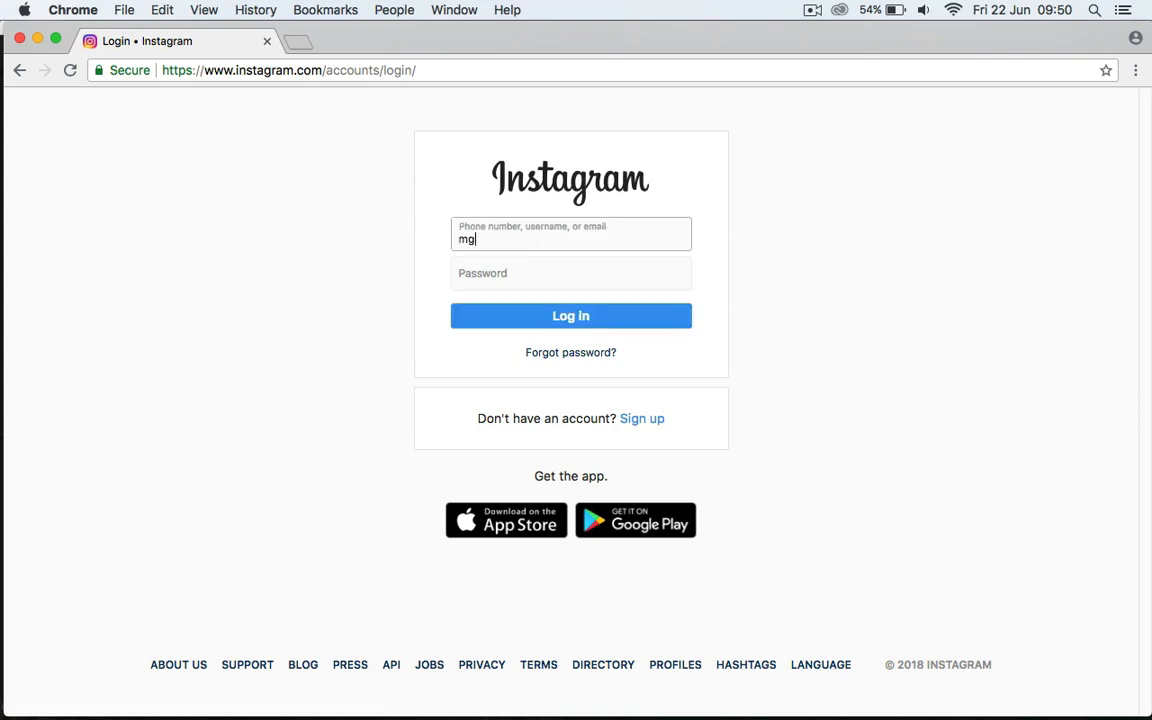
pyautogui.write('onja')
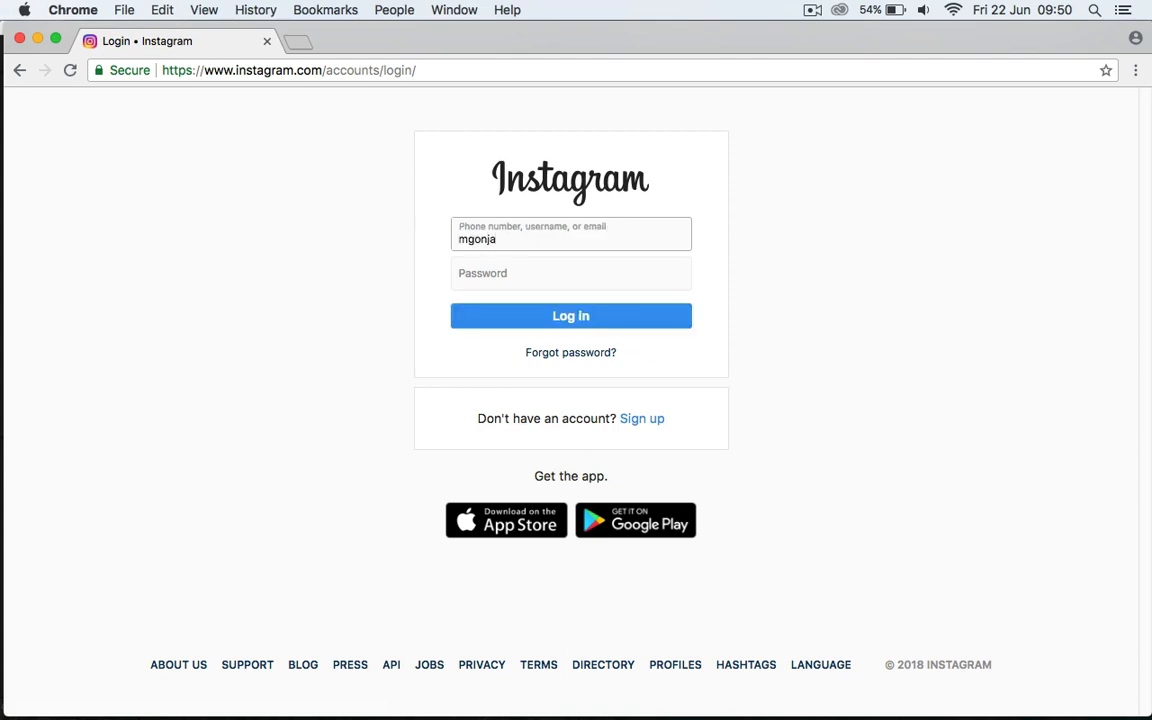
pyautogui.write('gfx')
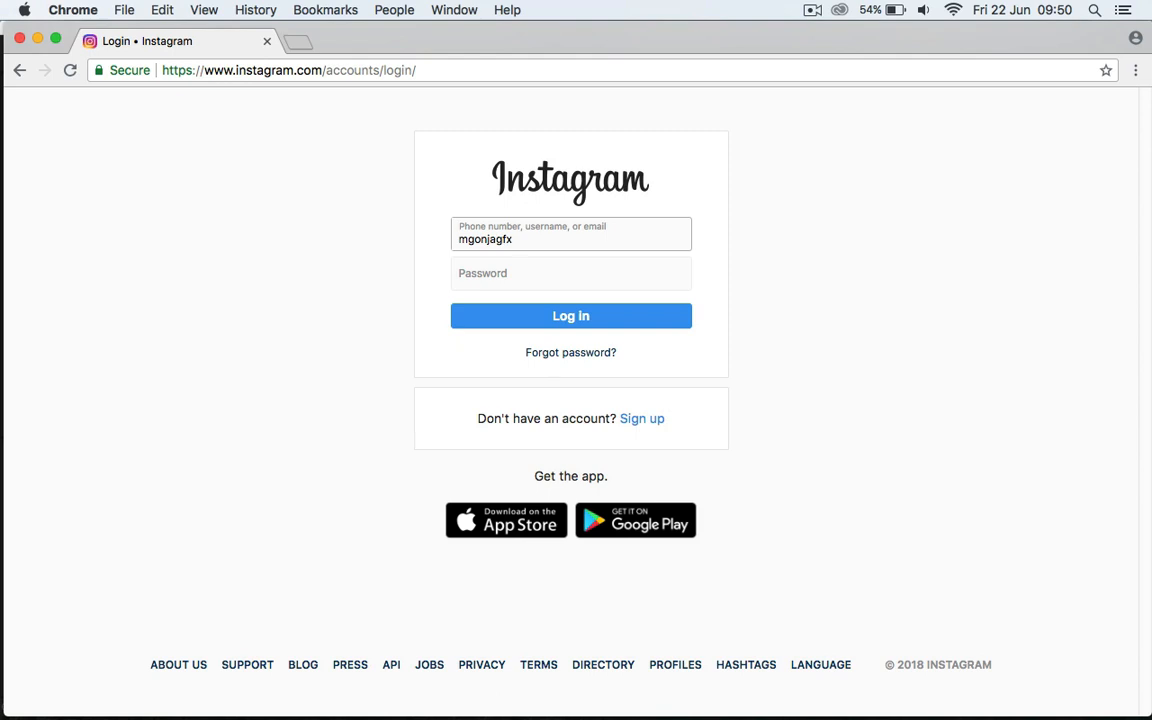
# - Enter the password and submit the login details
pyautogui.click(570, 273)
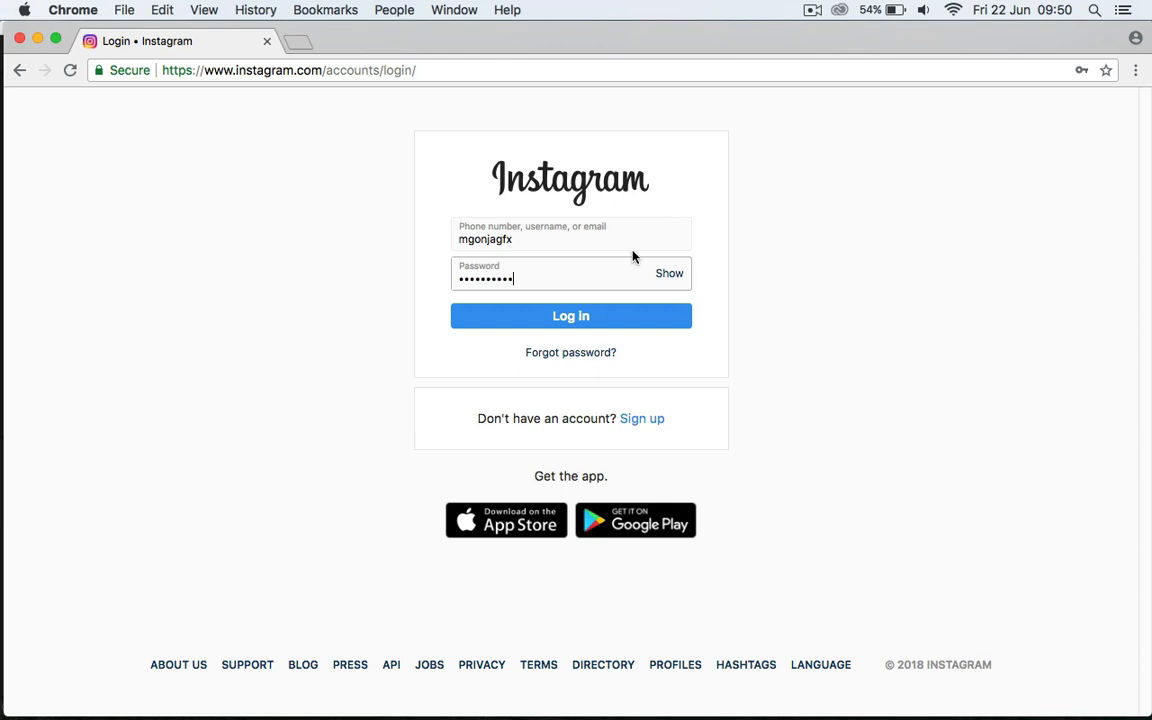
pyautogui.click(570, 316)
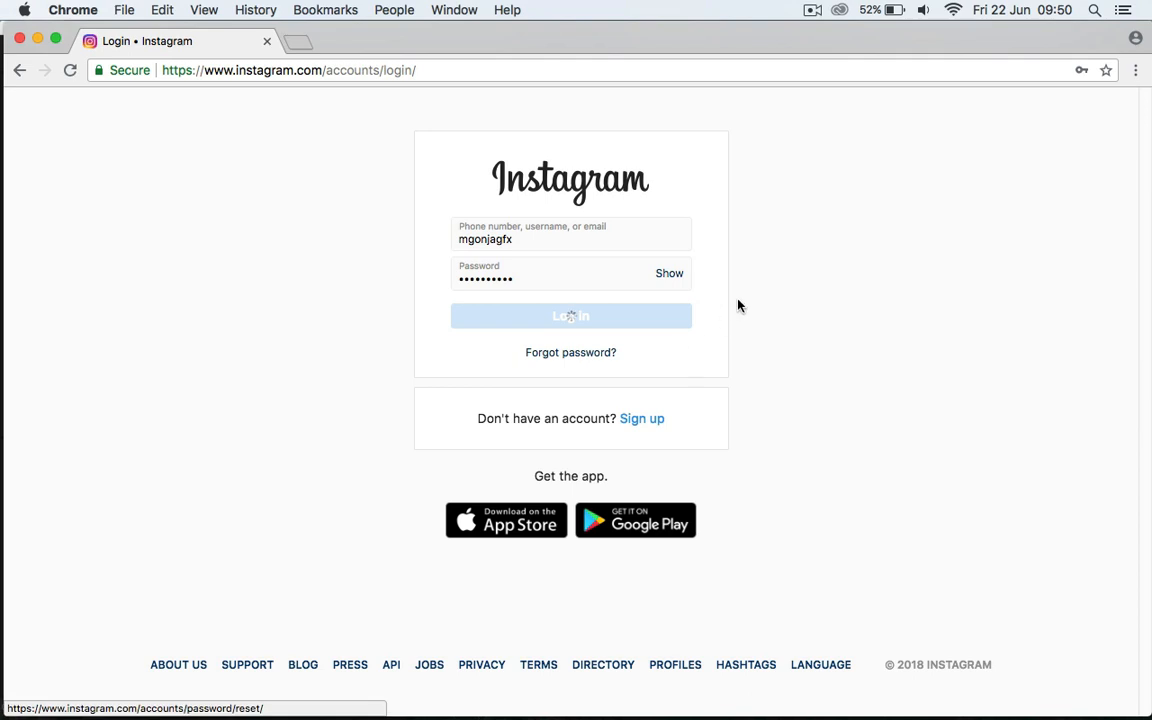
pyautogui.moveTo(800, 305)
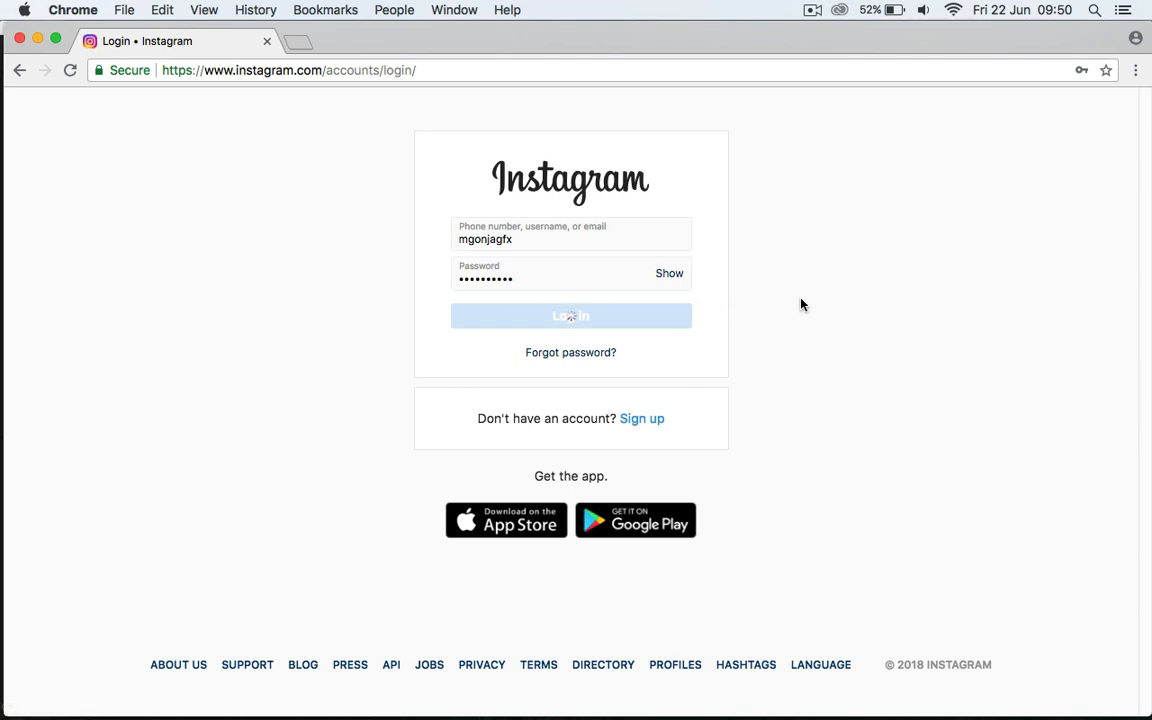
pyautogui.click(570, 316)
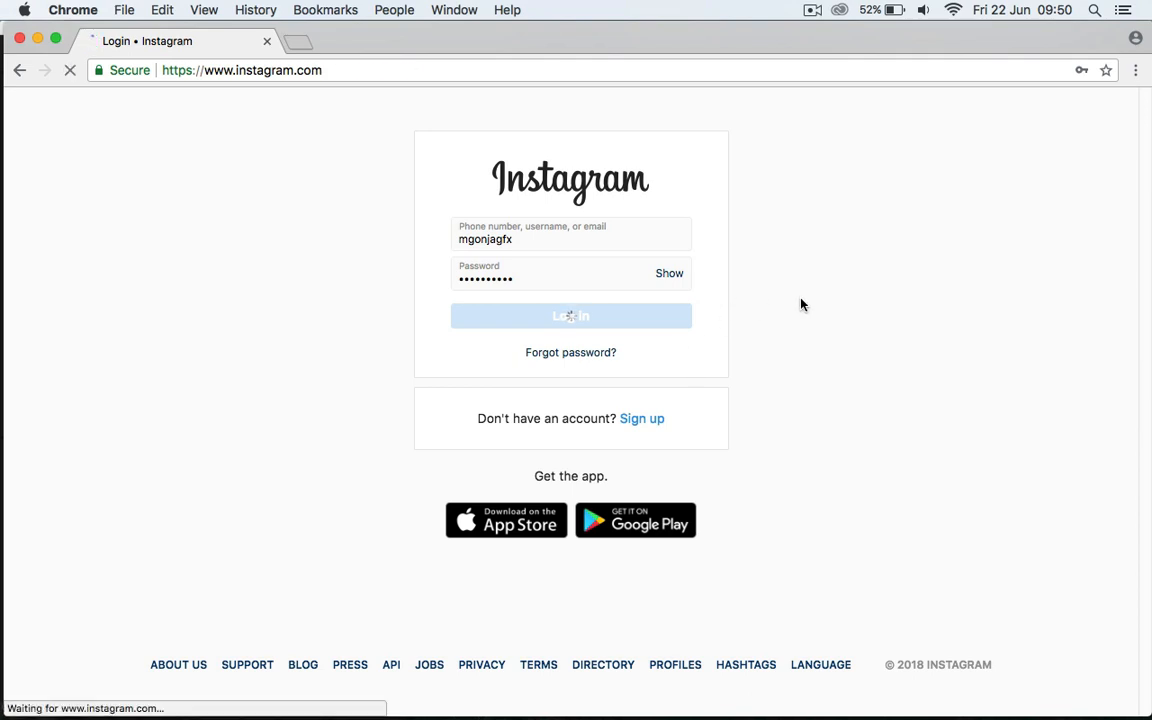
pyautogui.click(570, 316)
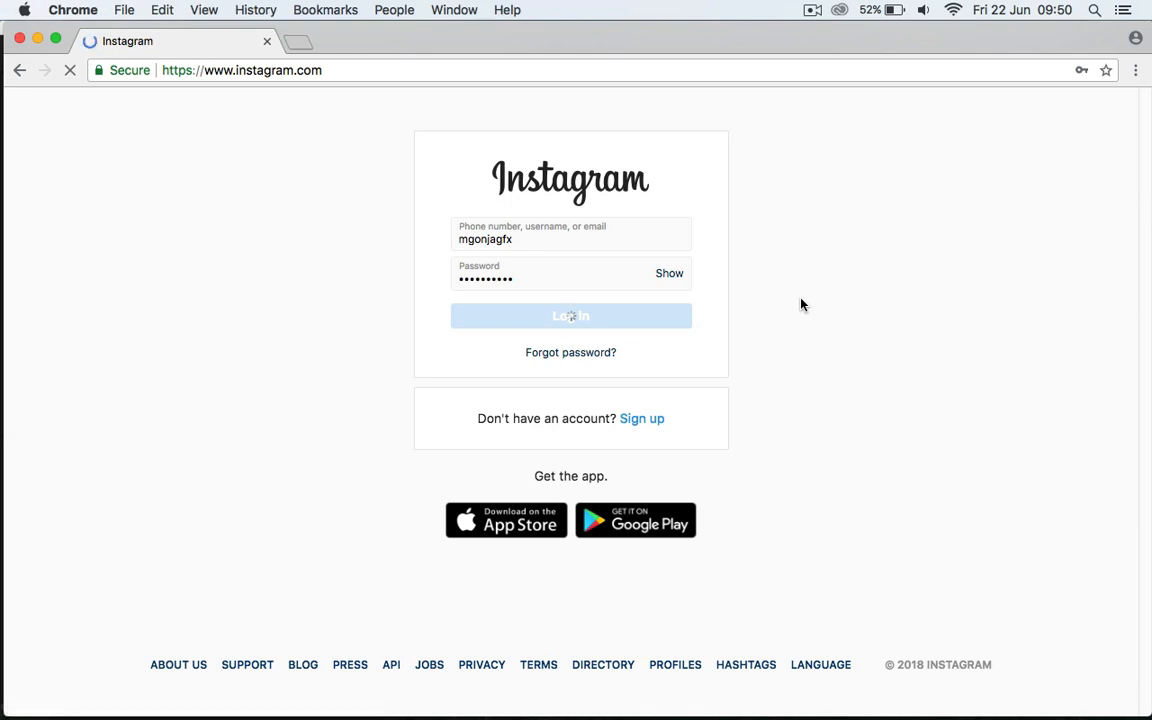
pyautogui.click(571, 316)
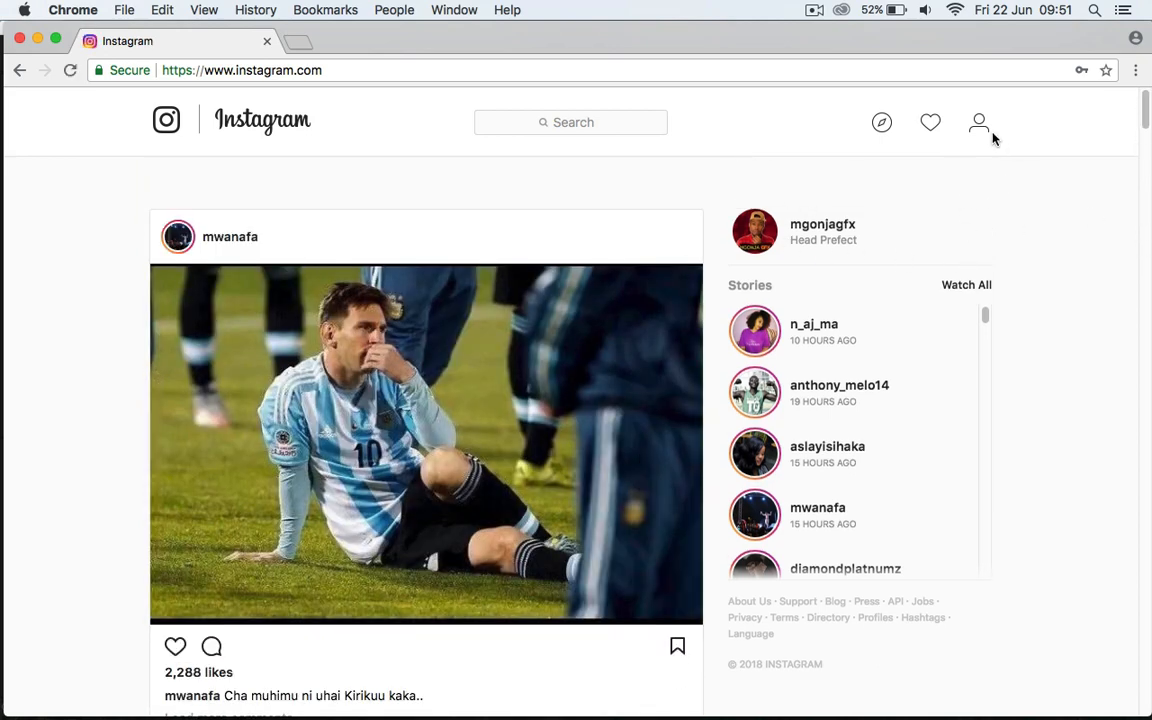
# - From the profile's IGTV tab, start an upload and open the video file chooser
pyautogui.click(979, 122)
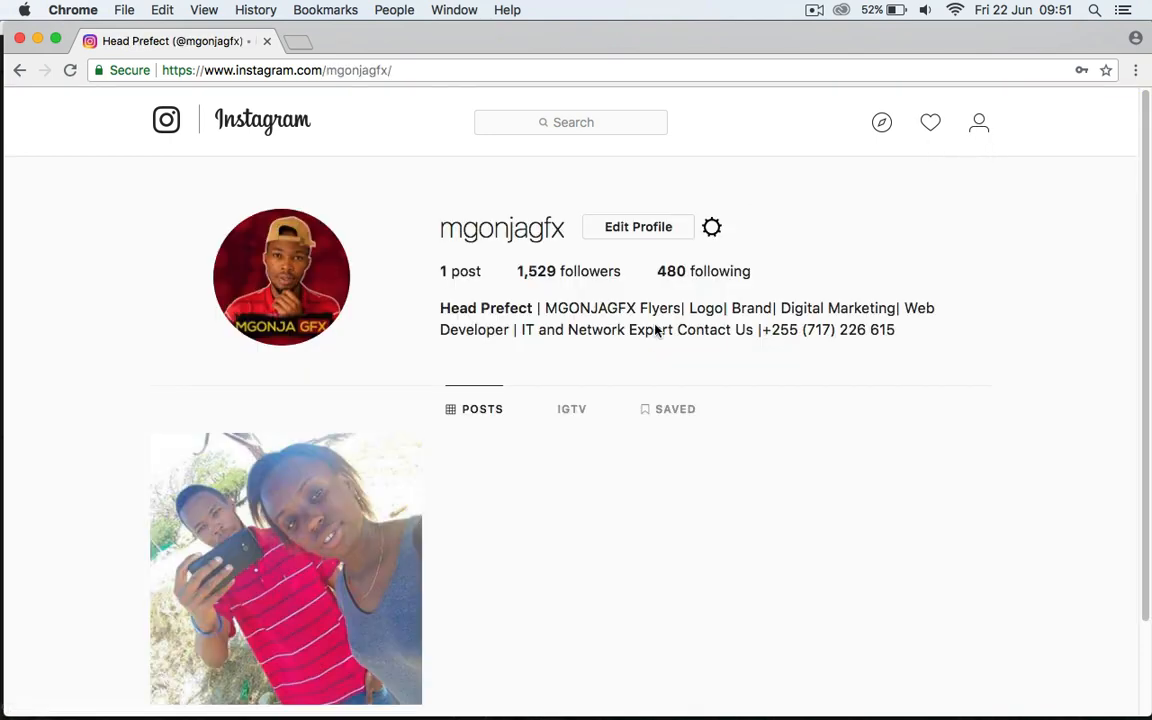
pyautogui.moveTo(572, 408)
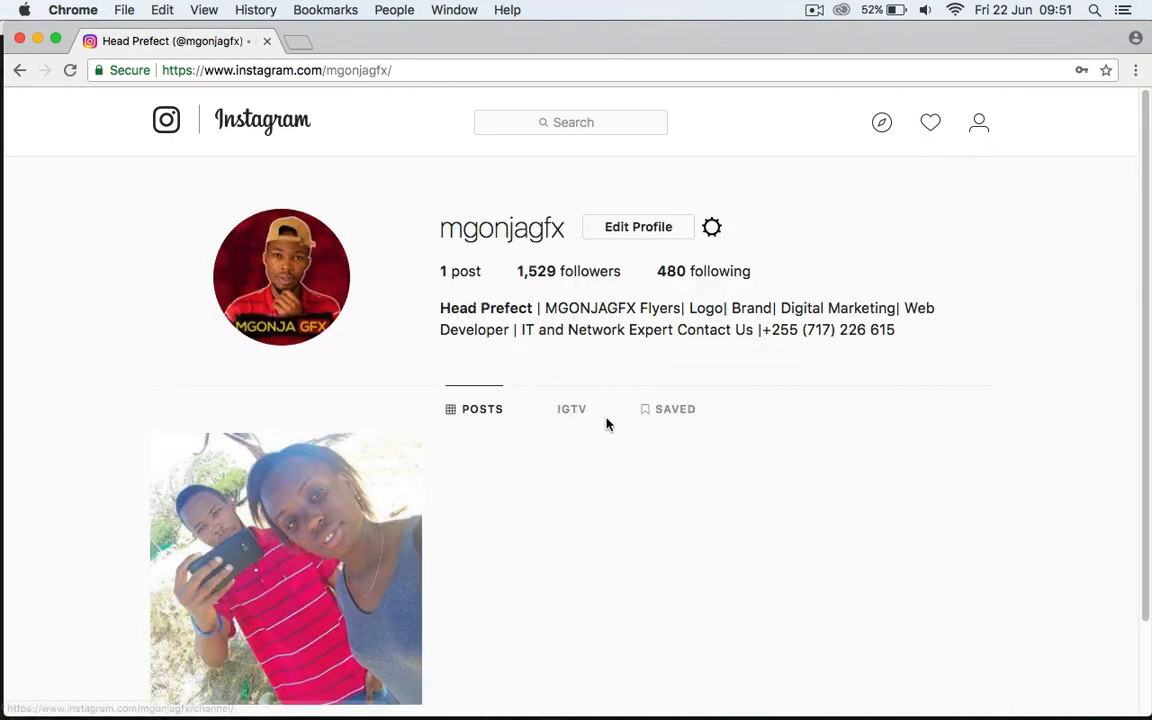
pyautogui.moveTo(572, 408)
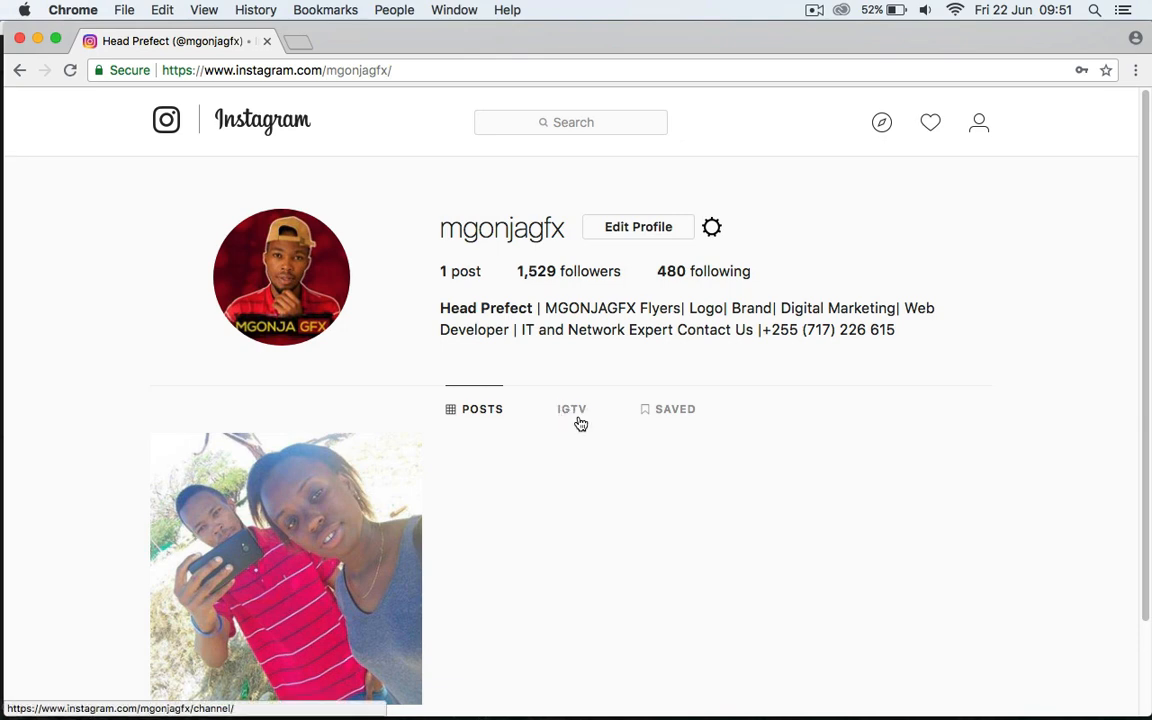
pyautogui.moveTo(580, 417)
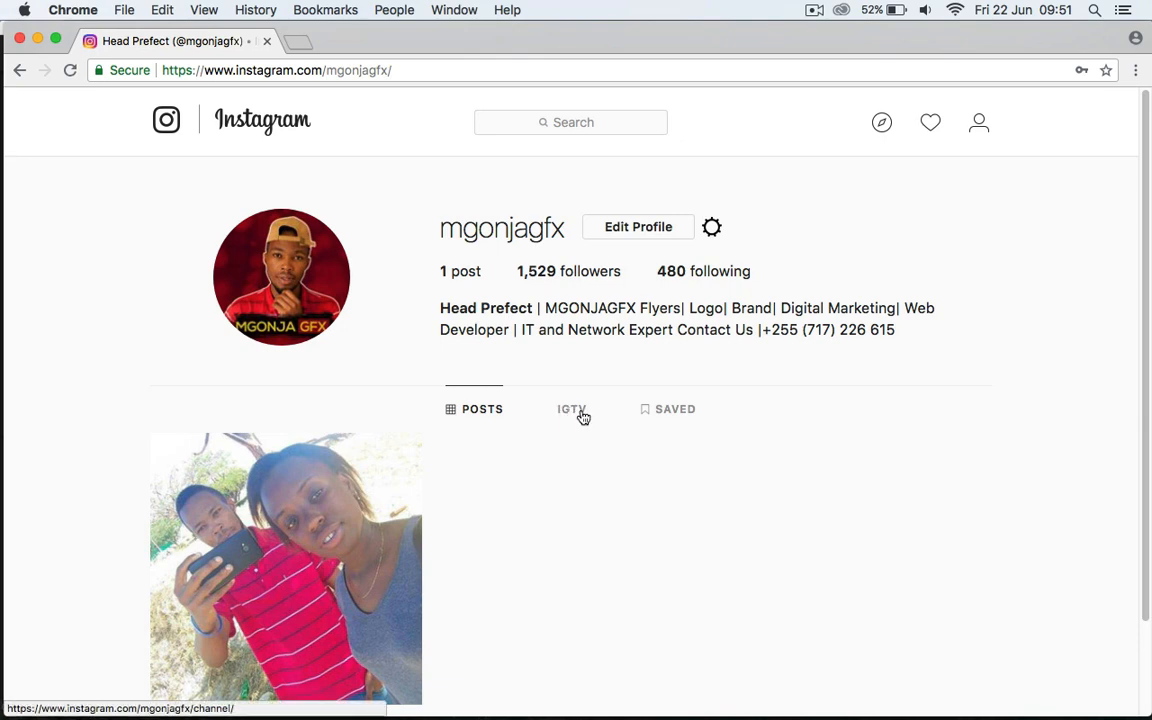
pyautogui.click(571, 408)
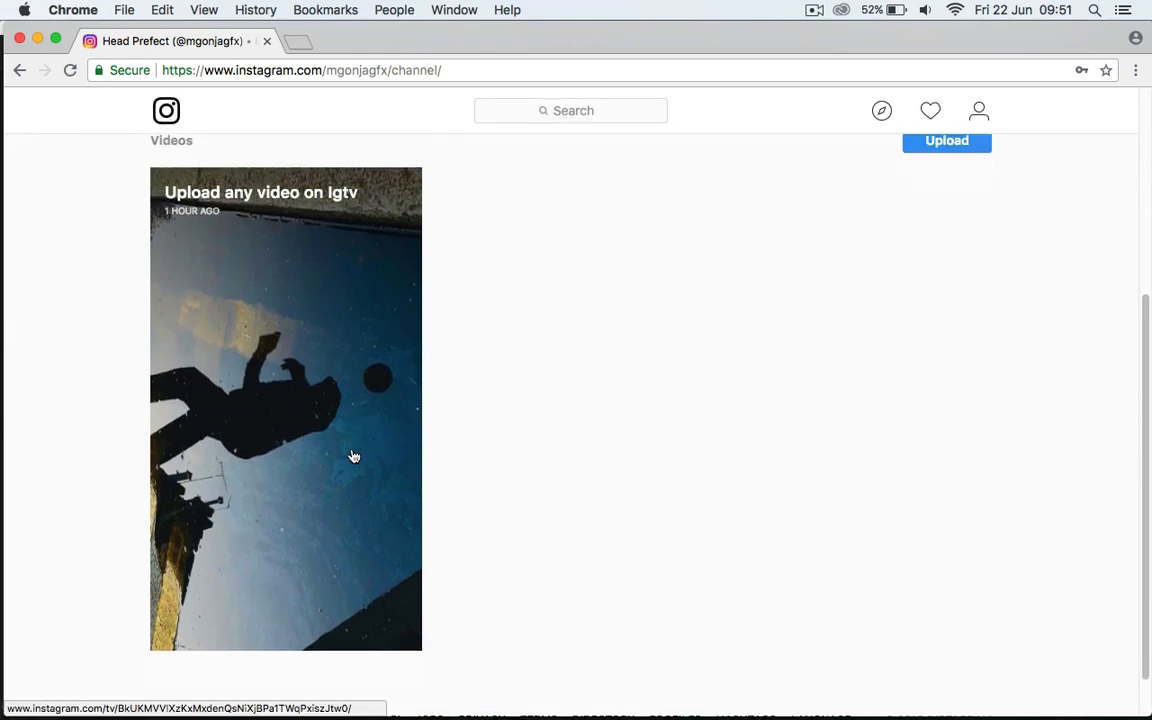
pyautogui.moveTo(447, 374)
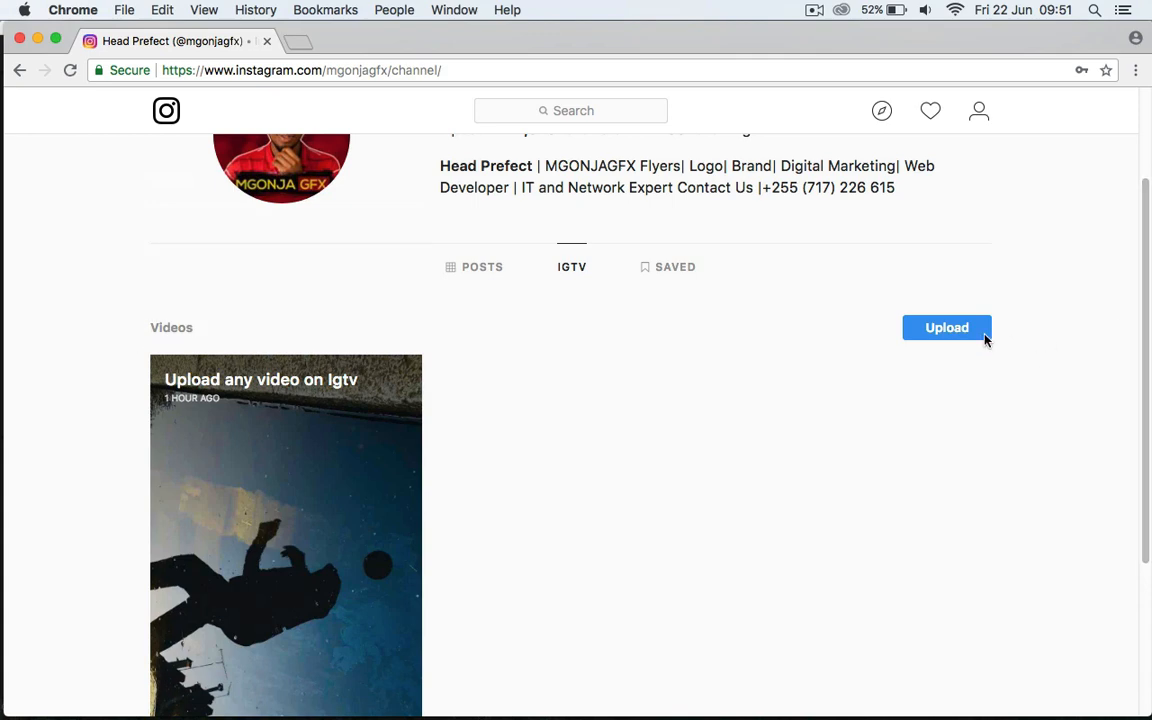
pyautogui.click(946, 327)
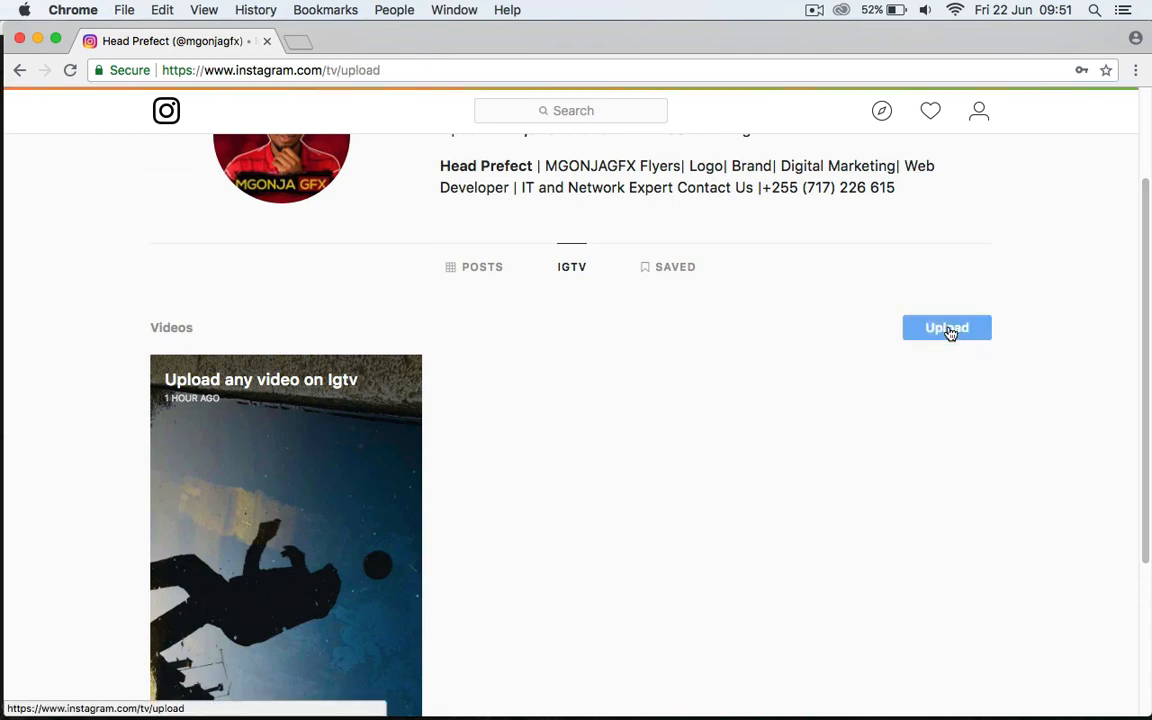
pyautogui.click(946, 327)
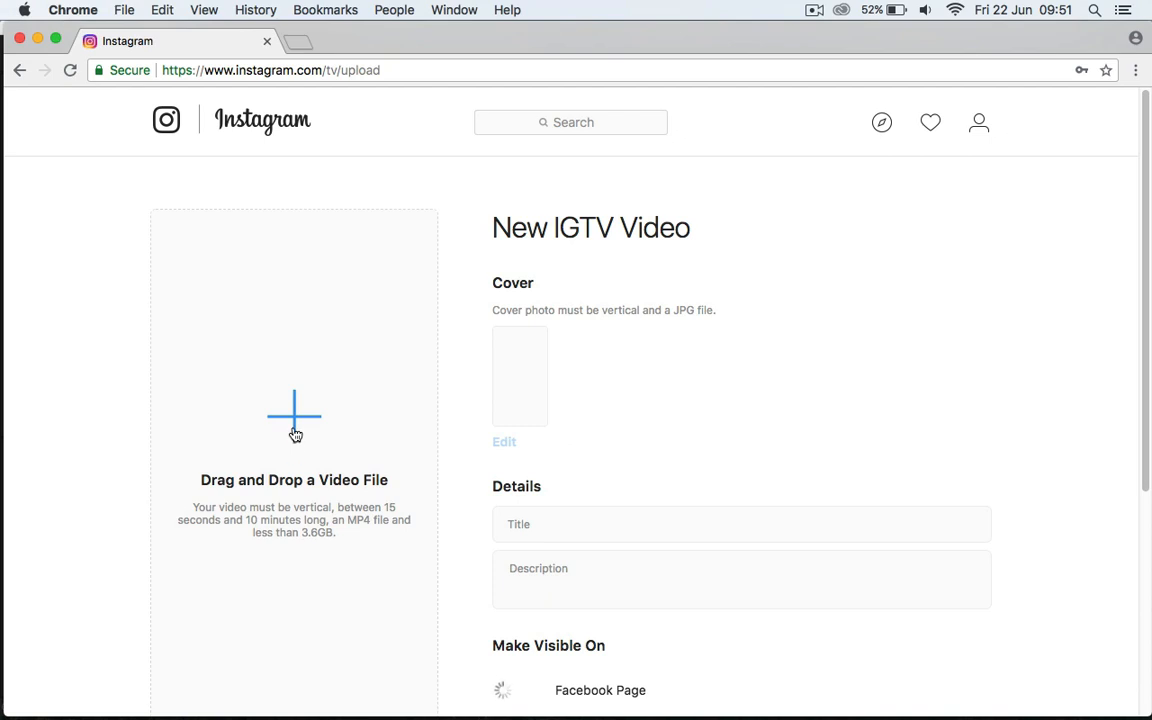
pyautogui.click(294, 415)
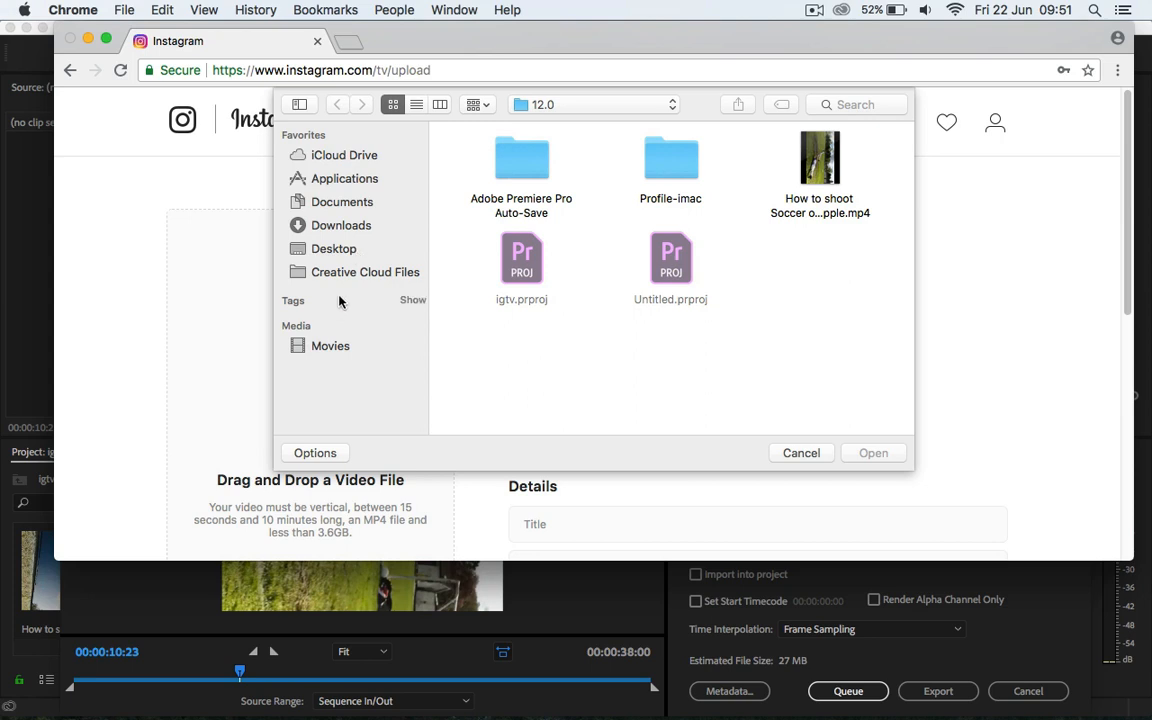
# - Browse to Desktop > iGTv, select the soccer MP4, then cancel the chooser
pyautogui.click(333, 248)
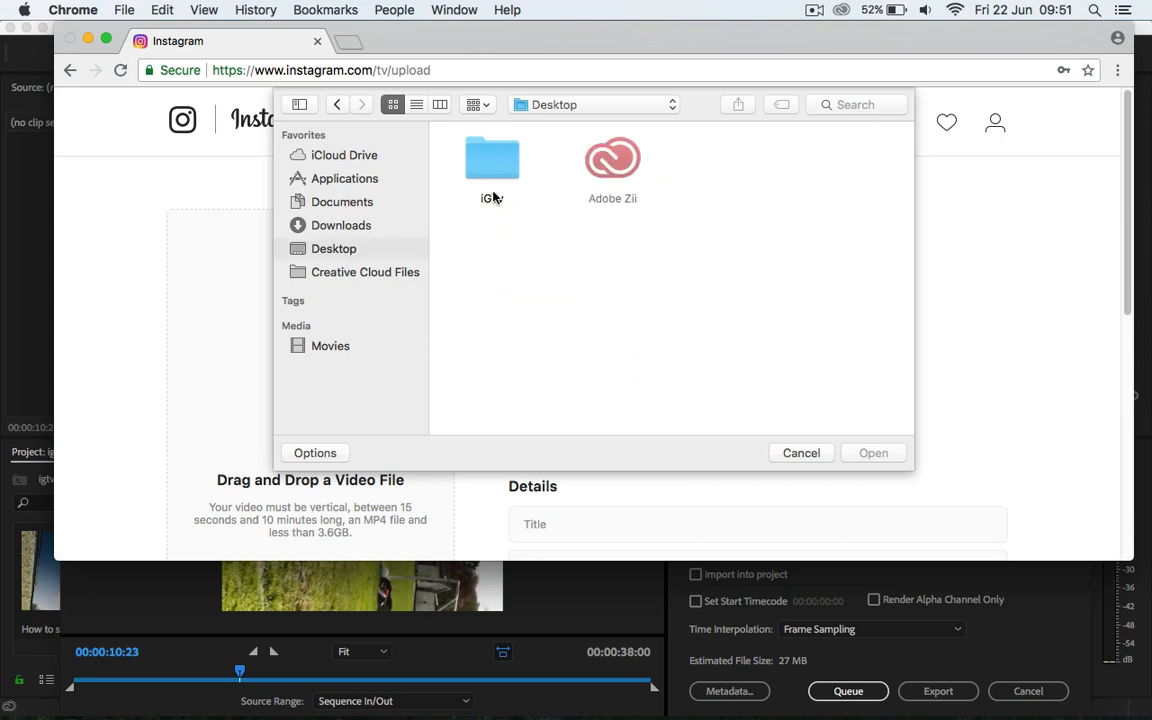
pyautogui.doubleClick(492, 158)
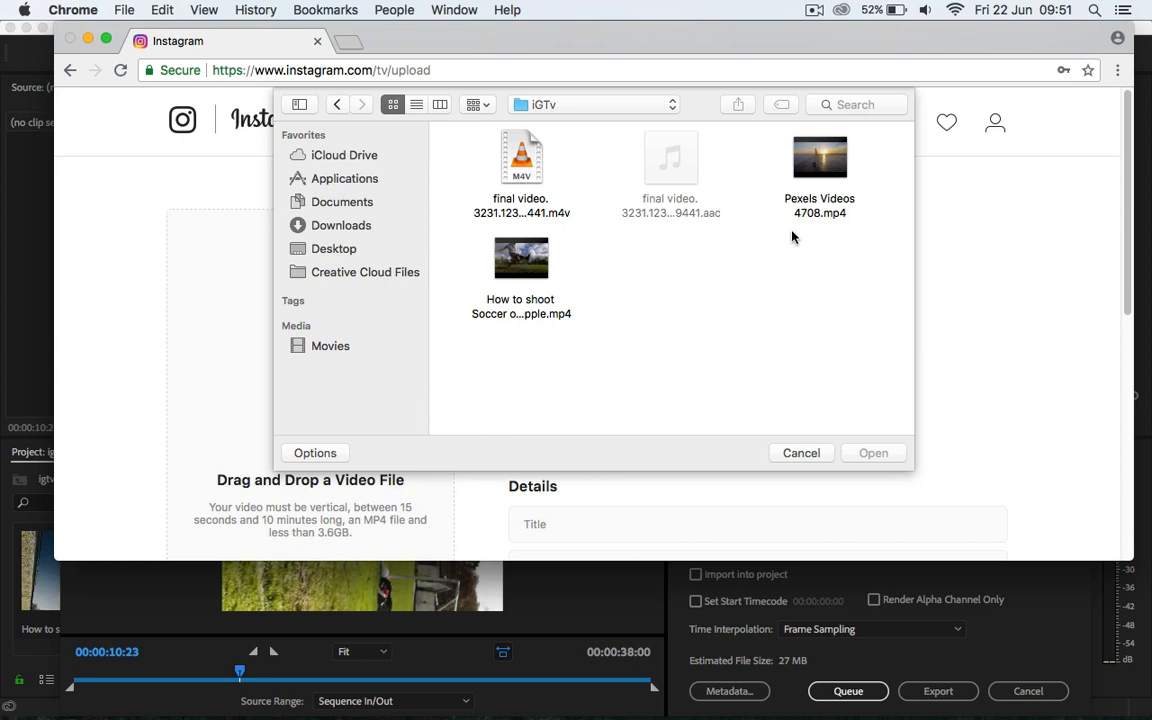
pyautogui.moveTo(810, 205)
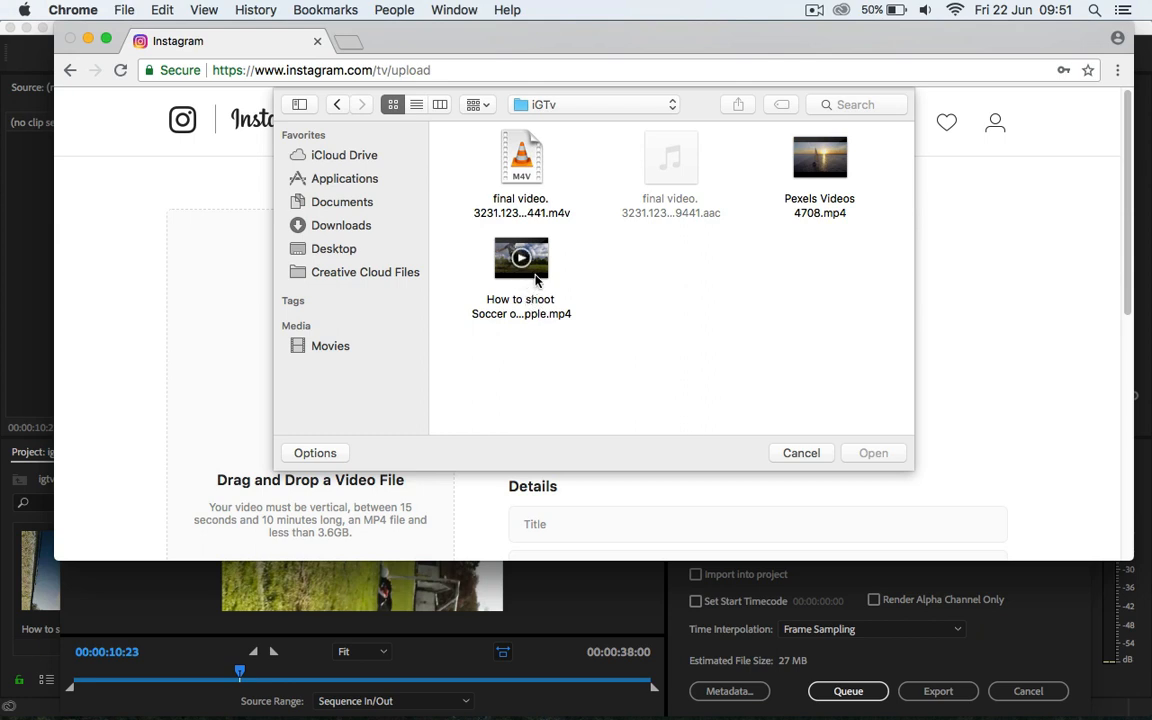
pyautogui.click(521, 257)
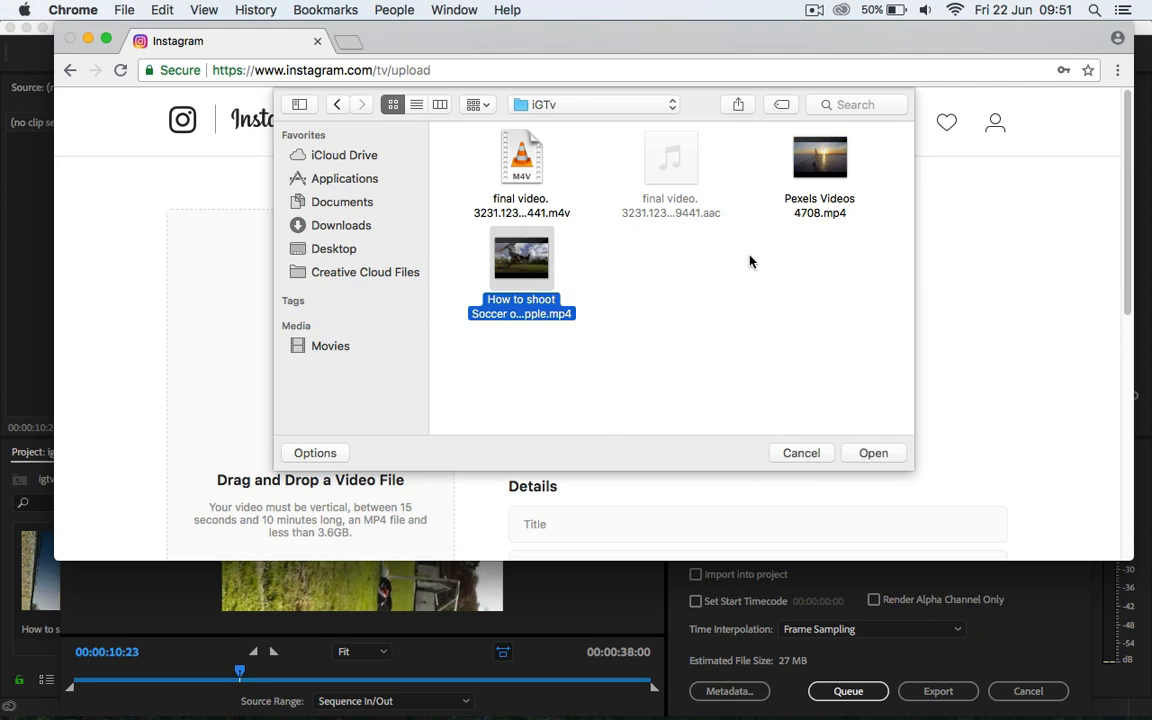
pyautogui.moveTo(805, 460)
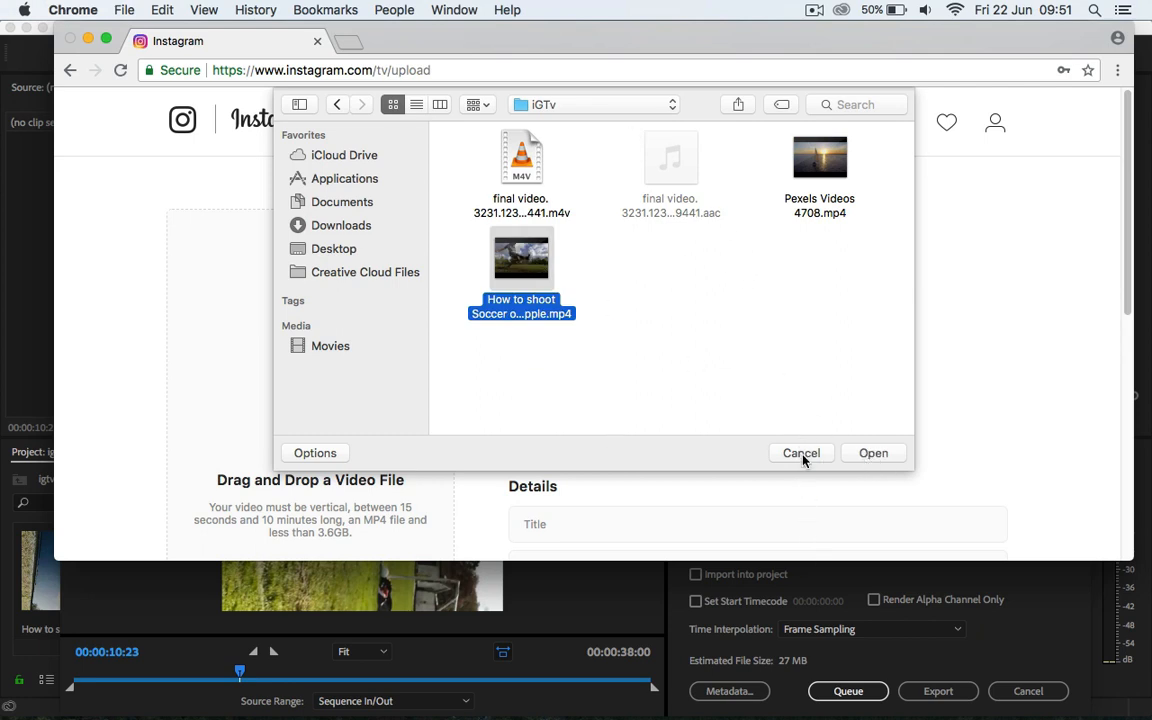
pyautogui.click(801, 453)
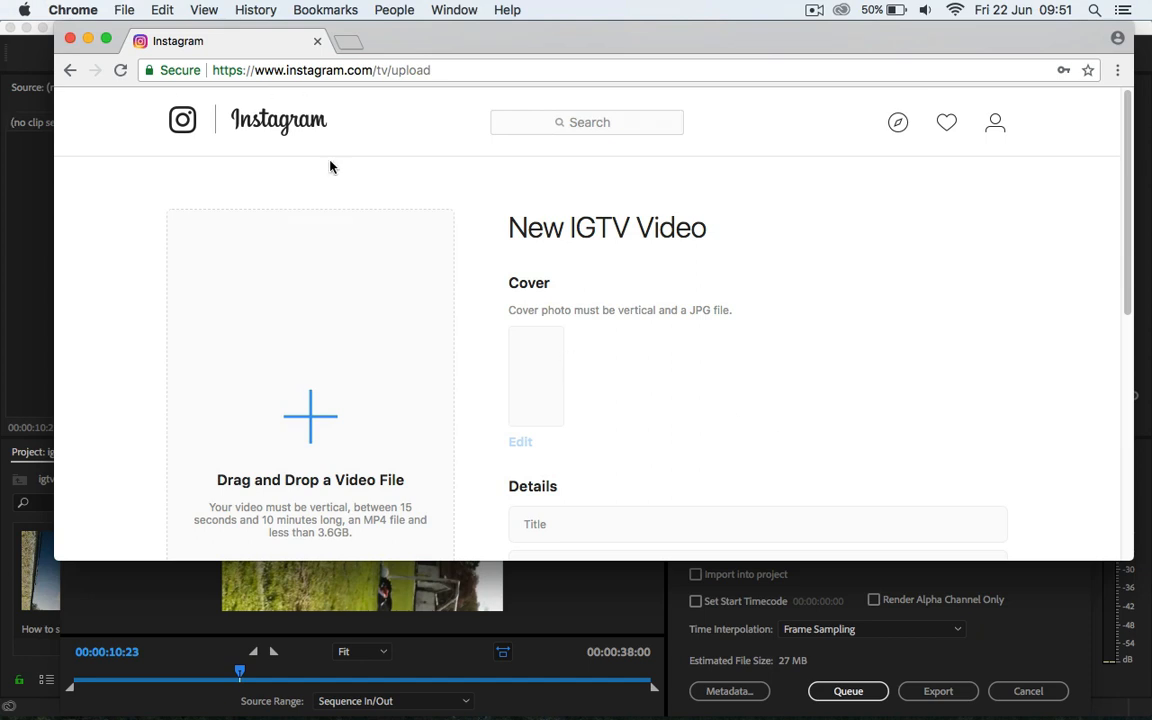
# - Go back to the IGTV channel and play the 'Upload any video on Igtv' post
pyautogui.scroll(-3)
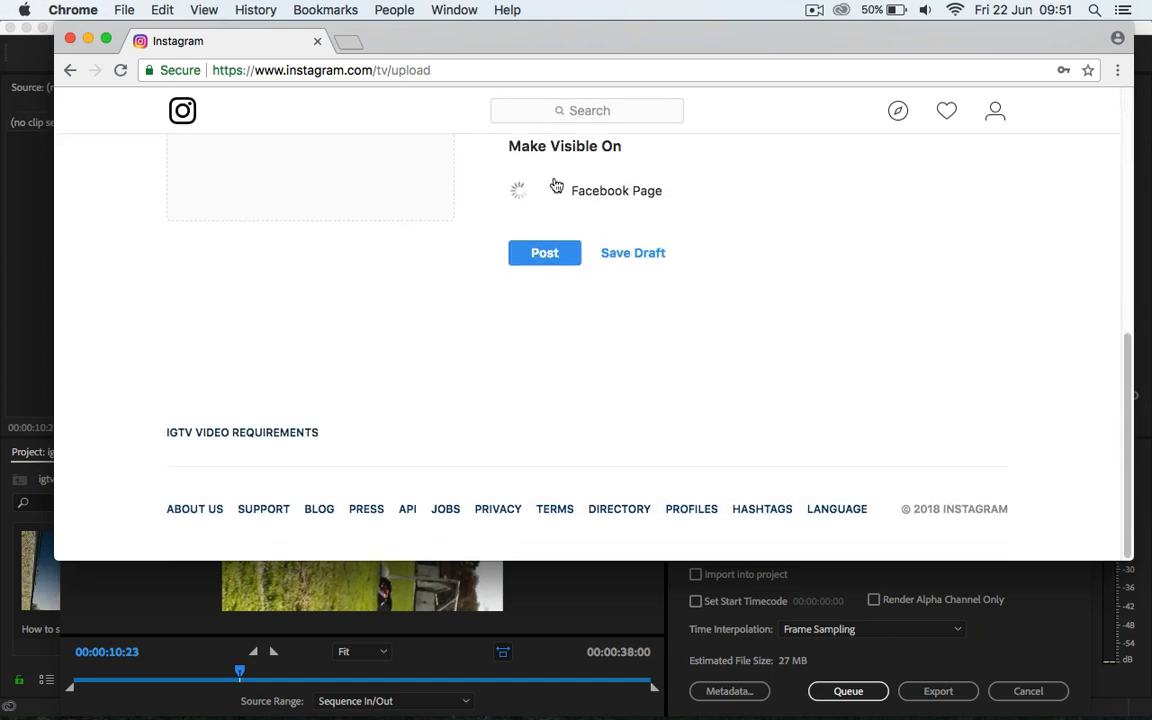
pyautogui.click(70, 70)
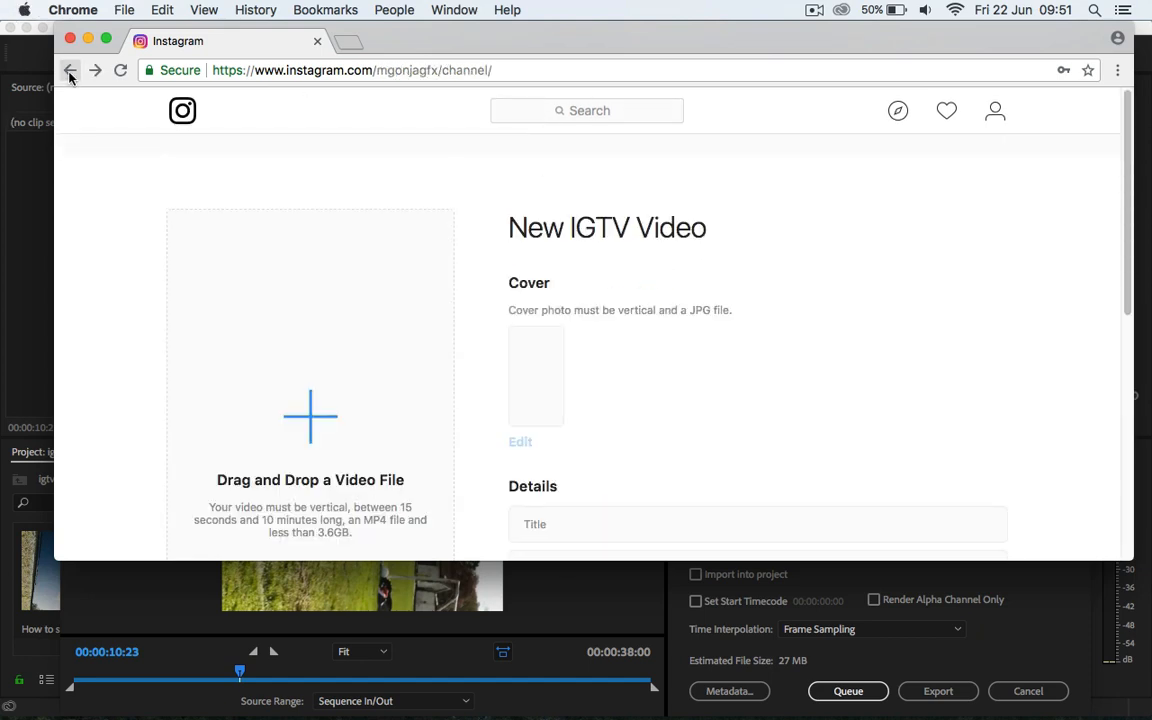
pyautogui.click(69, 70)
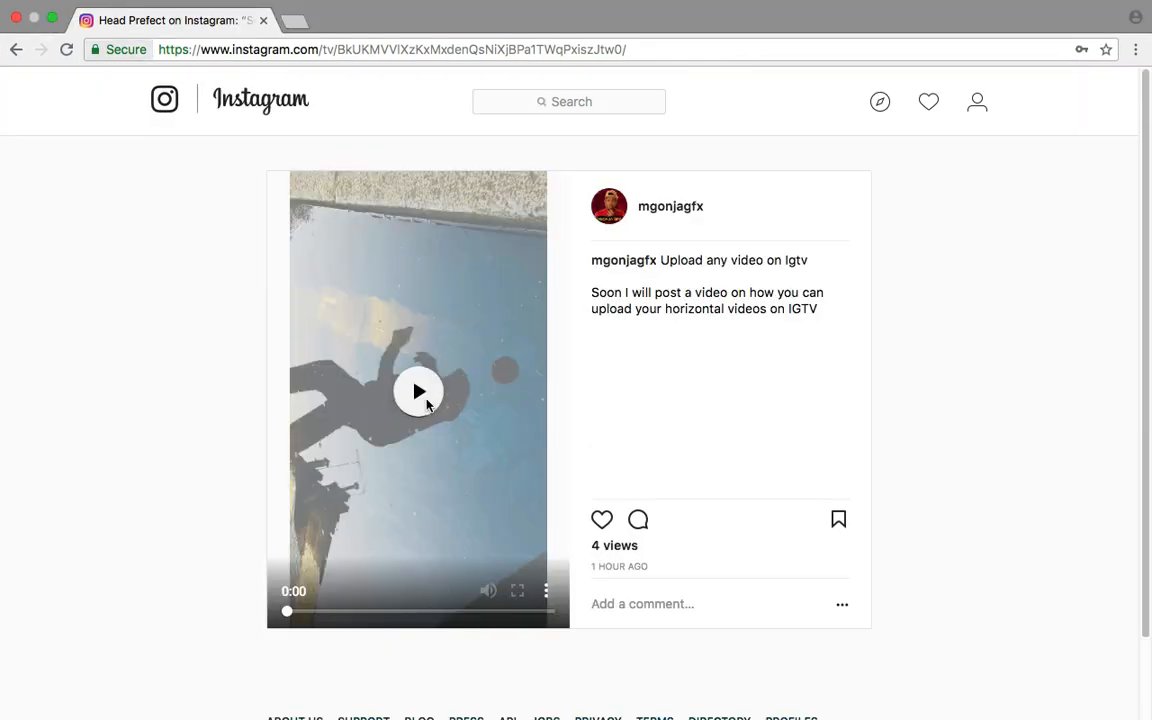
pyautogui.click(418, 391)
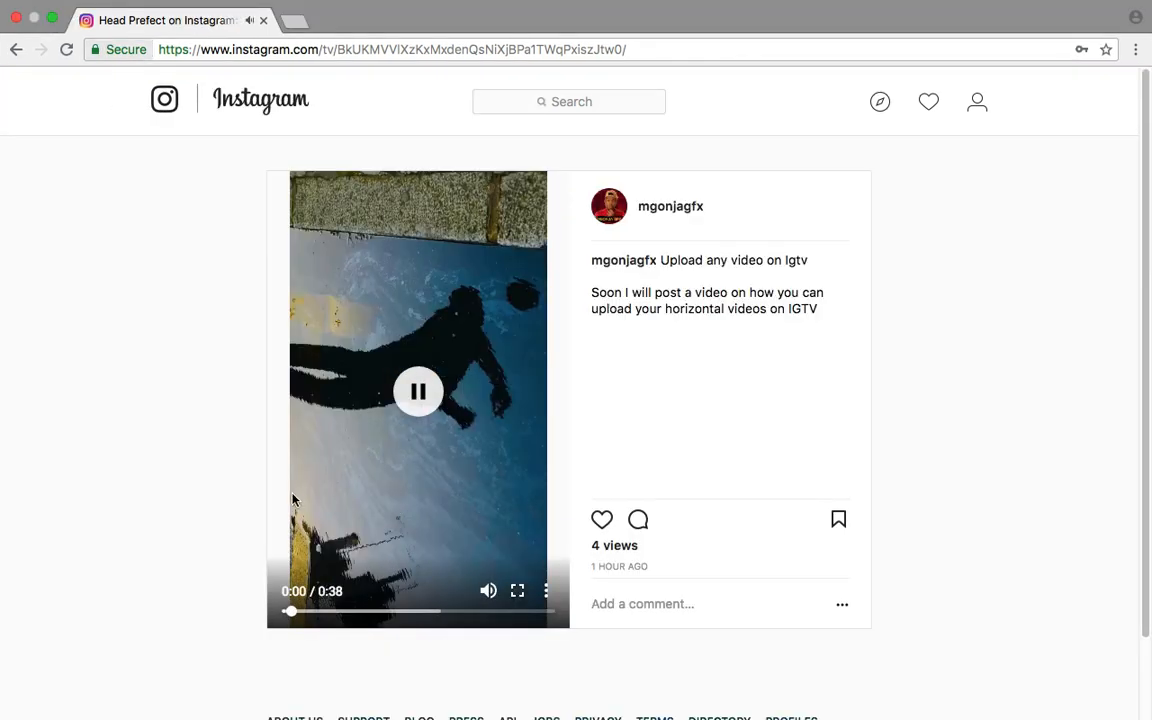